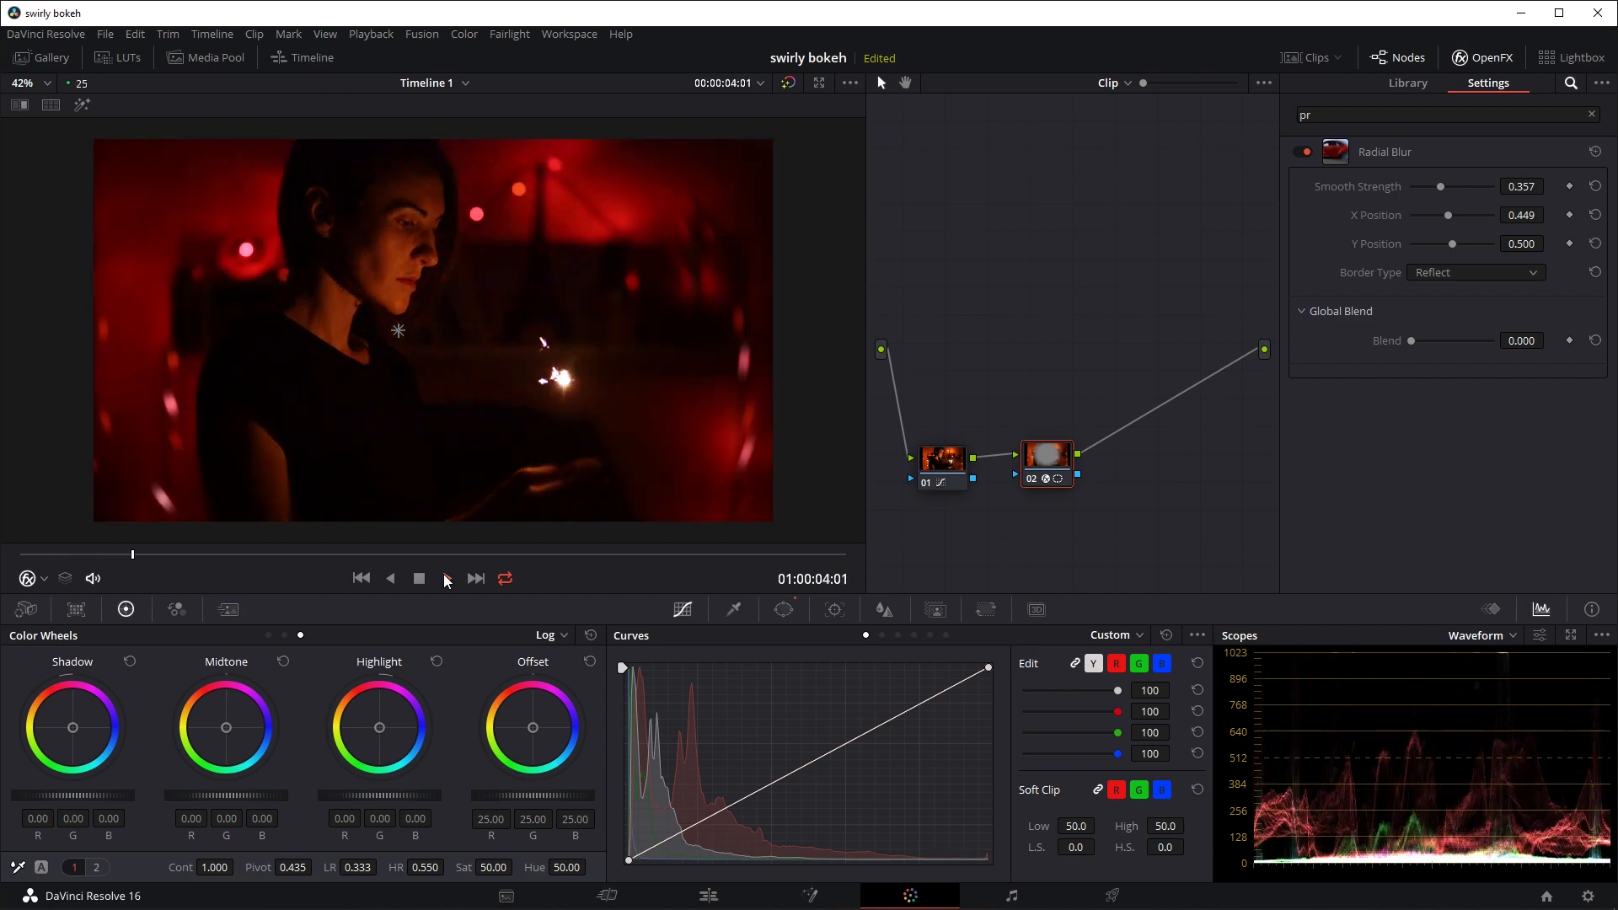
# - Play back the swirly-bokeh sparkler result, stop, and move to the curves-only sparkler clip
pyautogui.click(443, 578)
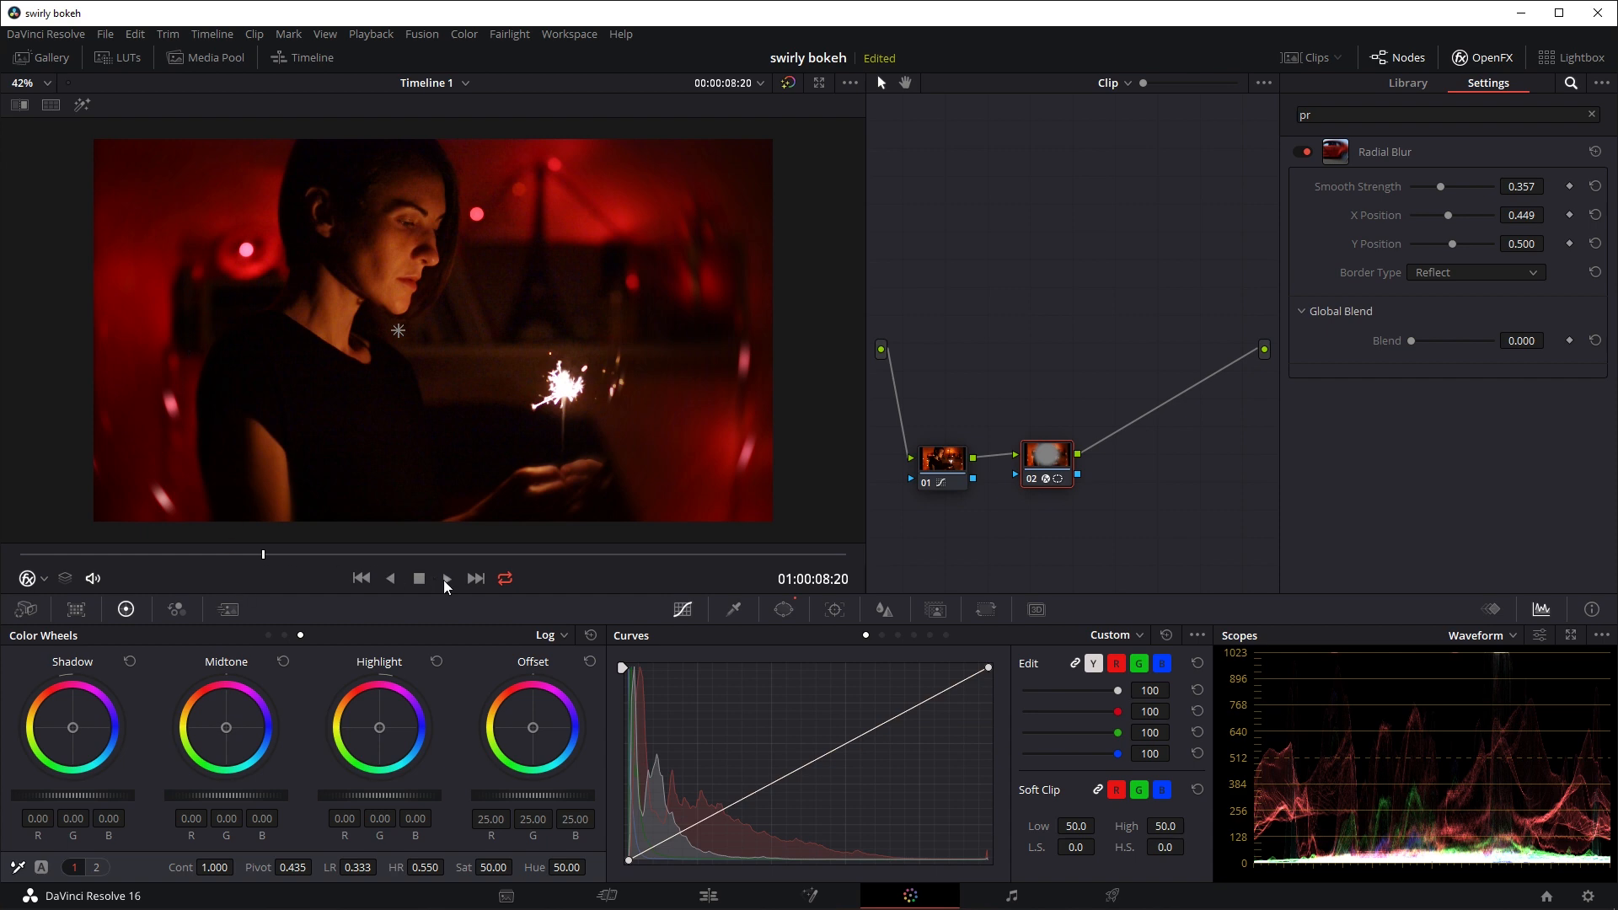
pyautogui.click(445, 578)
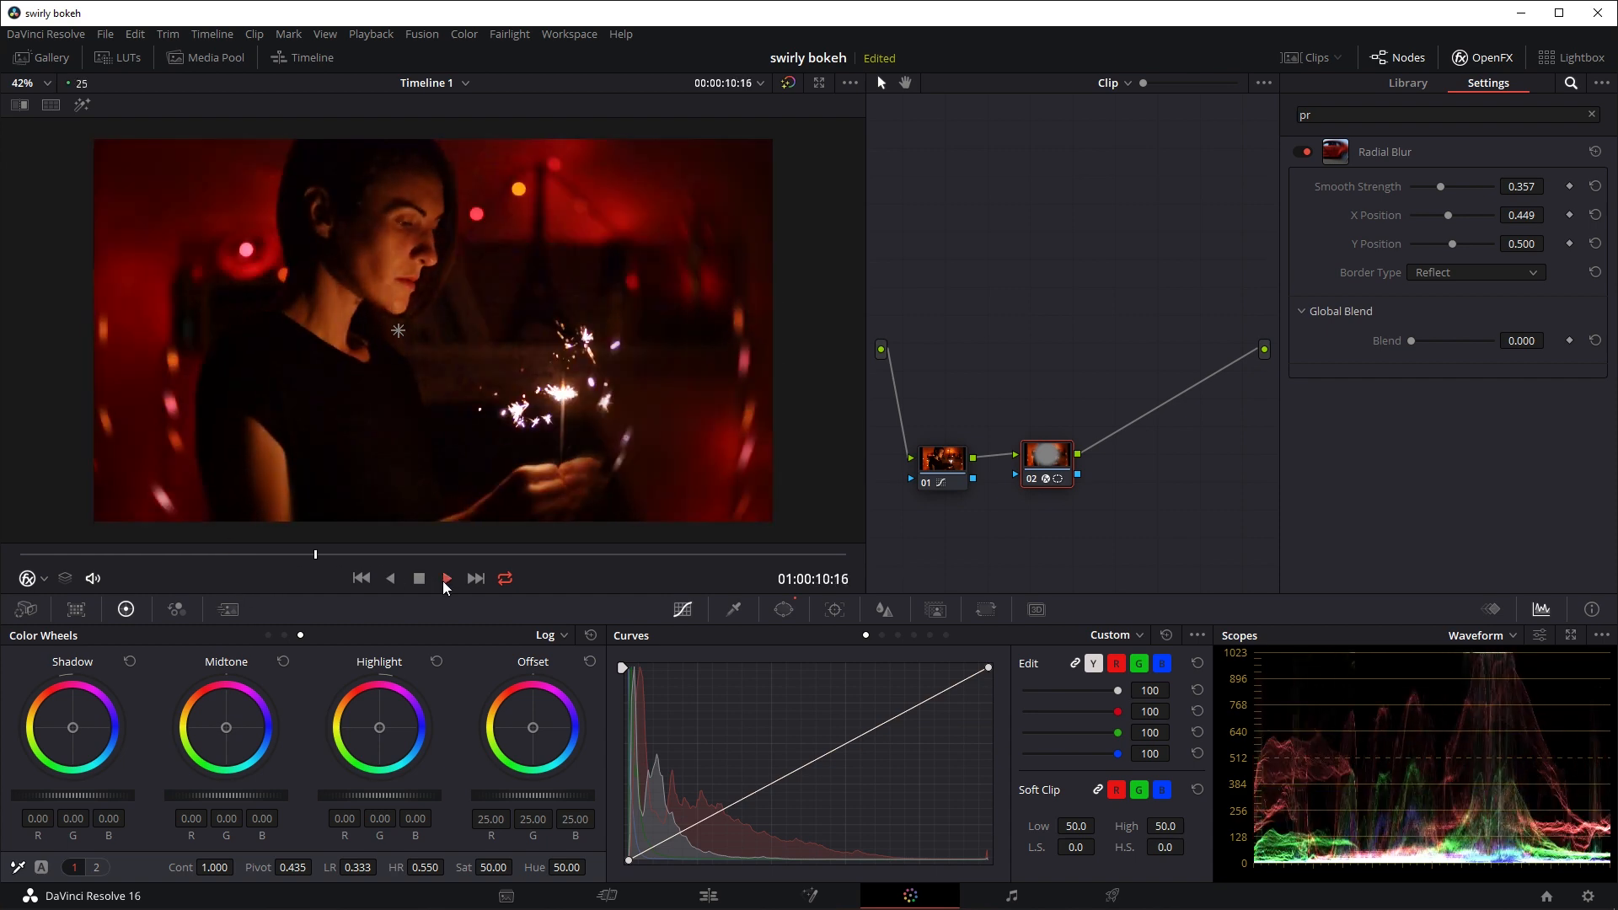
pyautogui.click(445, 578)
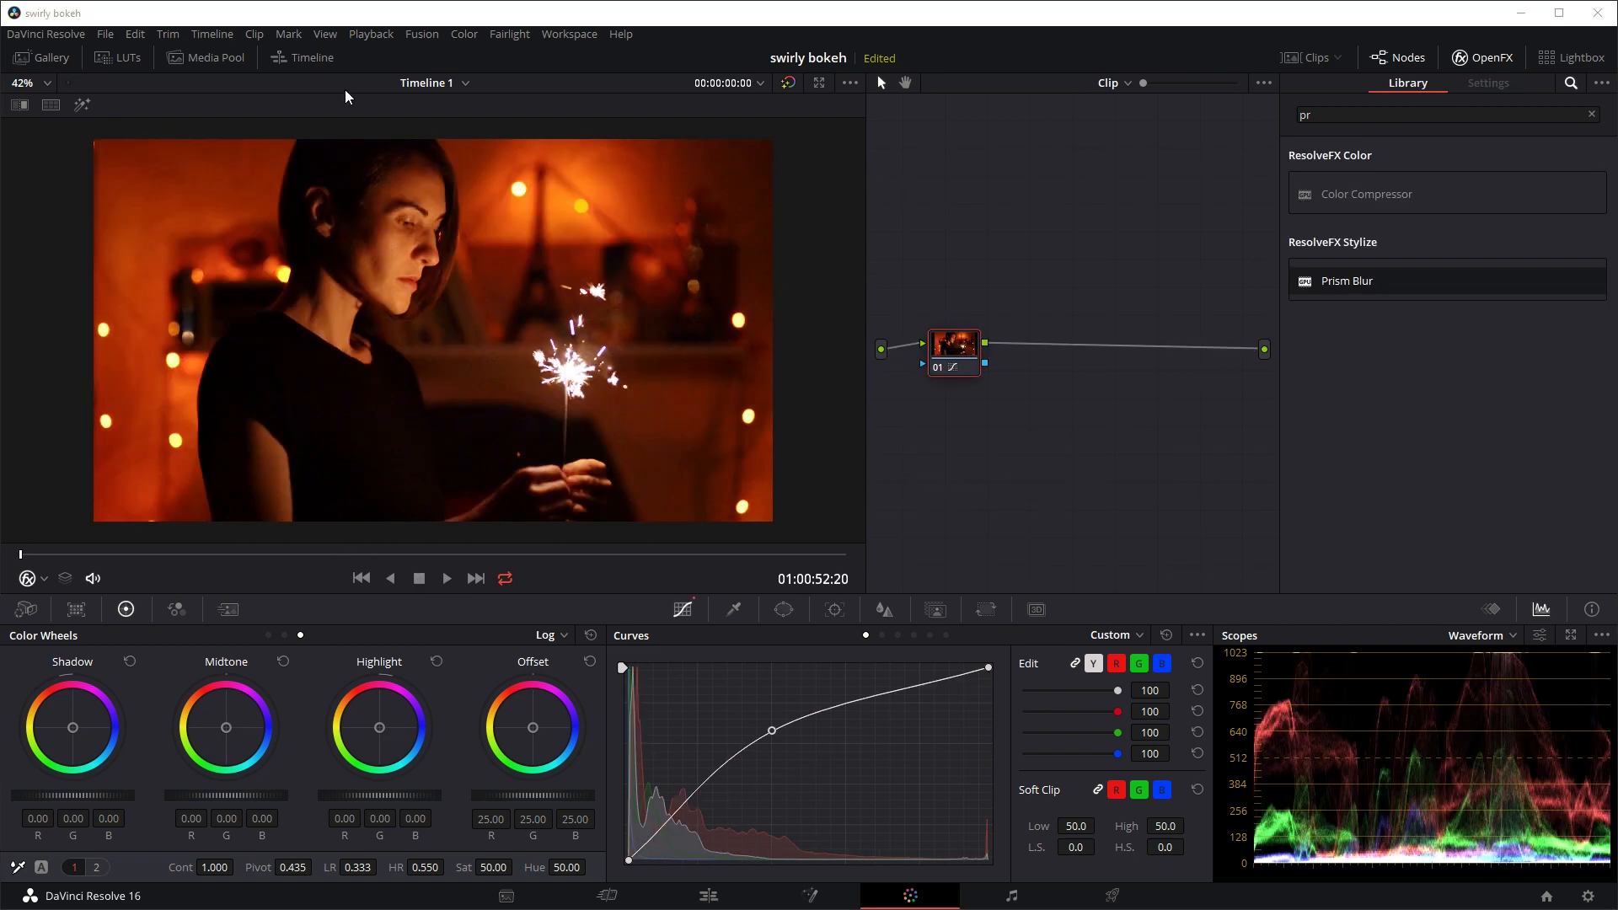
pyautogui.moveTo(452, 155)
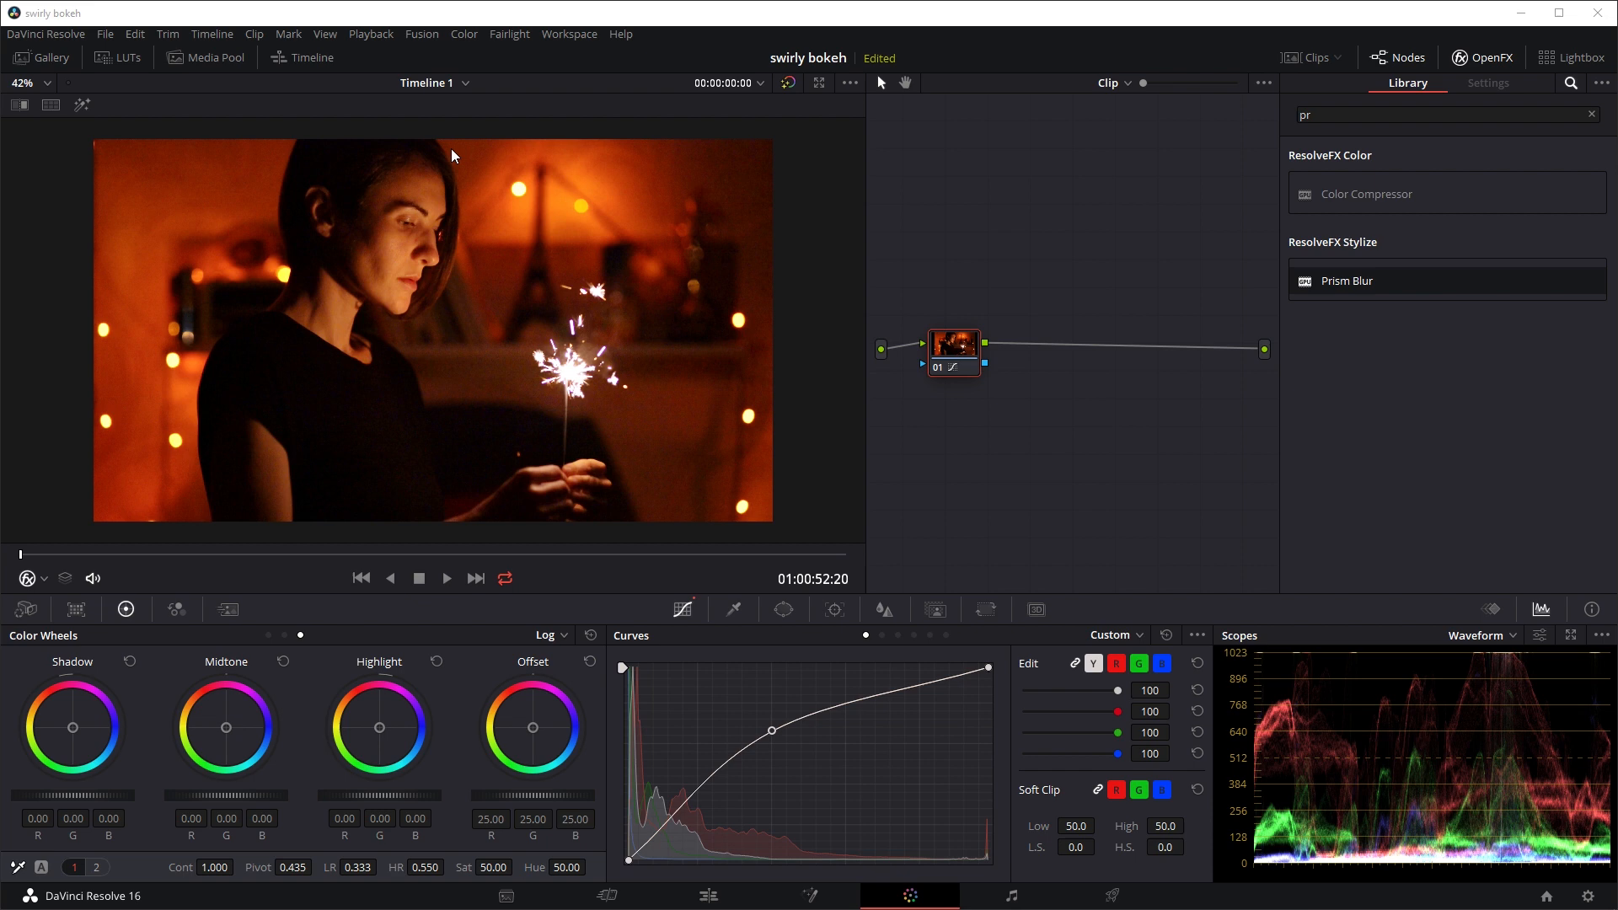
pyautogui.moveTo(205, 374)
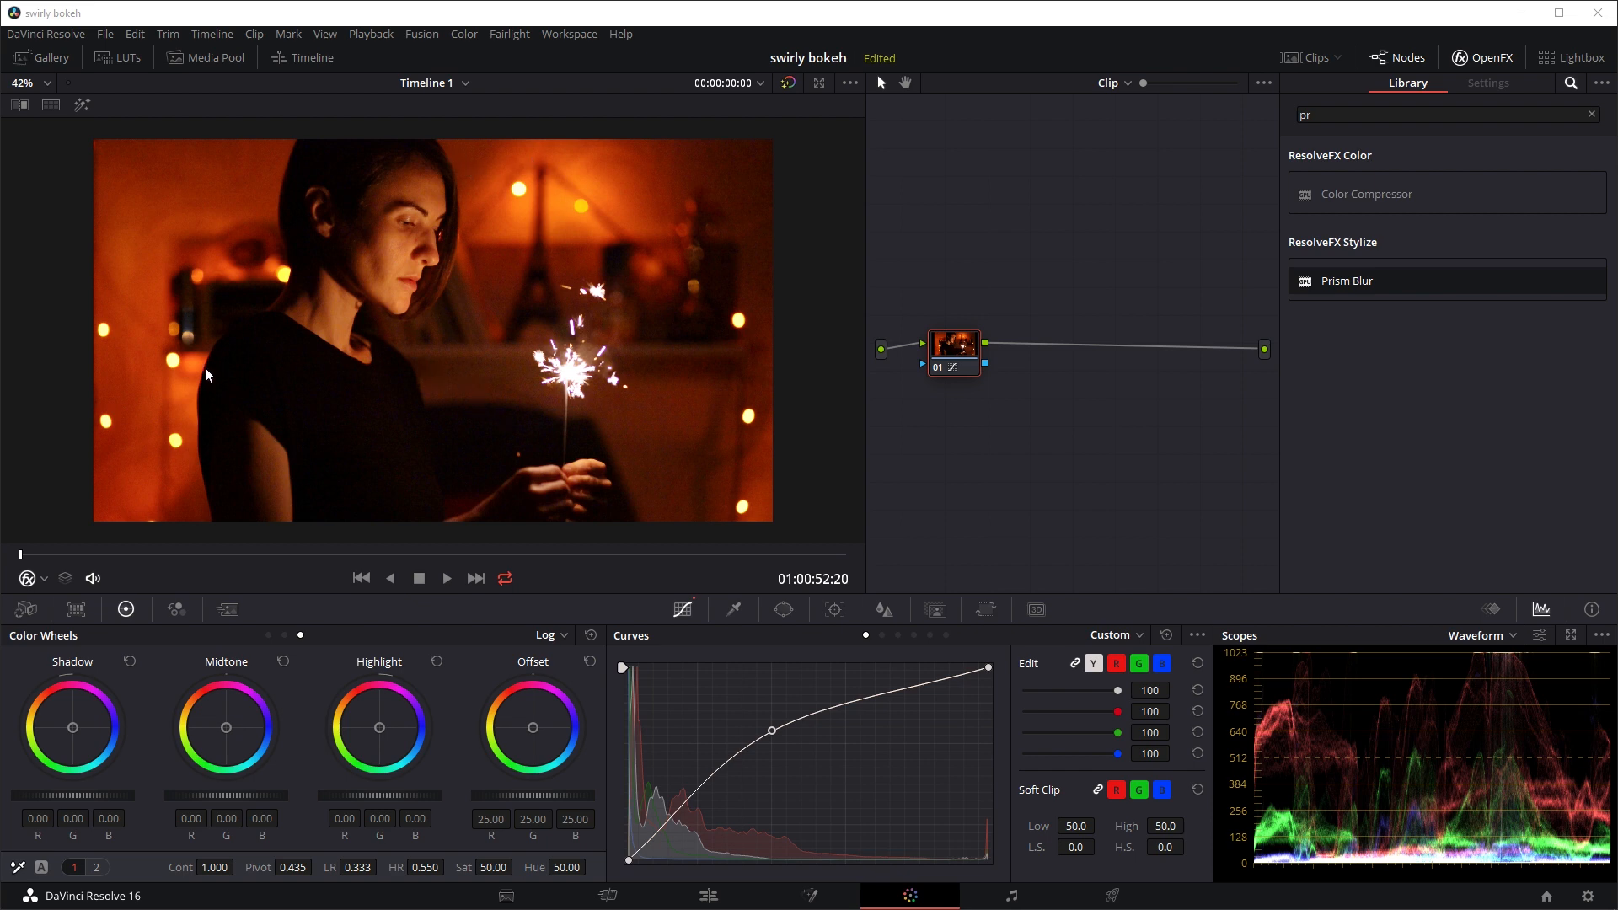
pyautogui.click(445, 578)
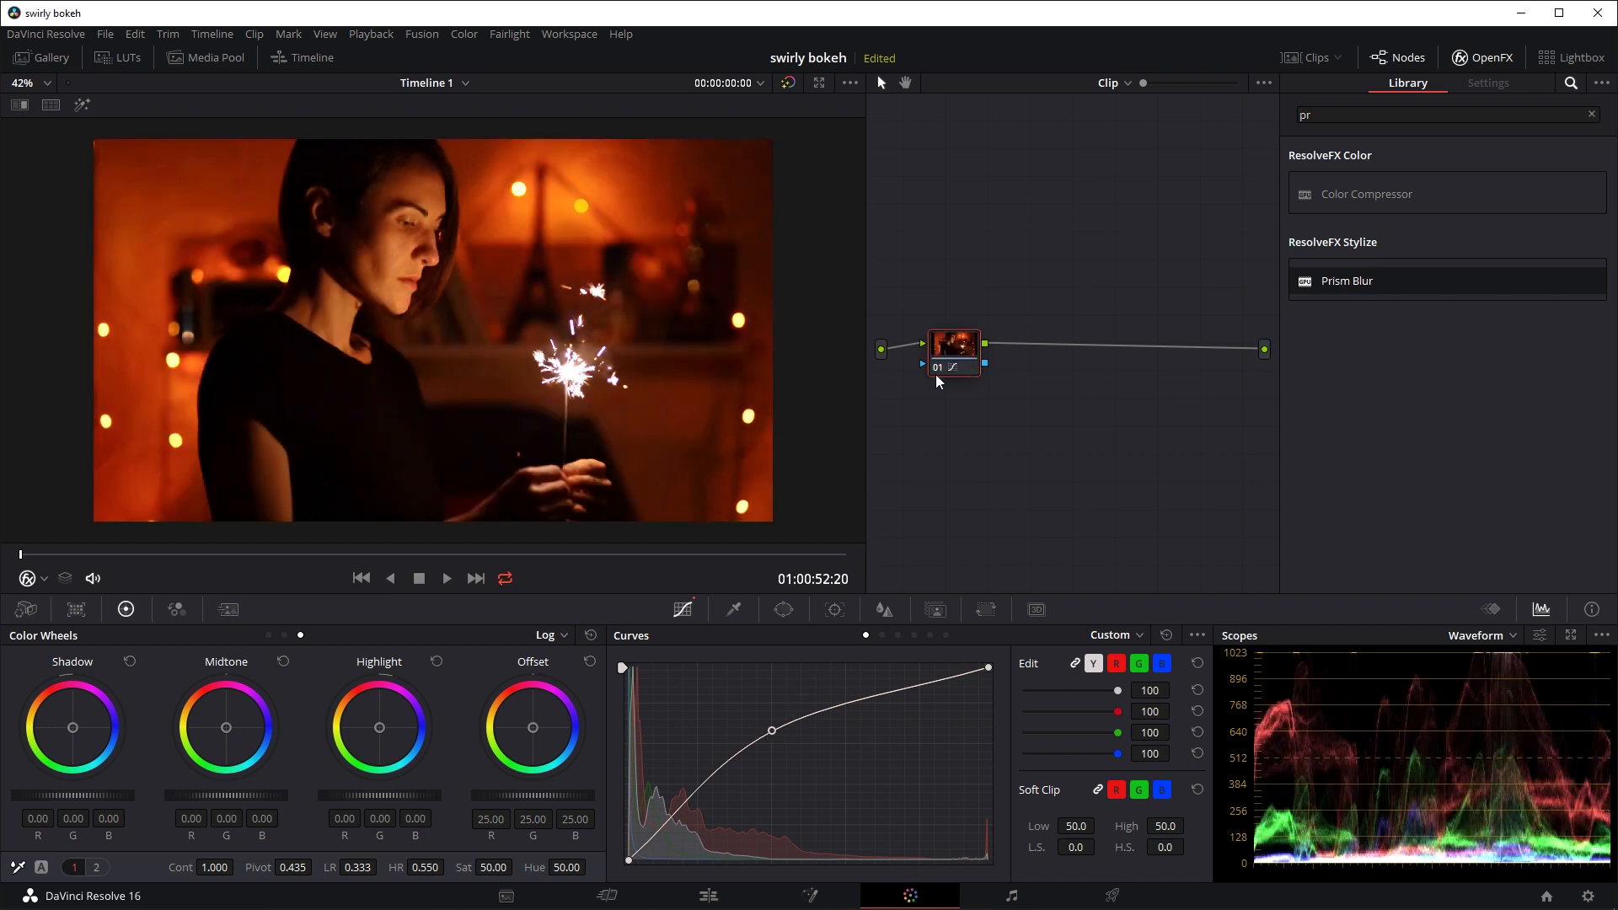
pyautogui.moveTo(954, 356)
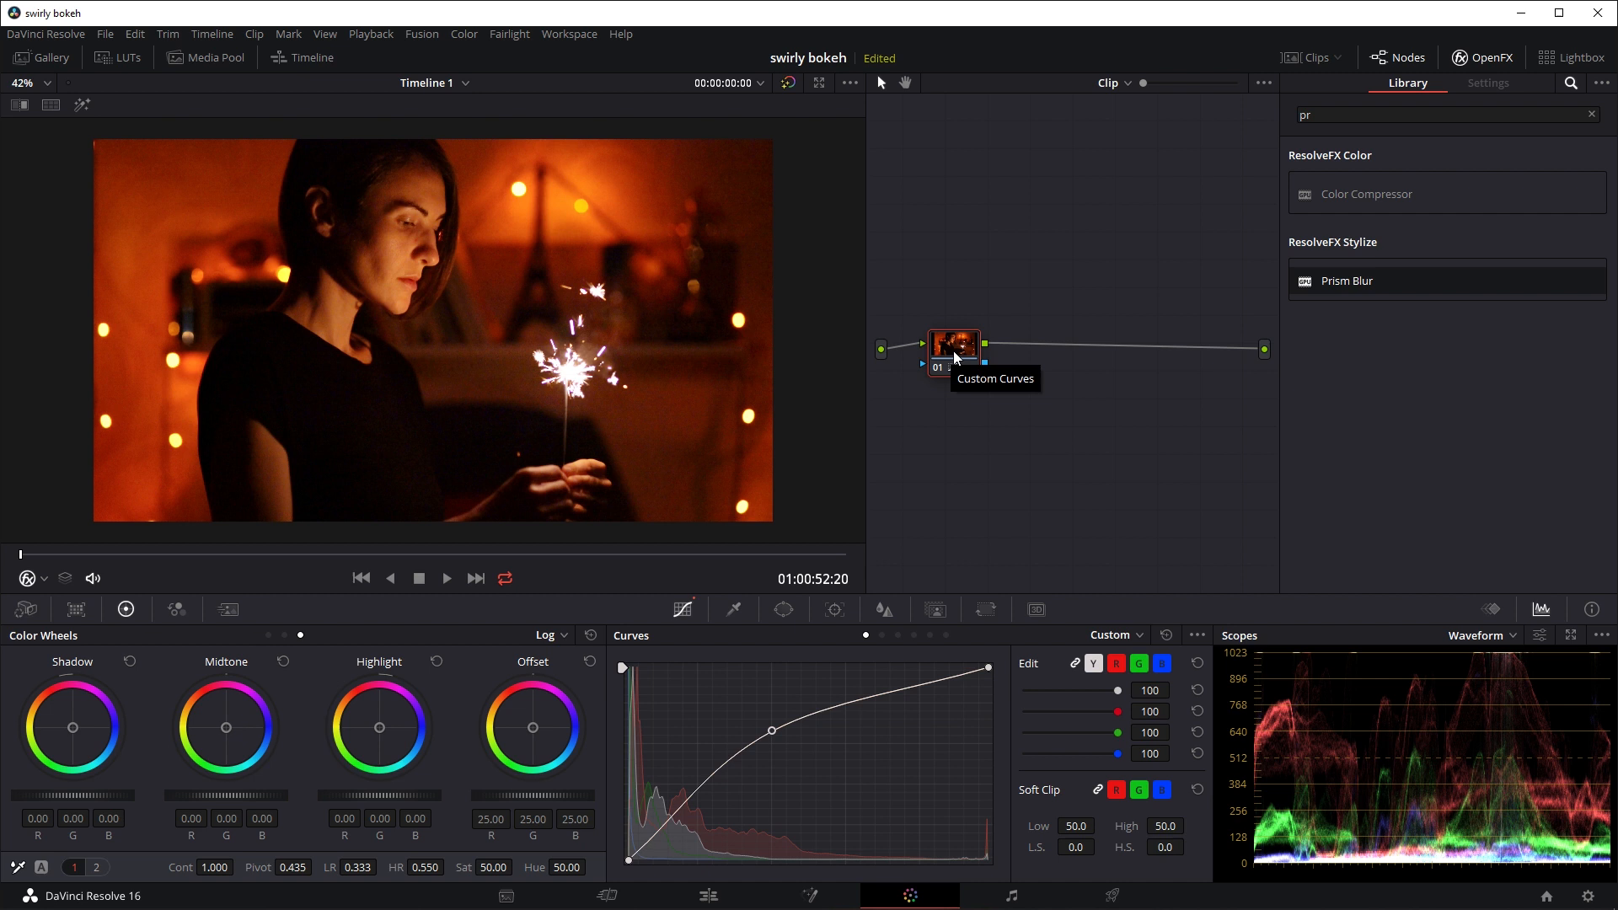
# - Add a serial node after curves node 01 and bring up its Window shape controls
pyautogui.rightClick(952, 346)
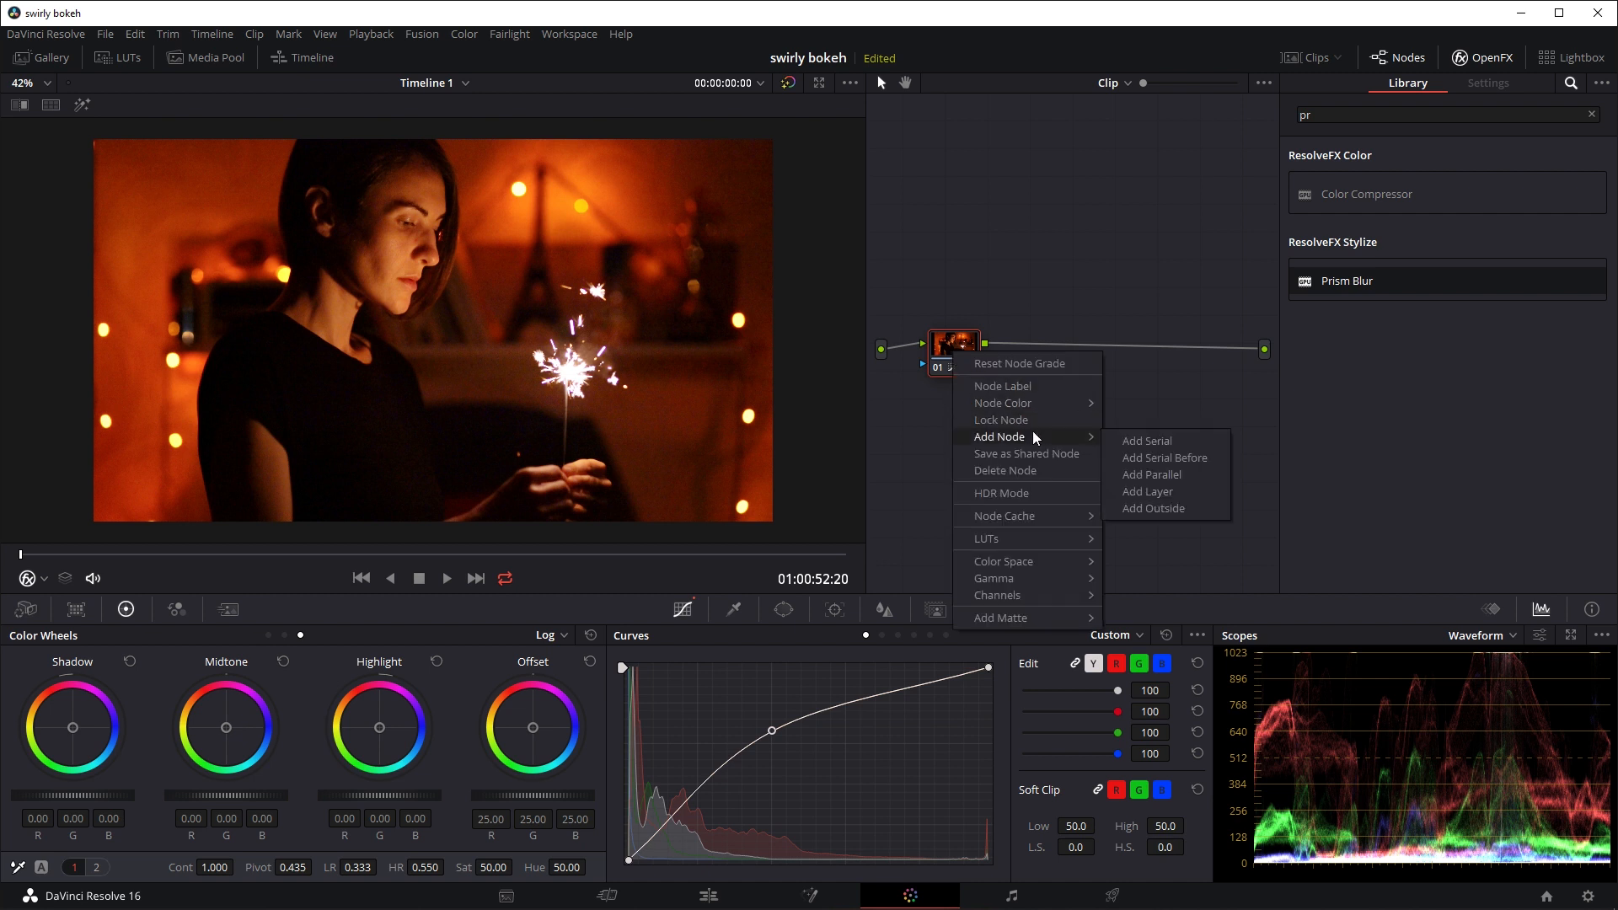
pyautogui.click(1146, 440)
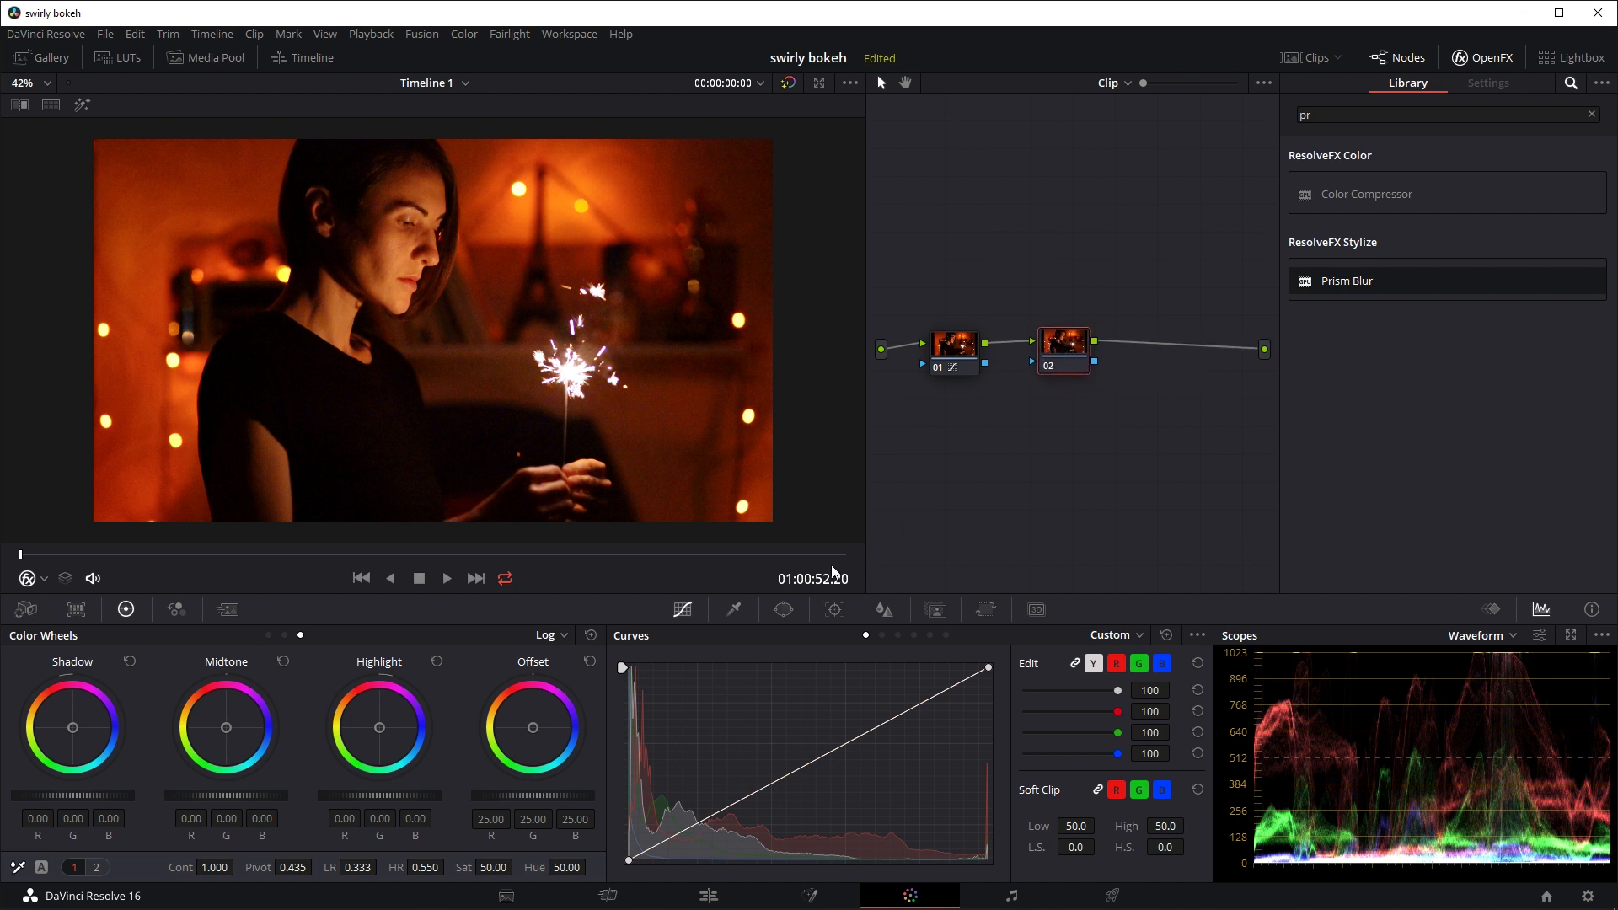
pyautogui.click(783, 608)
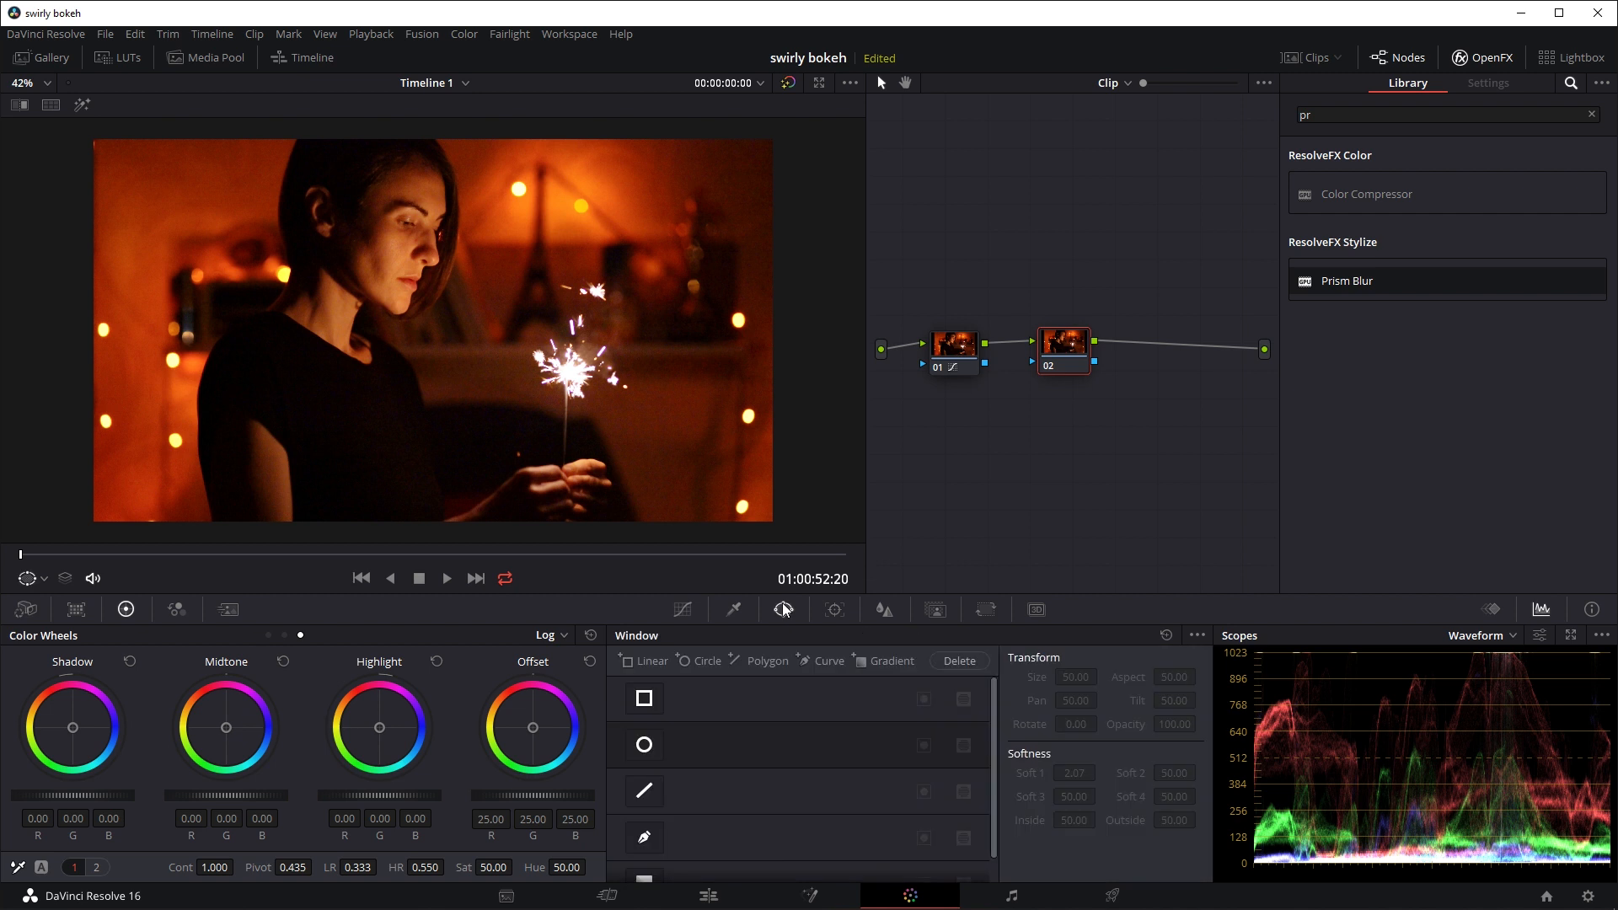
# - Add a circular window to node 2 and turn on Highlight to preview the masked area
pyautogui.click(644, 743)
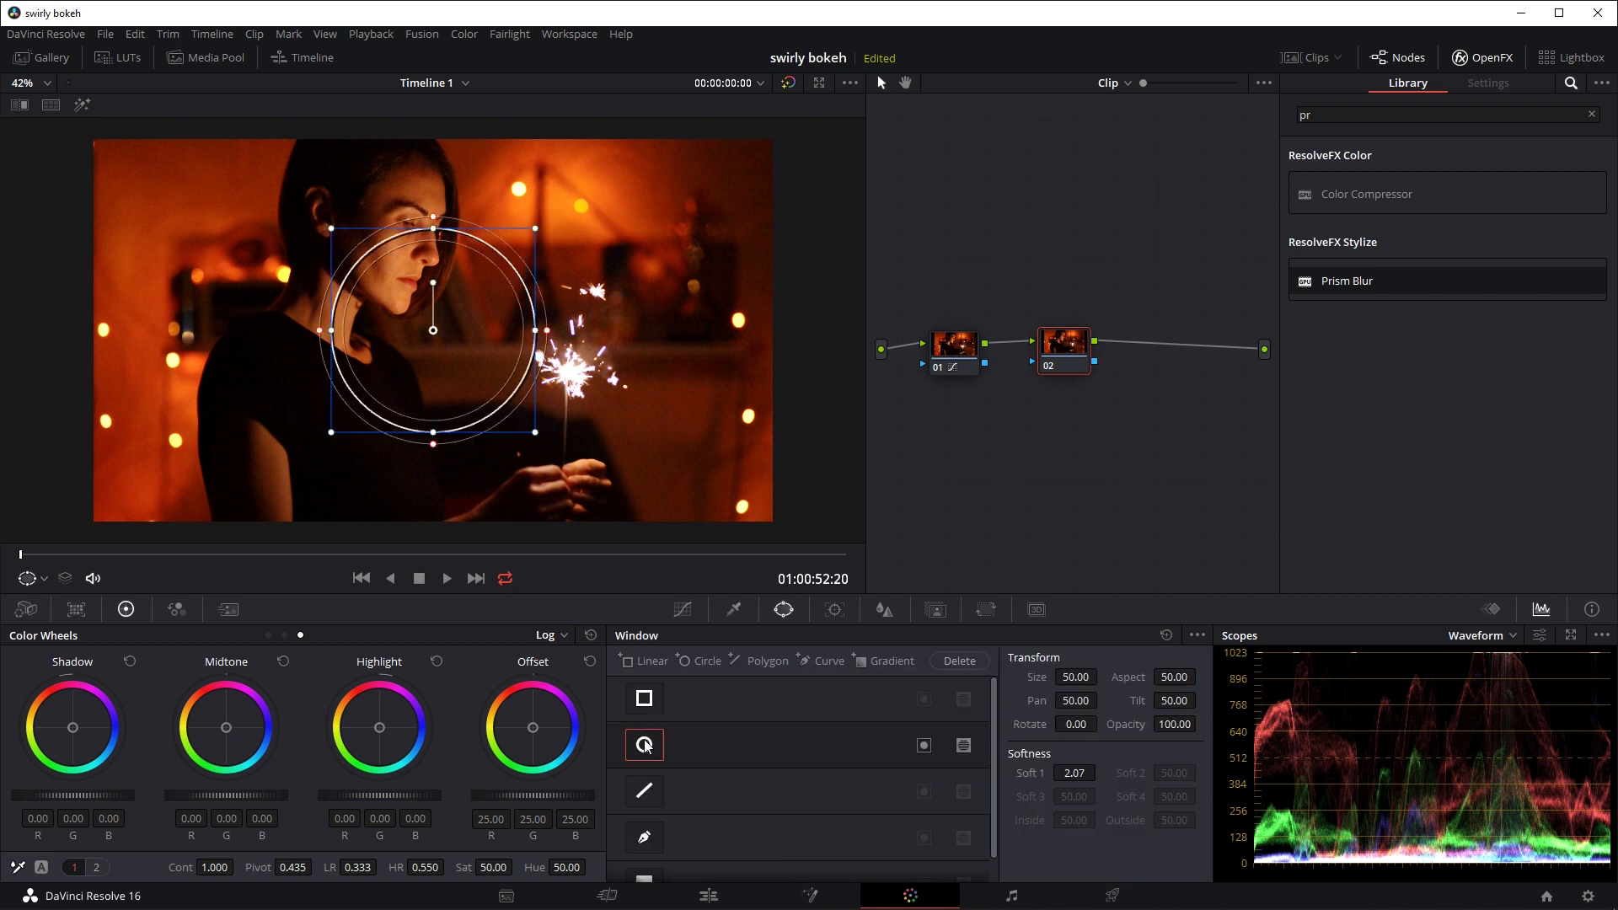
pyautogui.click(642, 744)
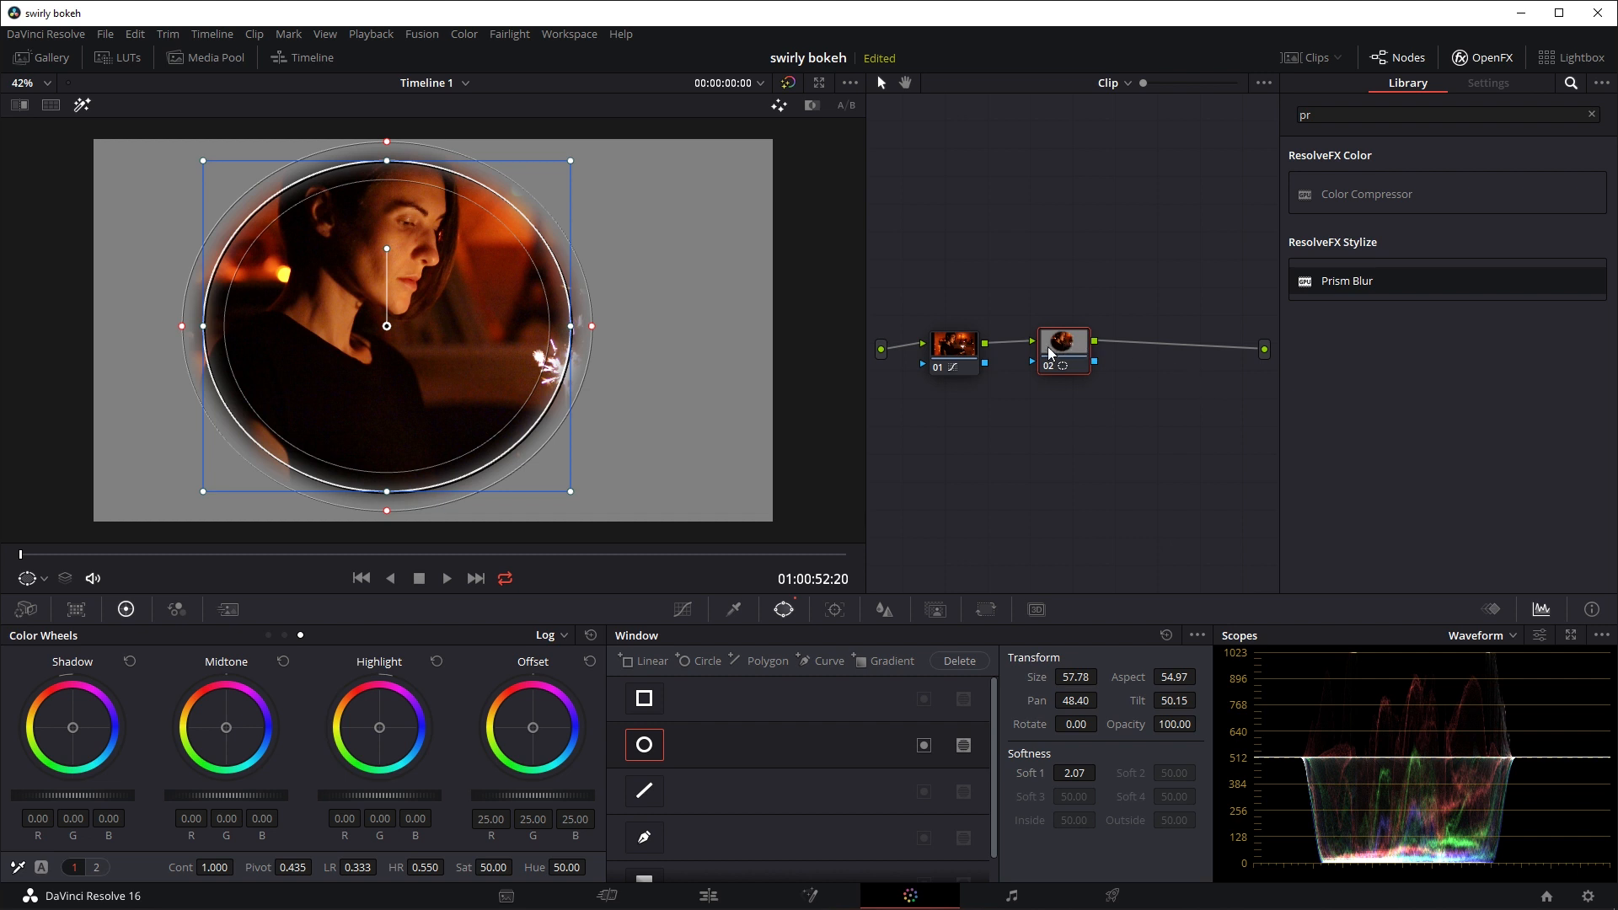
pyautogui.moveTo(352, 260)
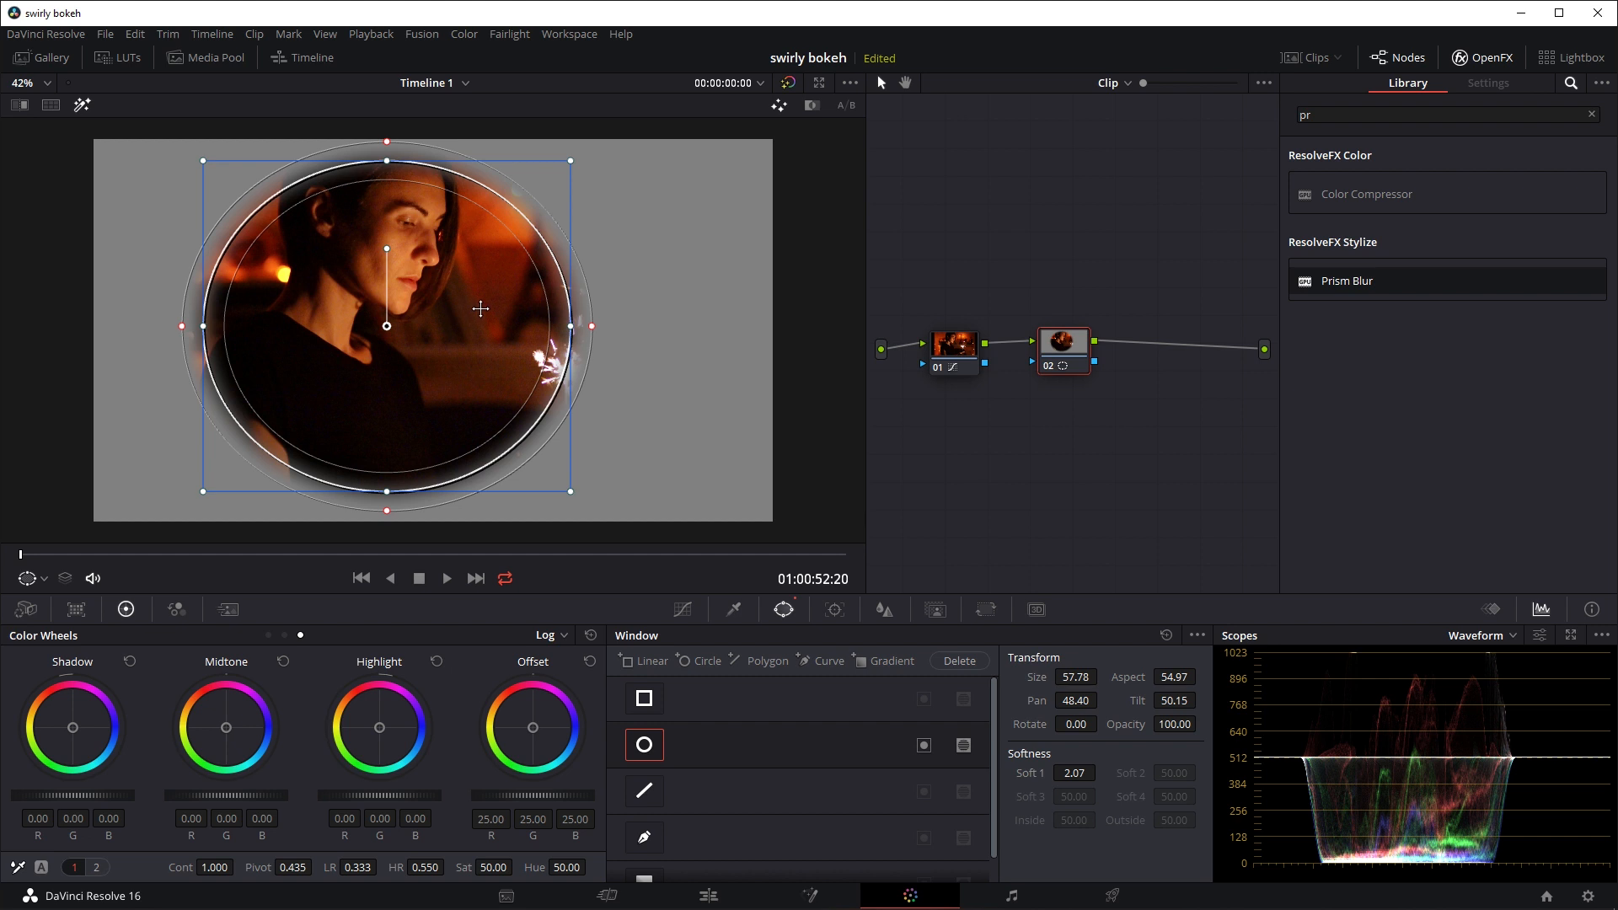
pyautogui.moveTo(753, 354)
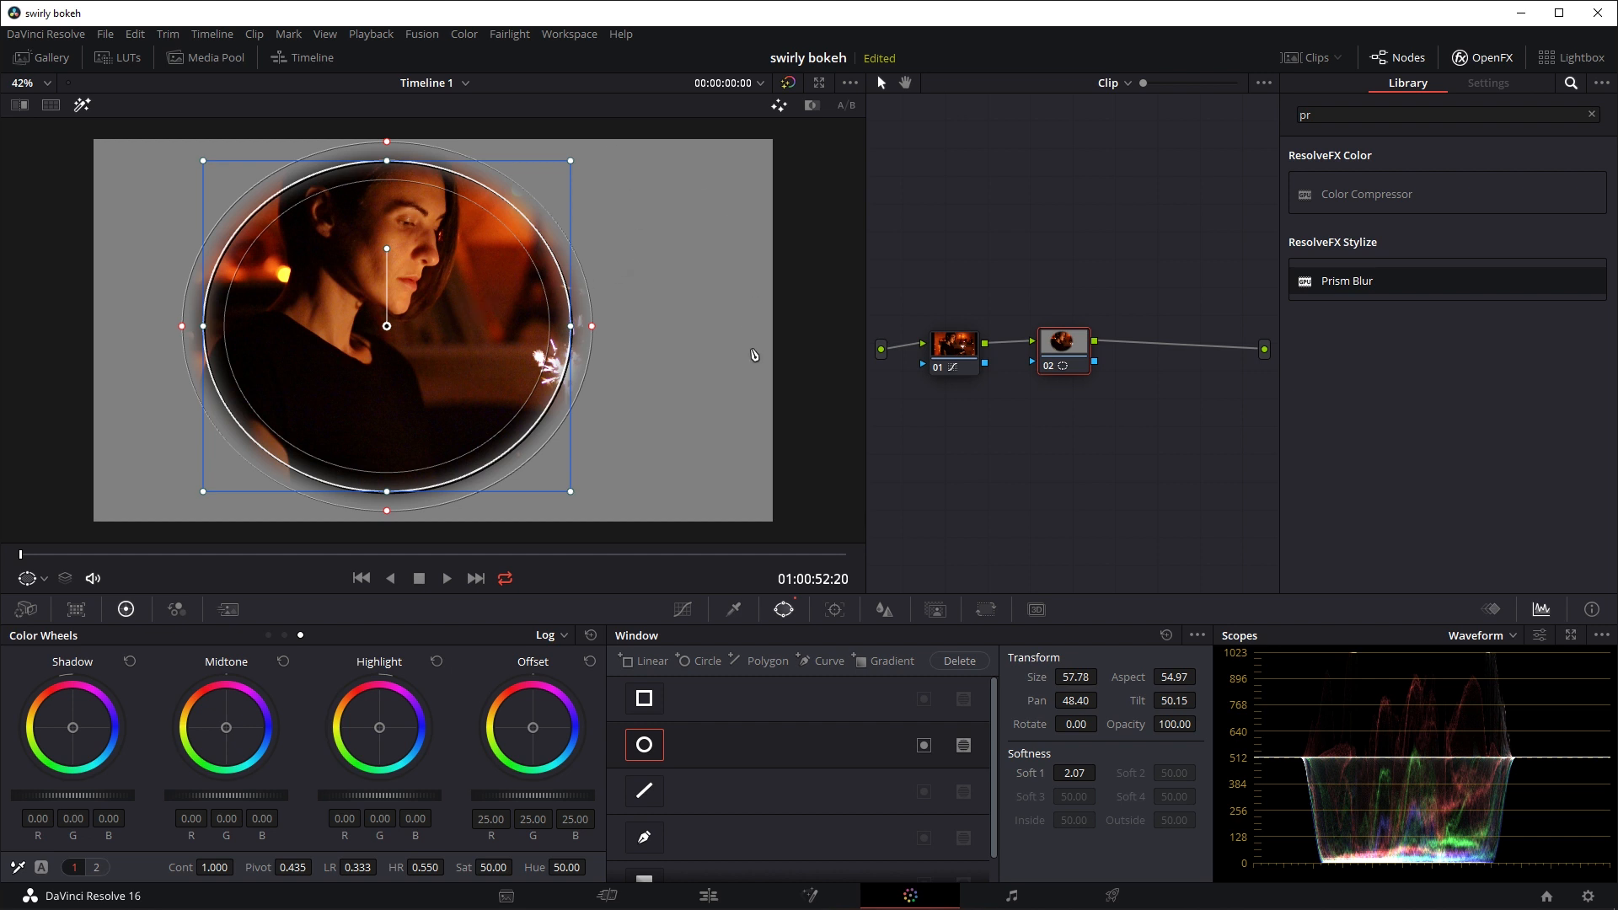
pyautogui.moveTo(605, 536)
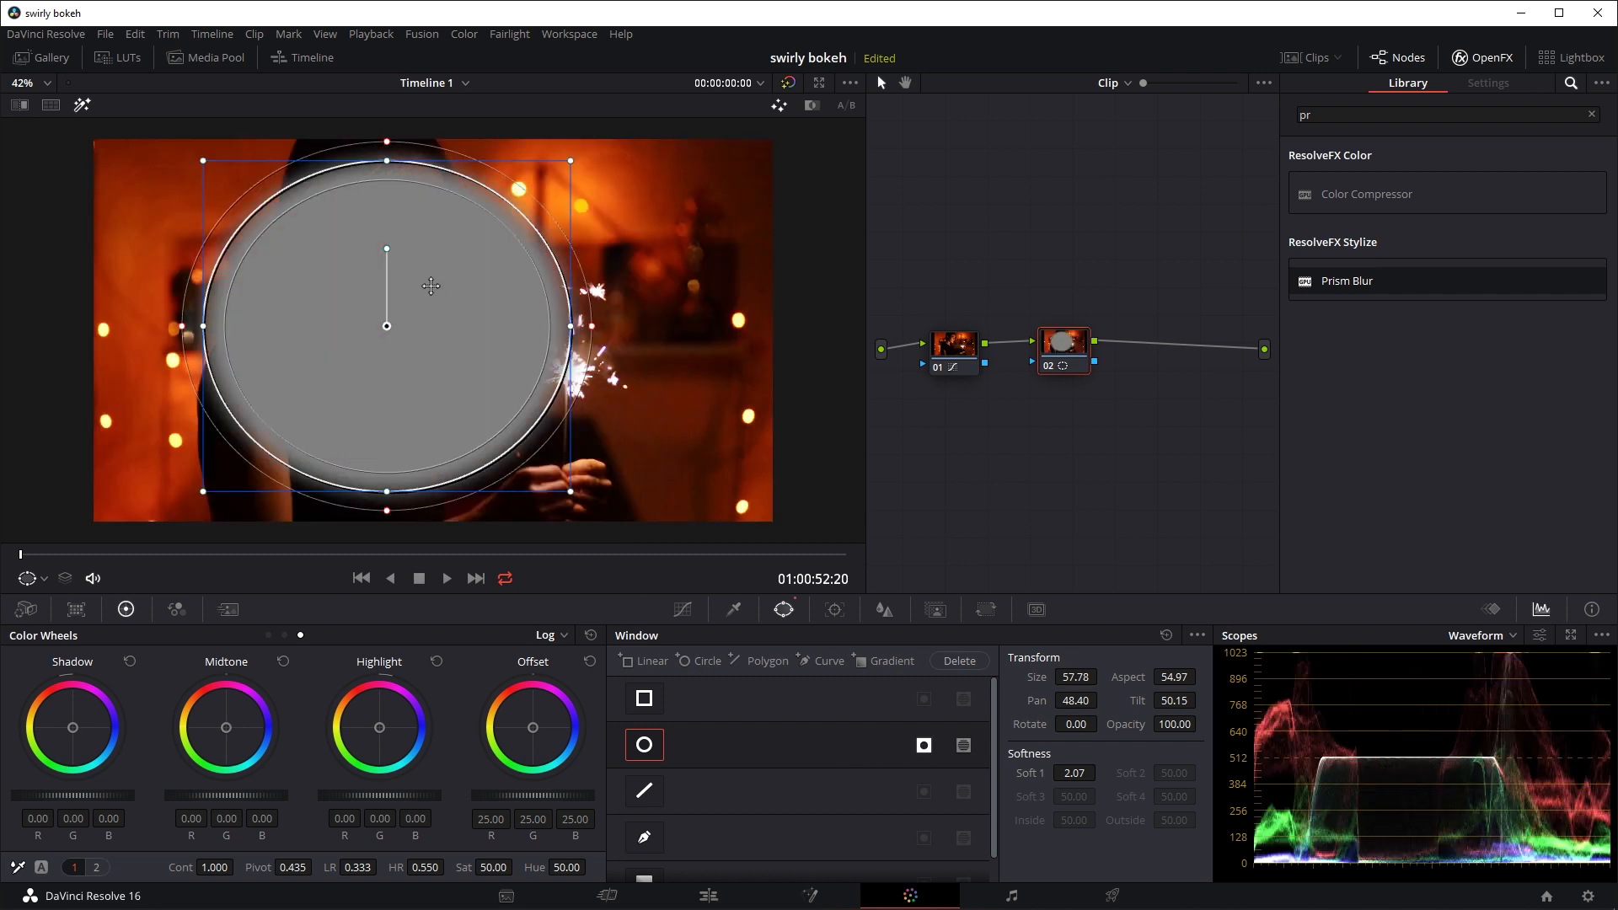
pyautogui.moveTo(700, 384)
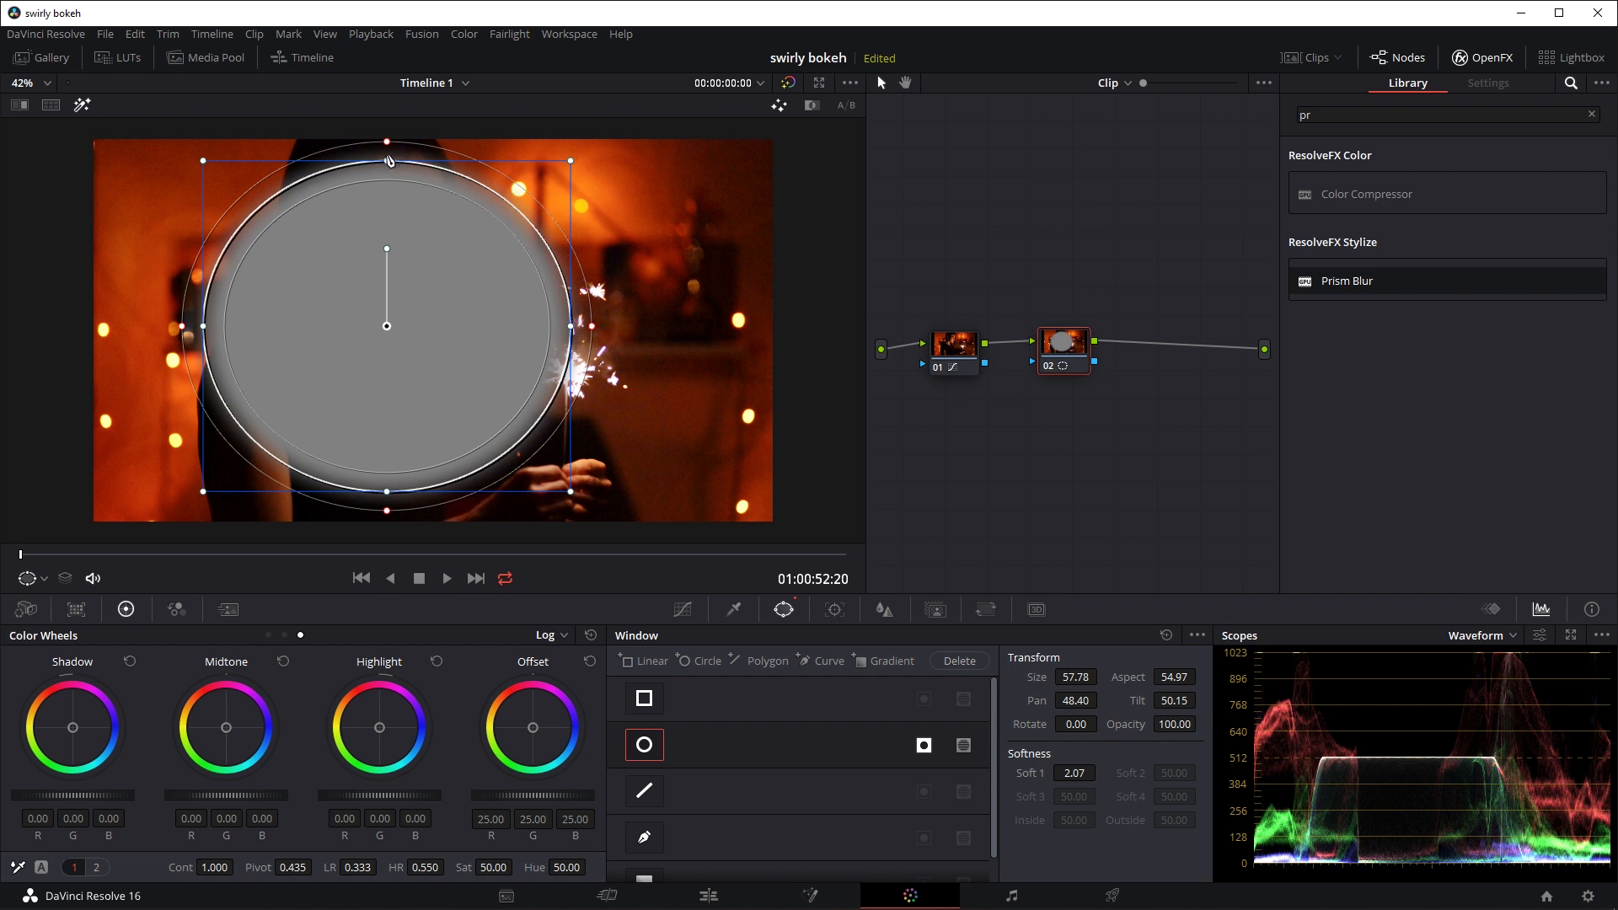
# - Enlarge the circle window, soften it (Soft 1 about 3.63) and nudge it into place around the woman
pyautogui.moveTo(388, 160); pyautogui.dragTo(387, 121)
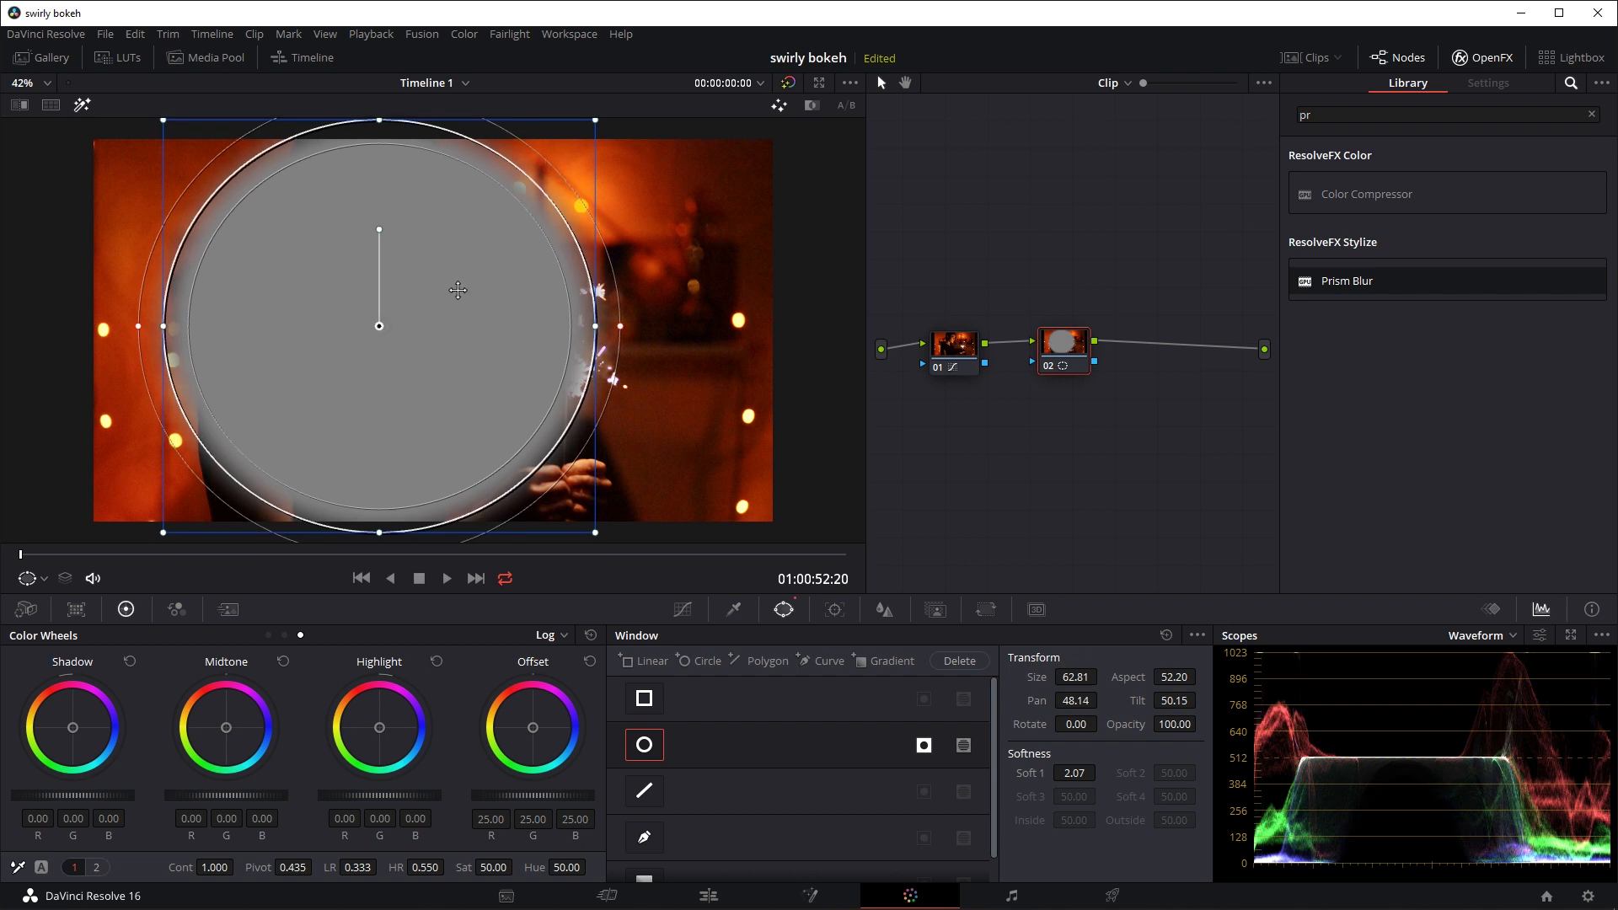
pyautogui.moveTo(725, 301)
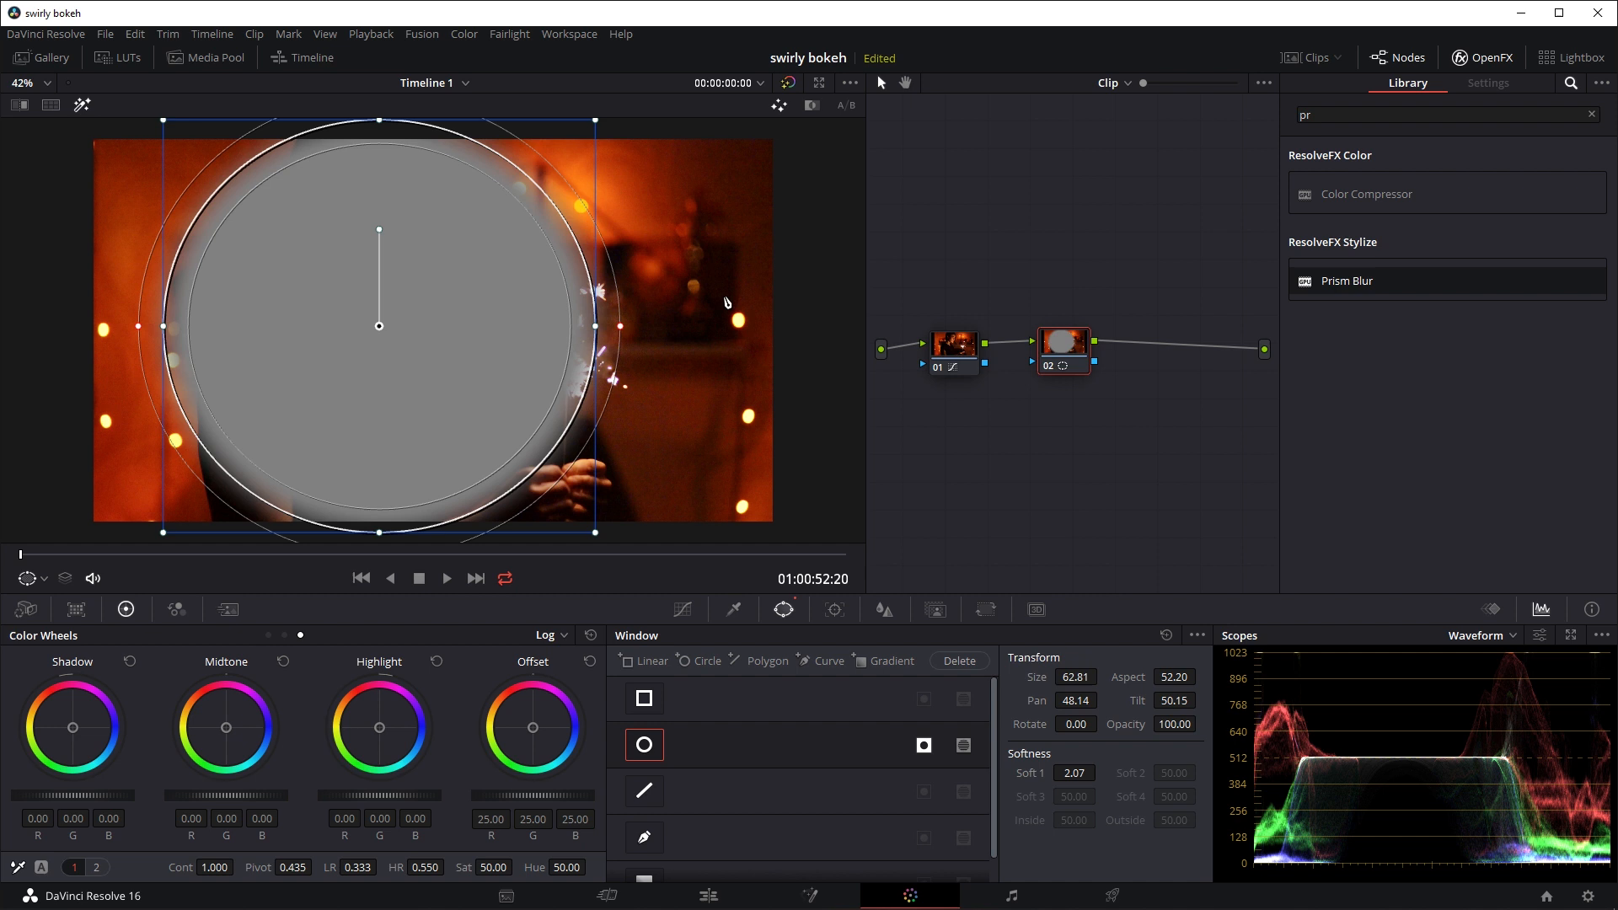
pyautogui.click(1074, 773)
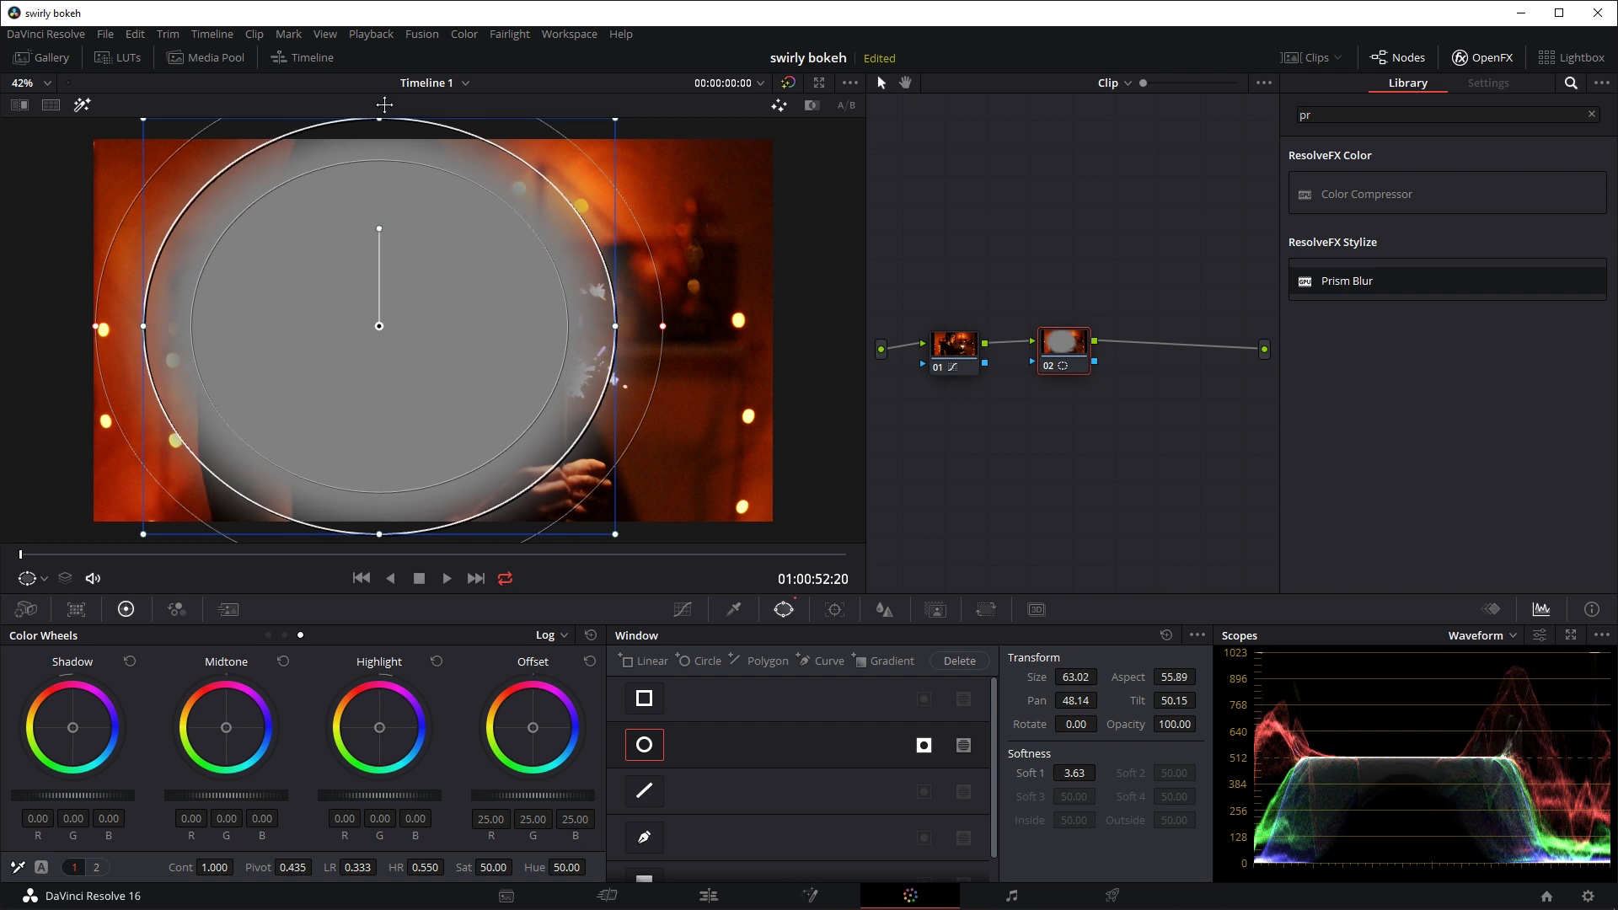
pyautogui.scroll(-3)
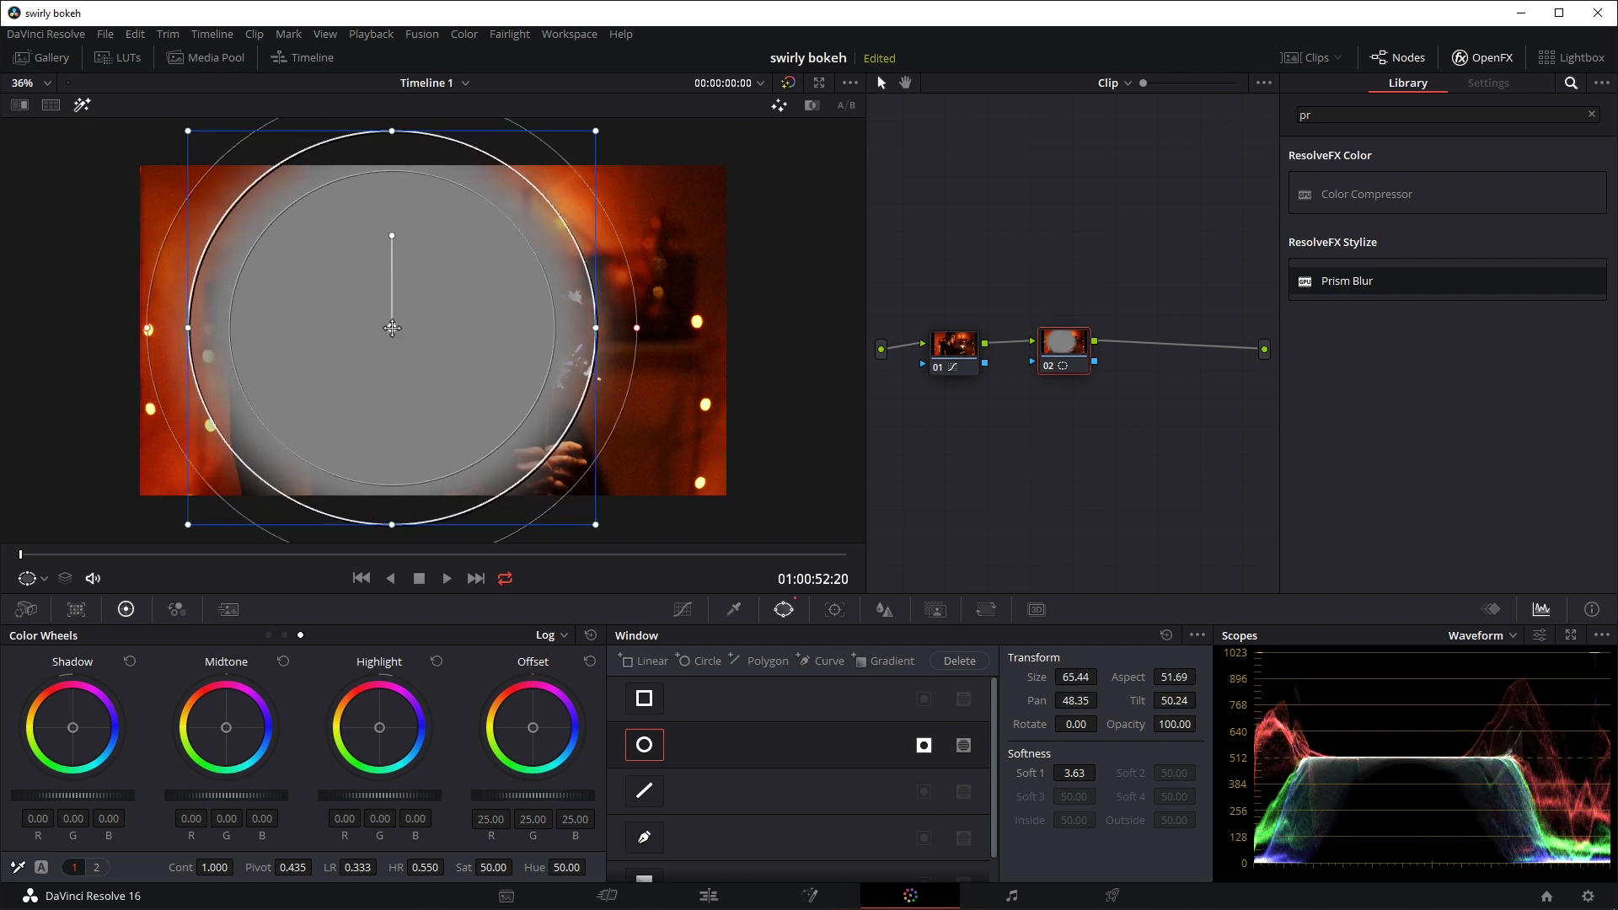
pyautogui.moveTo(391, 329); pyautogui.dragTo(384, 335)
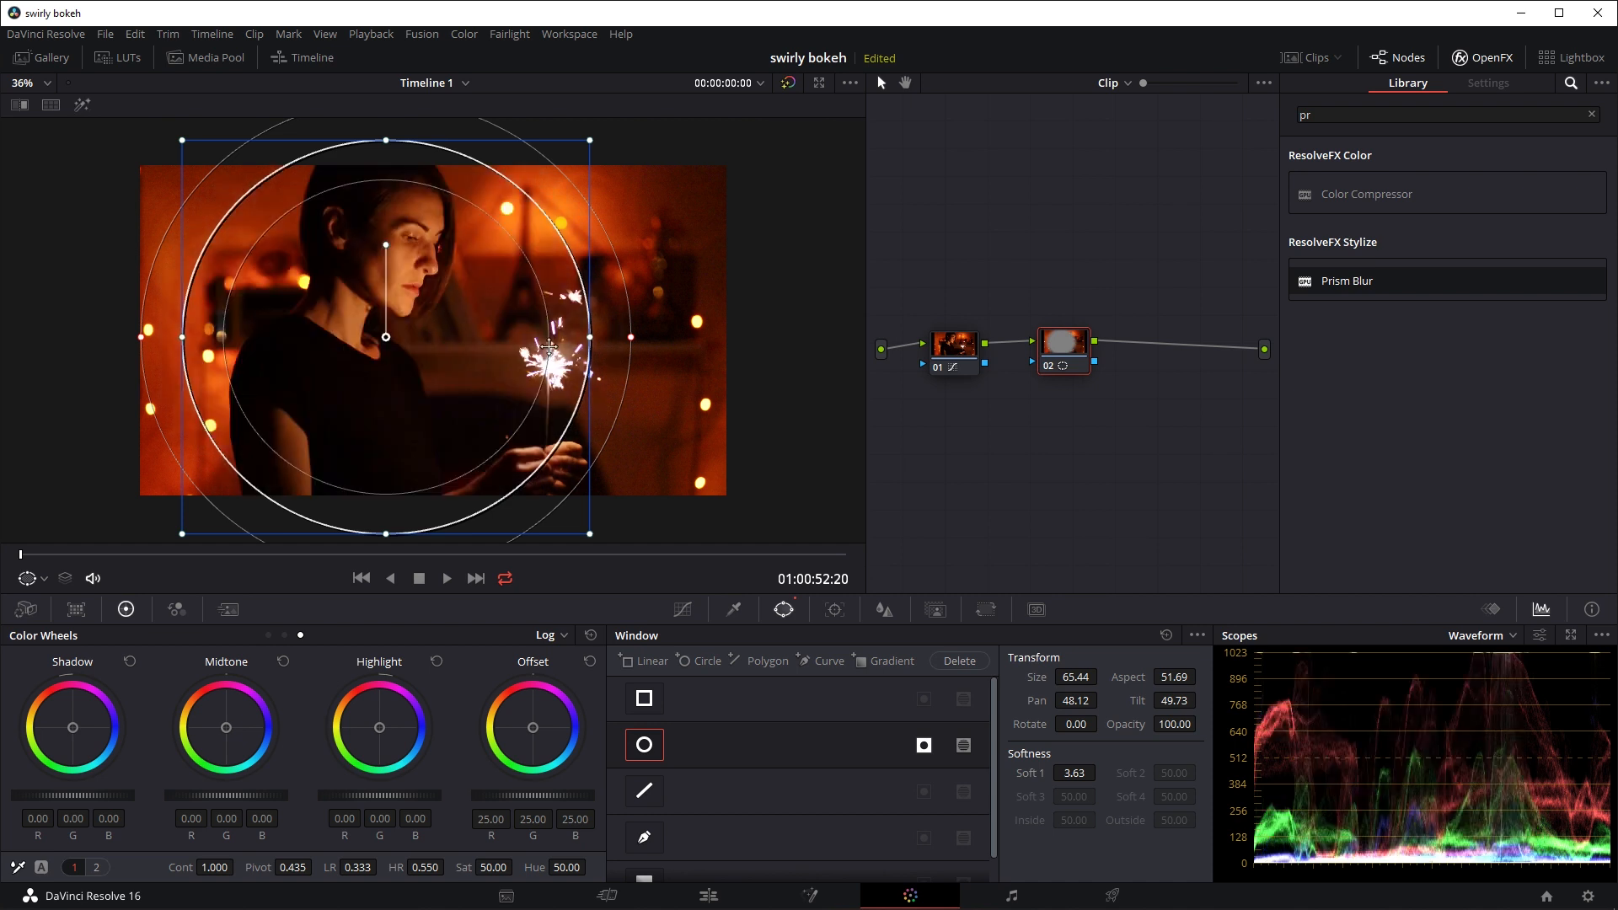
pyautogui.moveTo(630, 544)
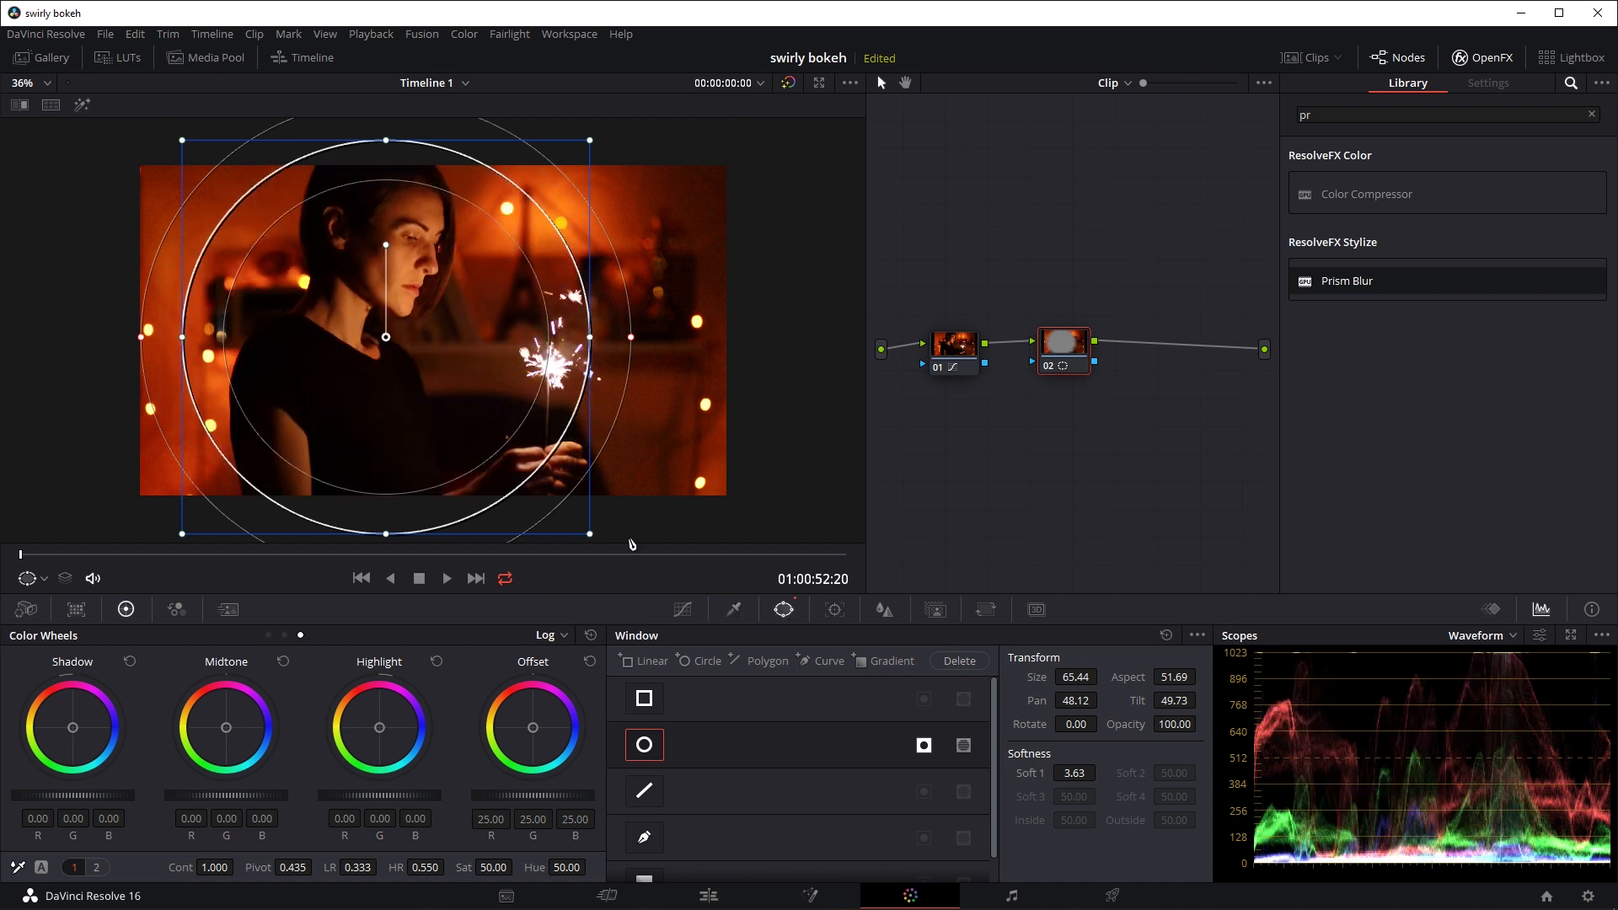
# - Find Radial Blur in the effects library for node 2, then play the clip to check the swirl and stop
pyautogui.click(683, 608)
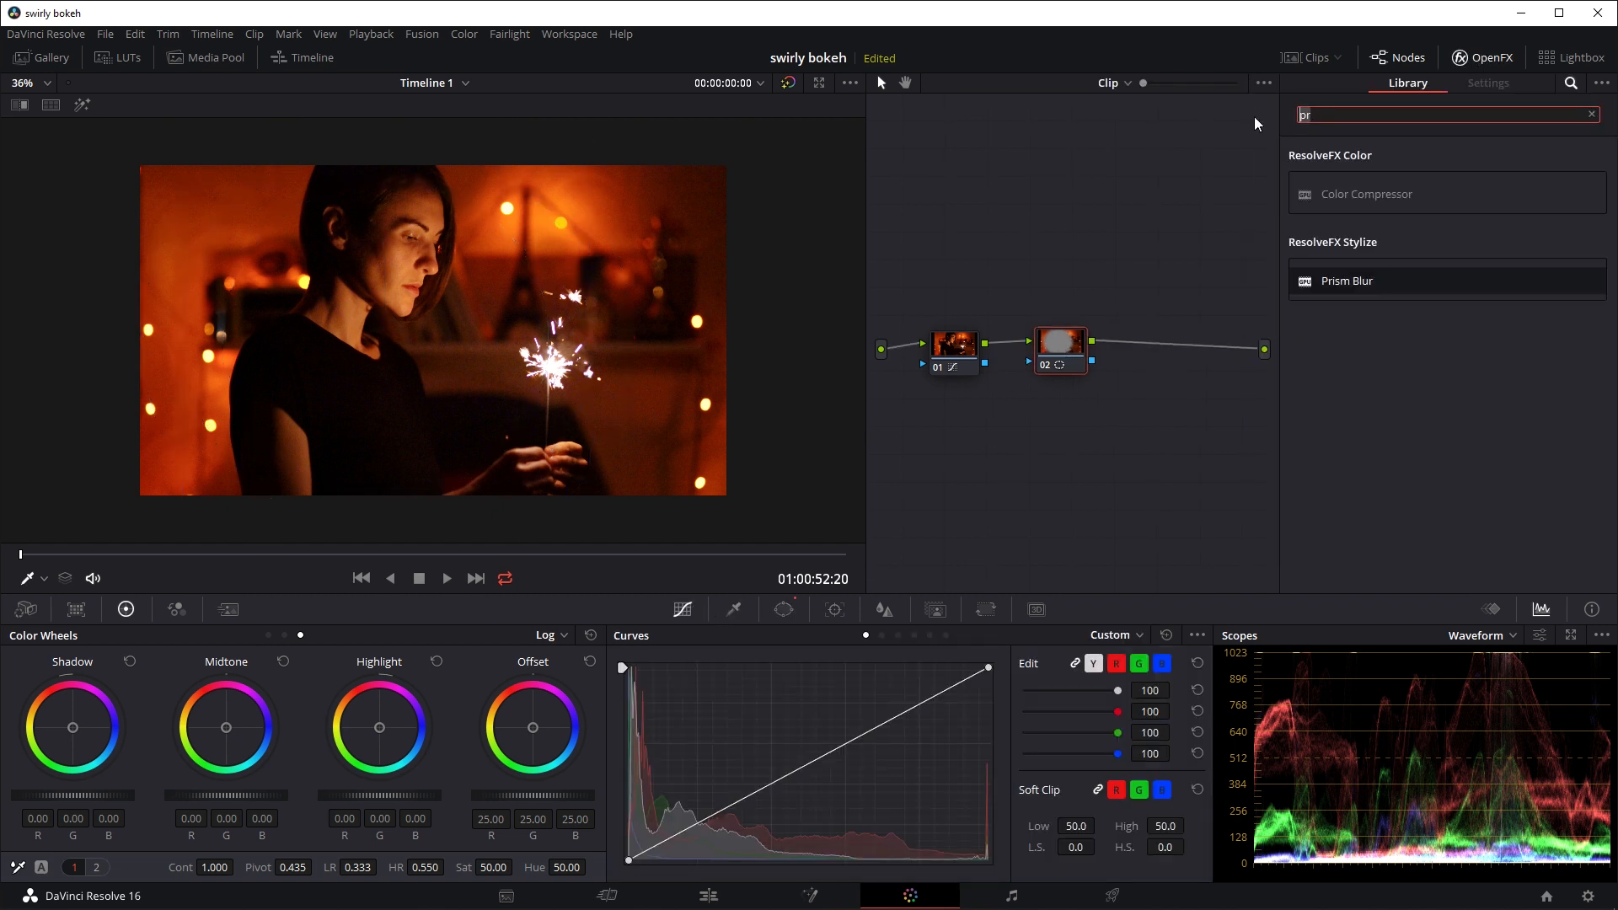
pyautogui.write('radian')
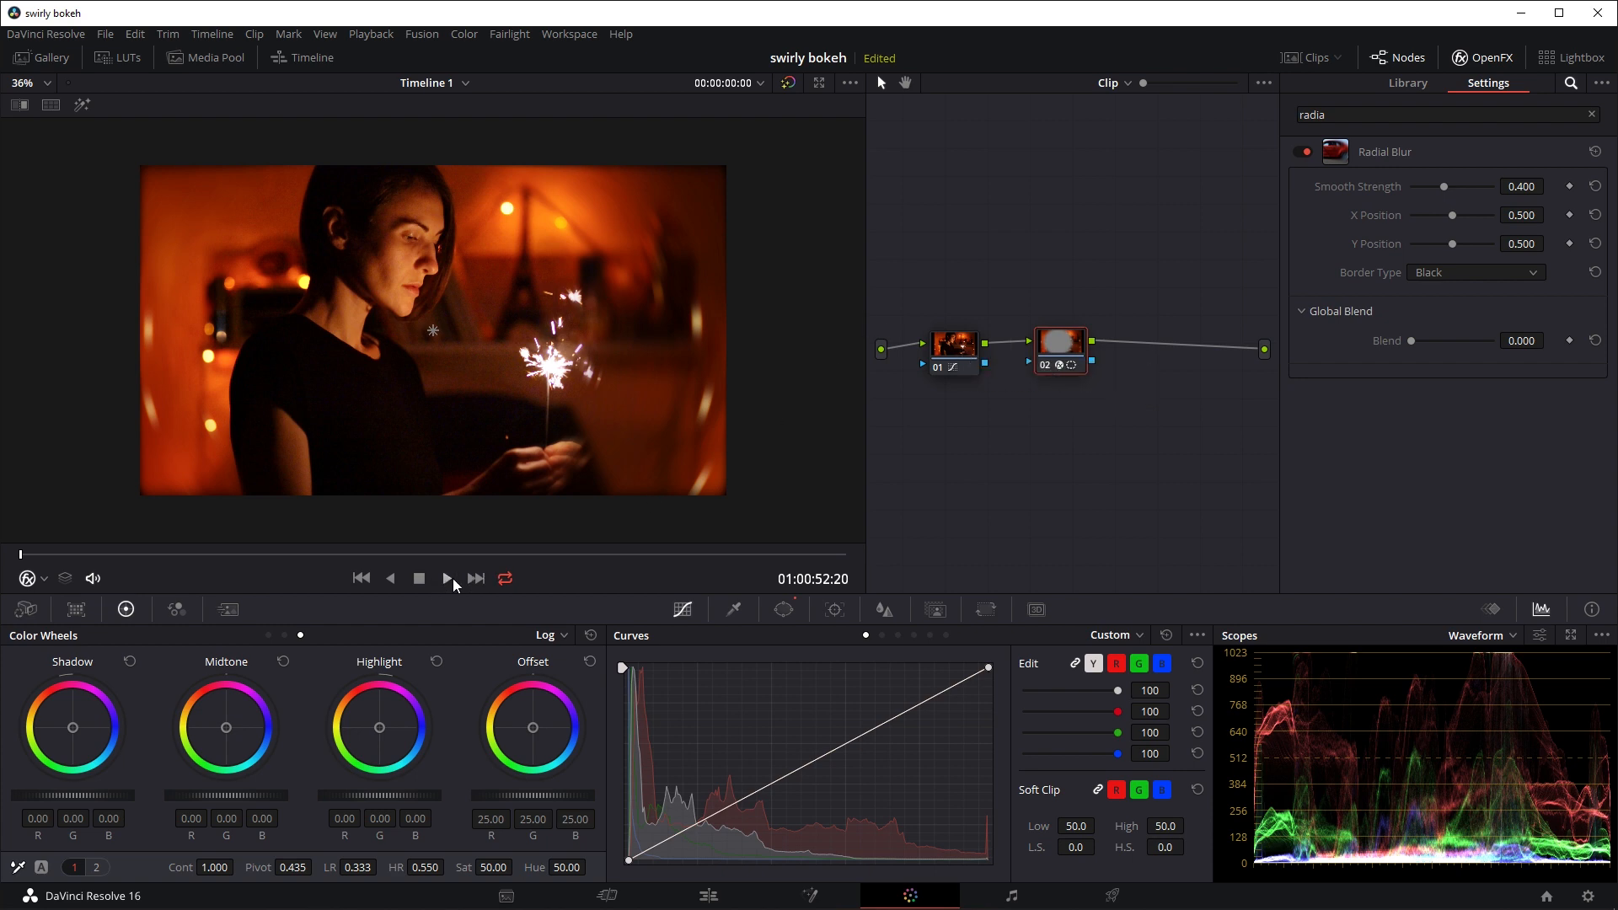
pyautogui.click(445, 578)
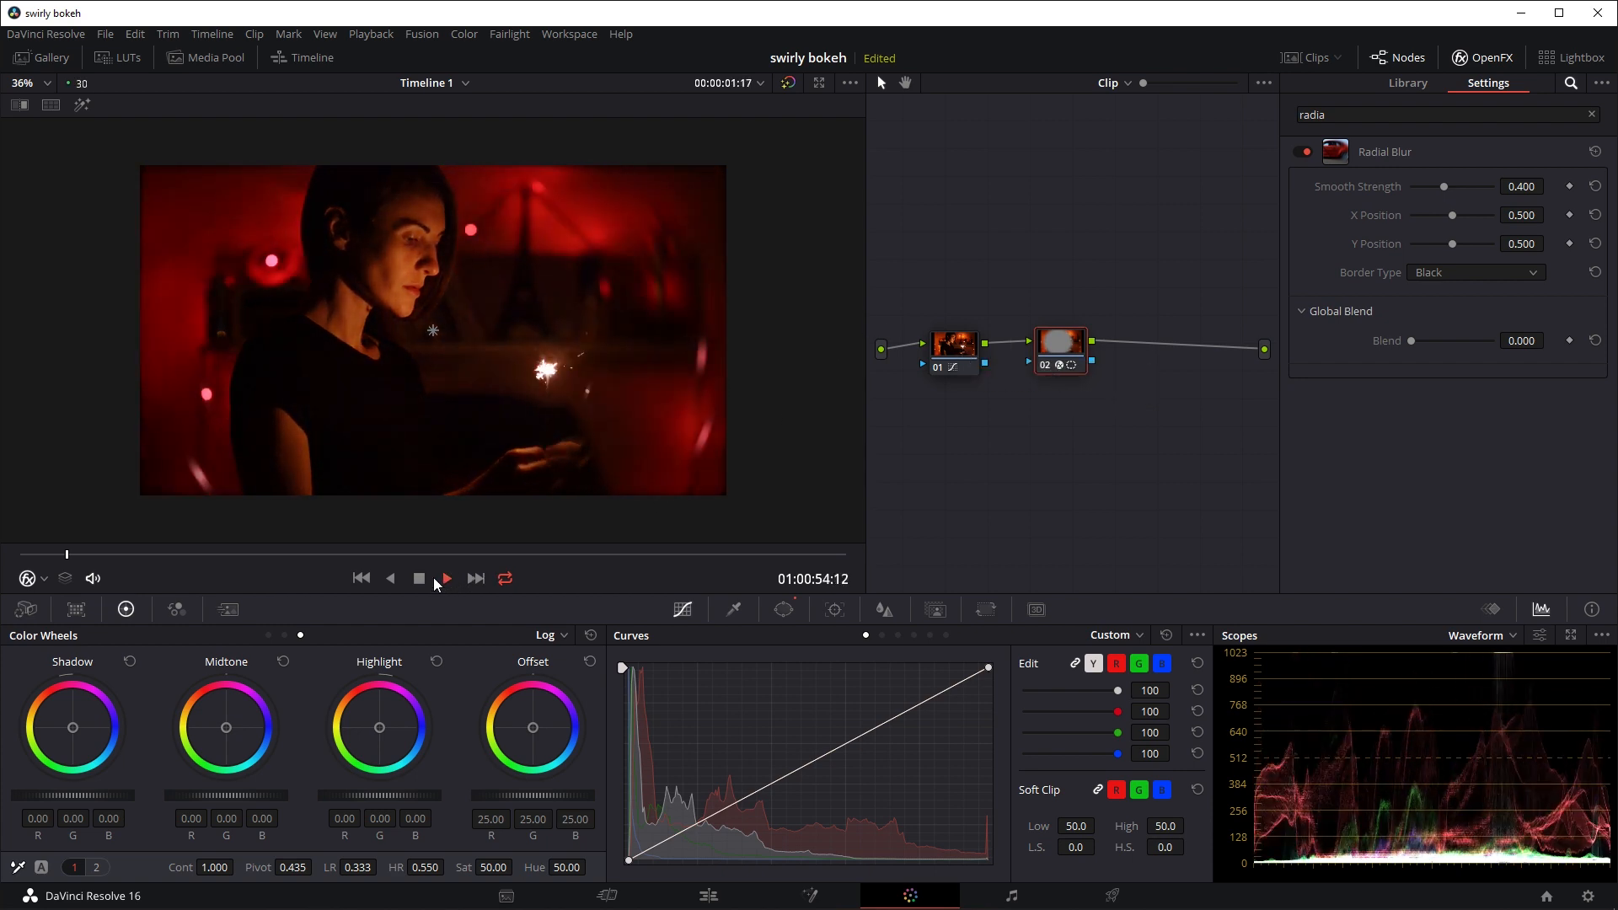
pyautogui.click(445, 578)
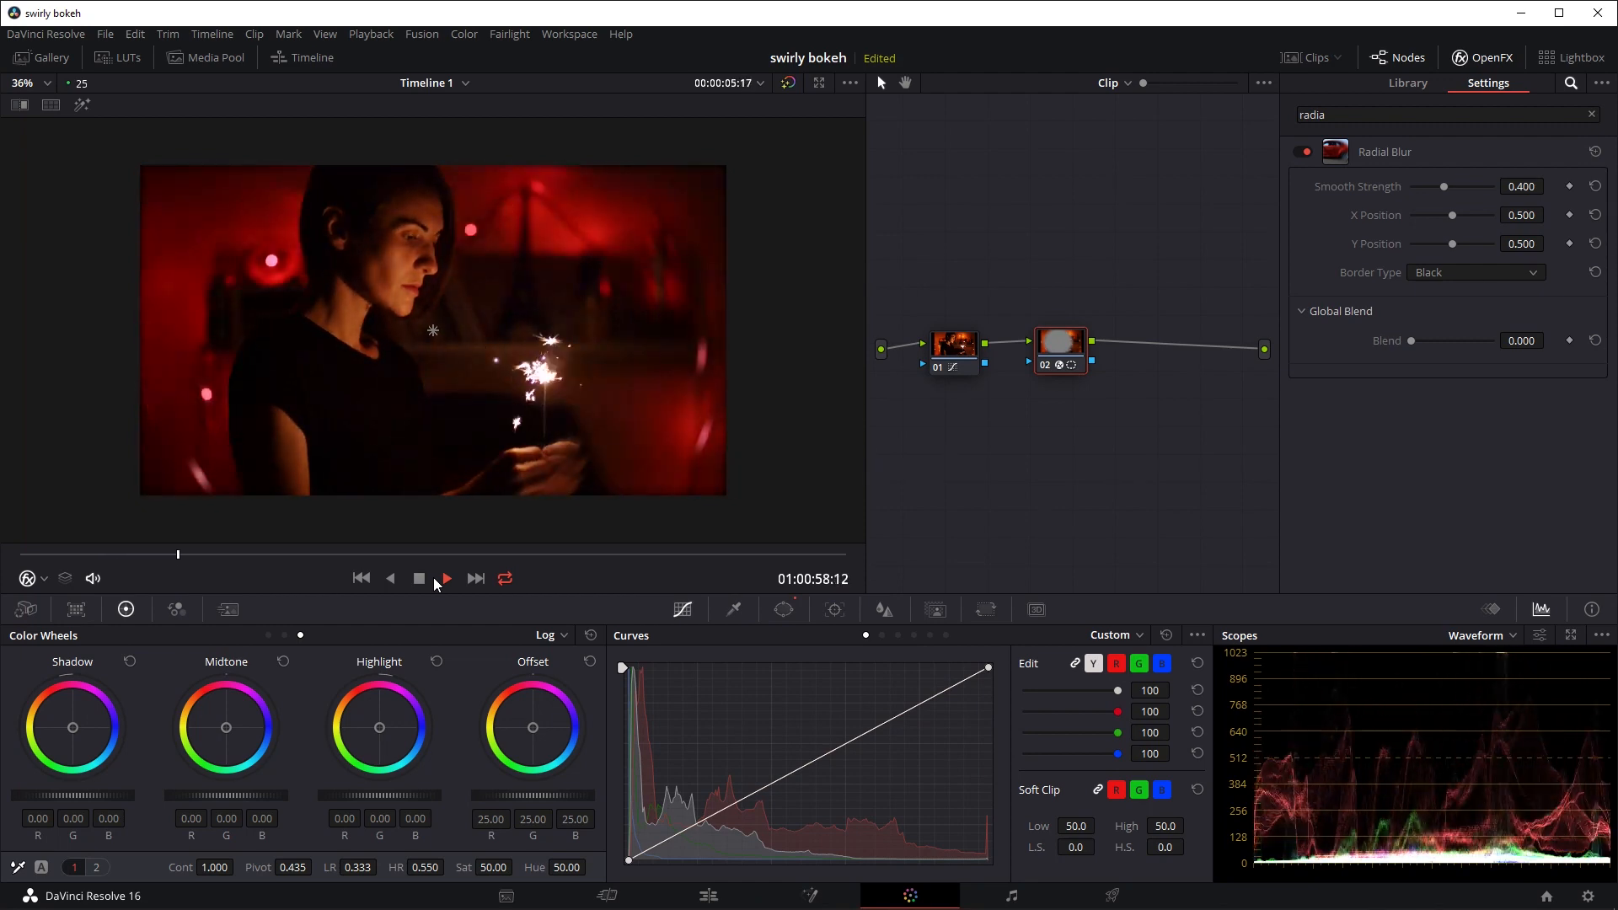
pyautogui.click(445, 577)
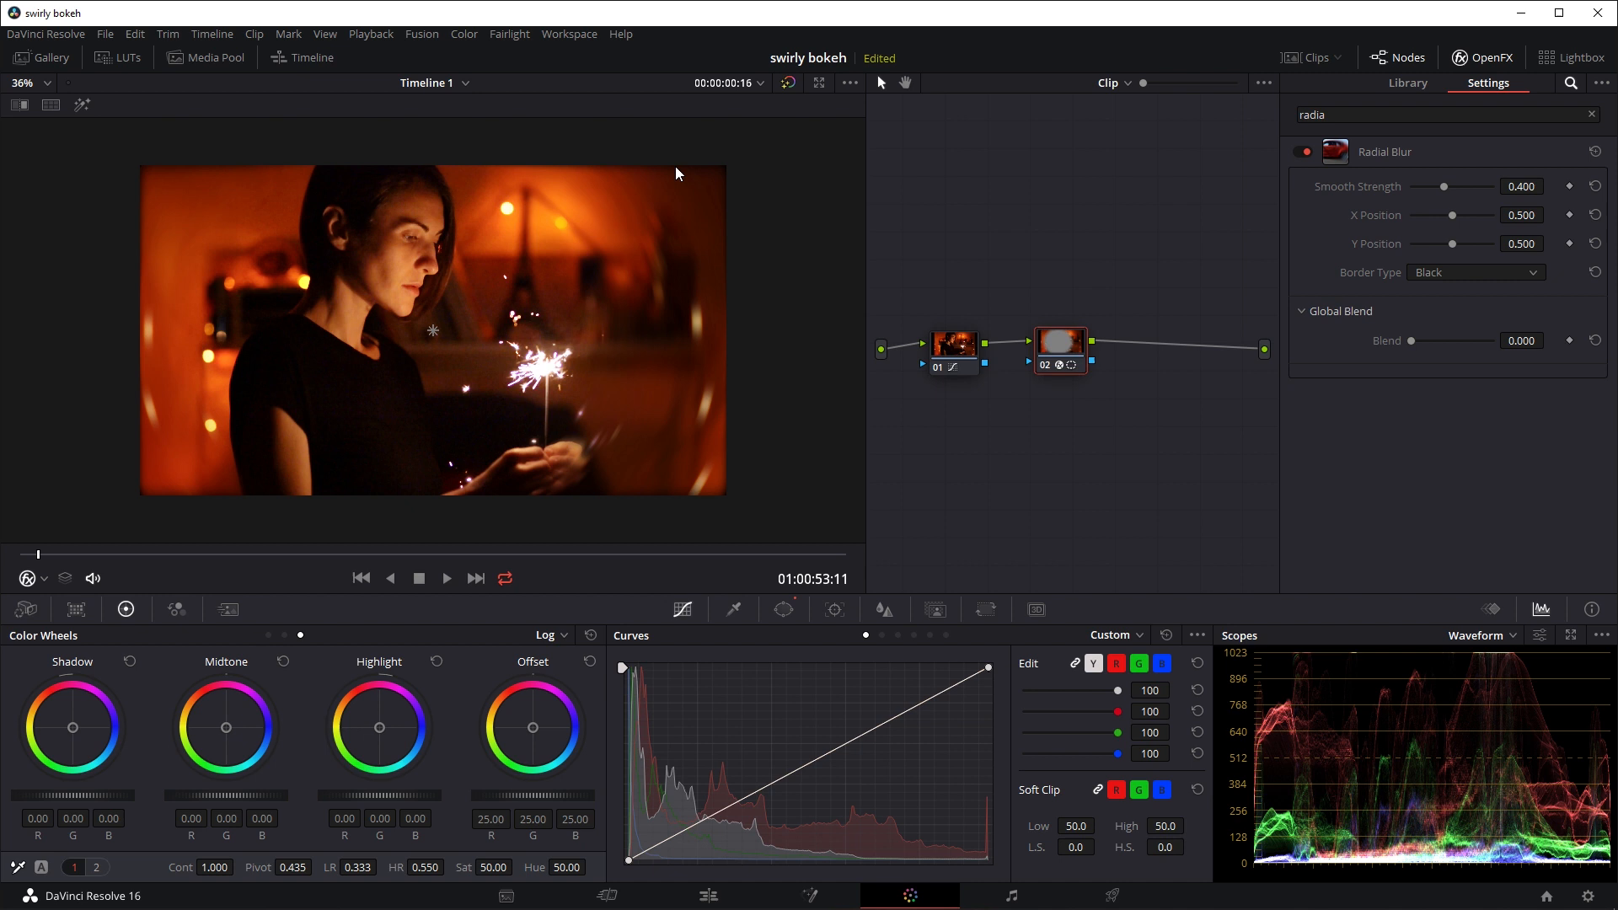
pyautogui.moveTo(735, 177)
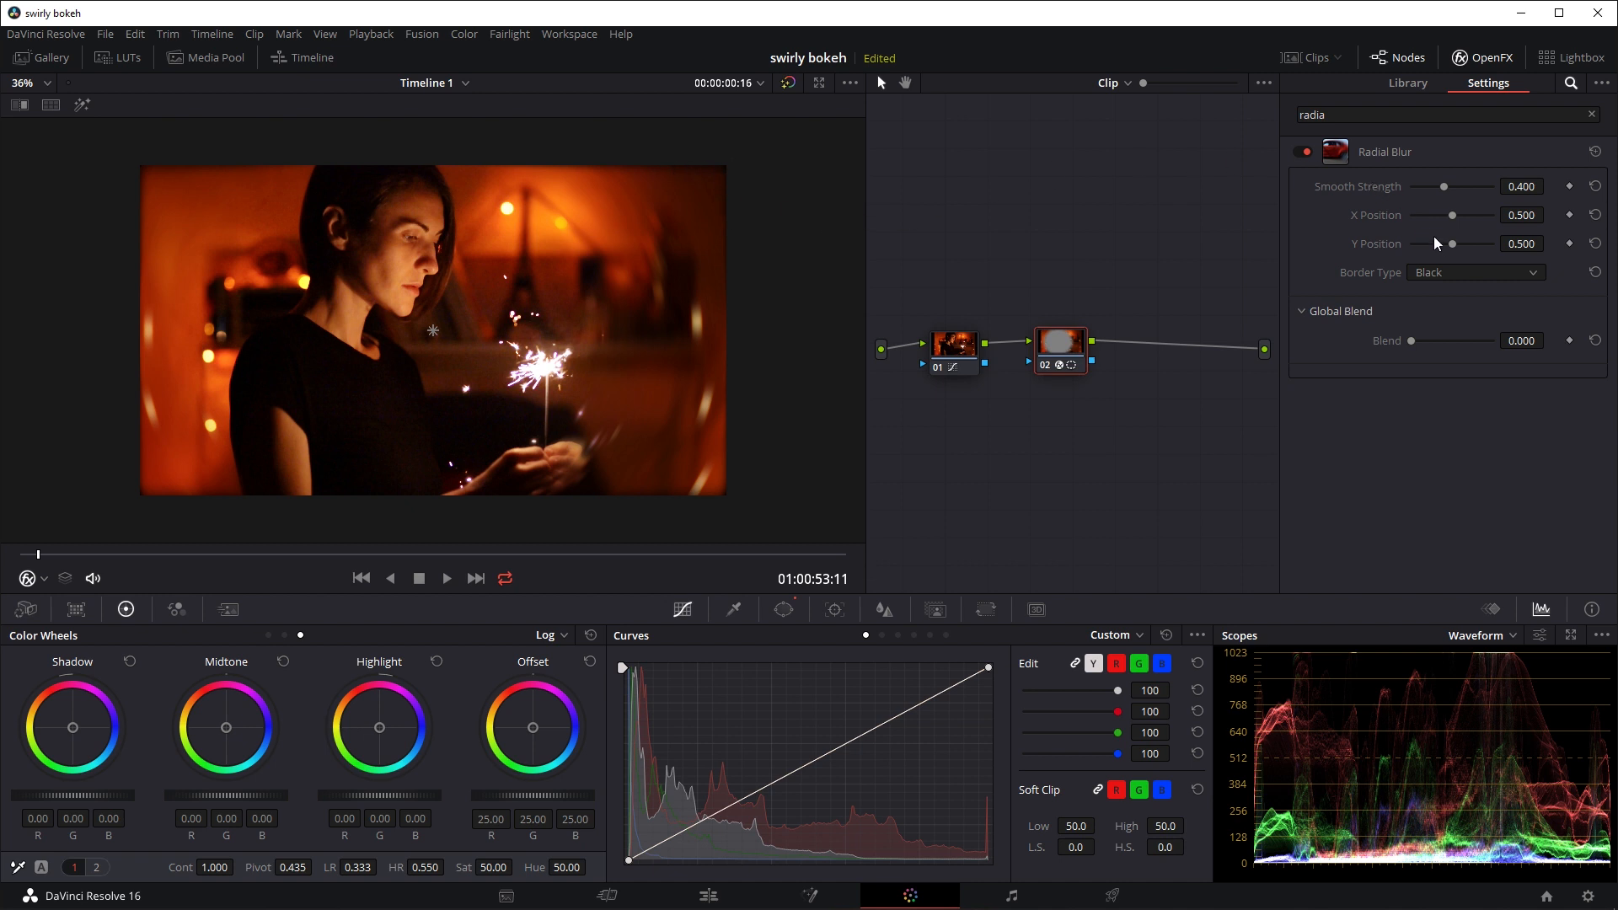
# - Try the Replicate and Wrap-Around border types on node 2's Radial Blur
pyautogui.click(1474, 273)
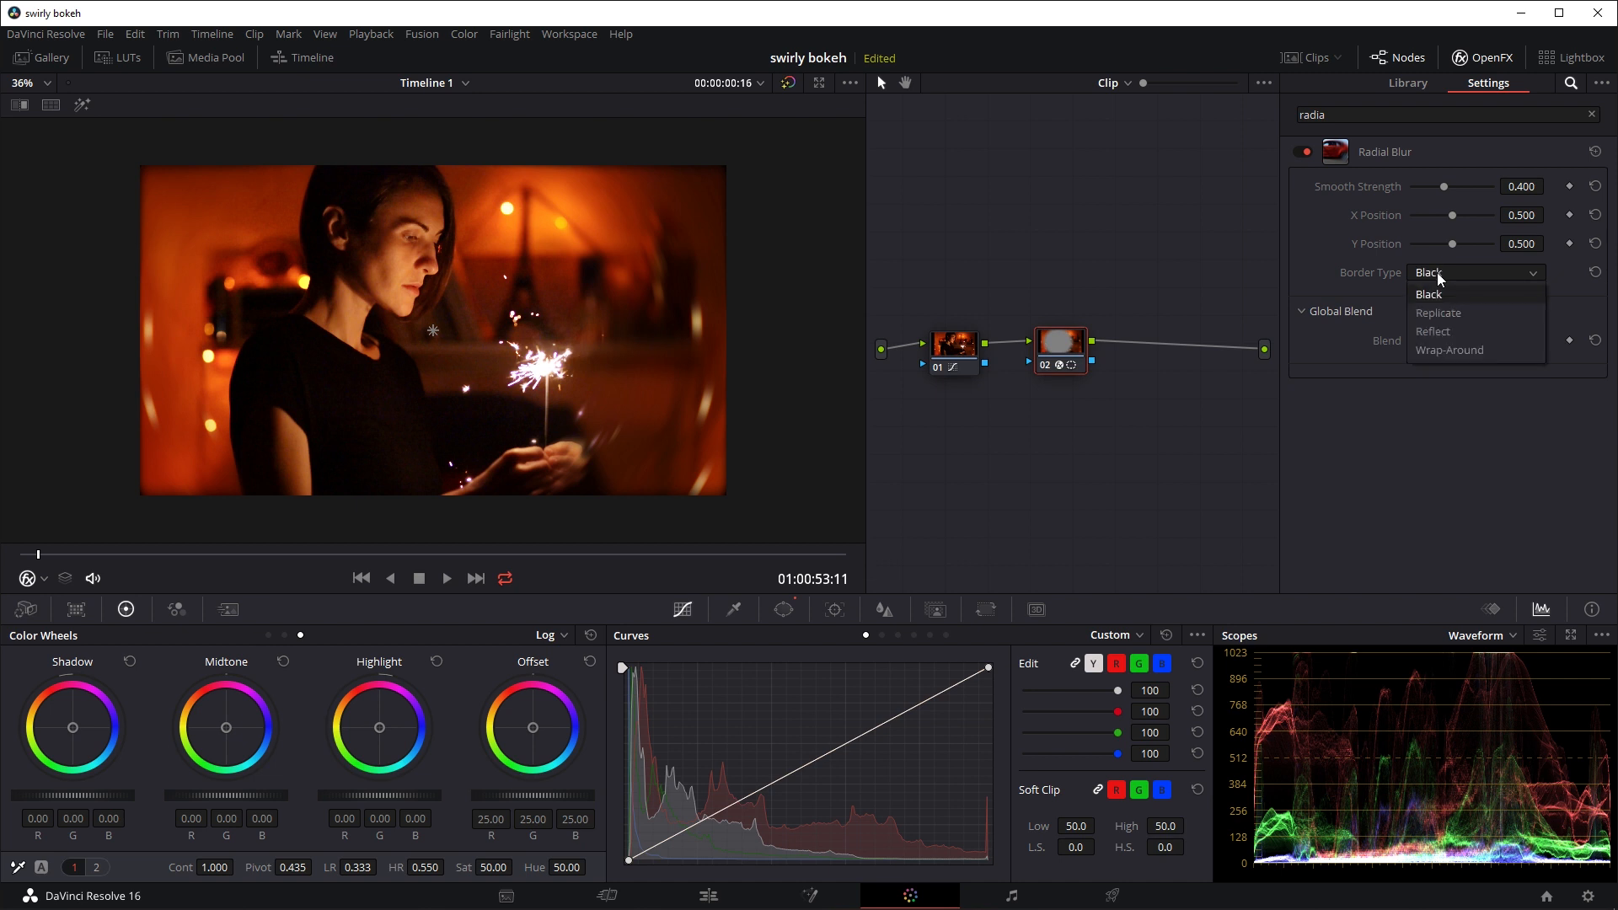
pyautogui.moveTo(1461, 313)
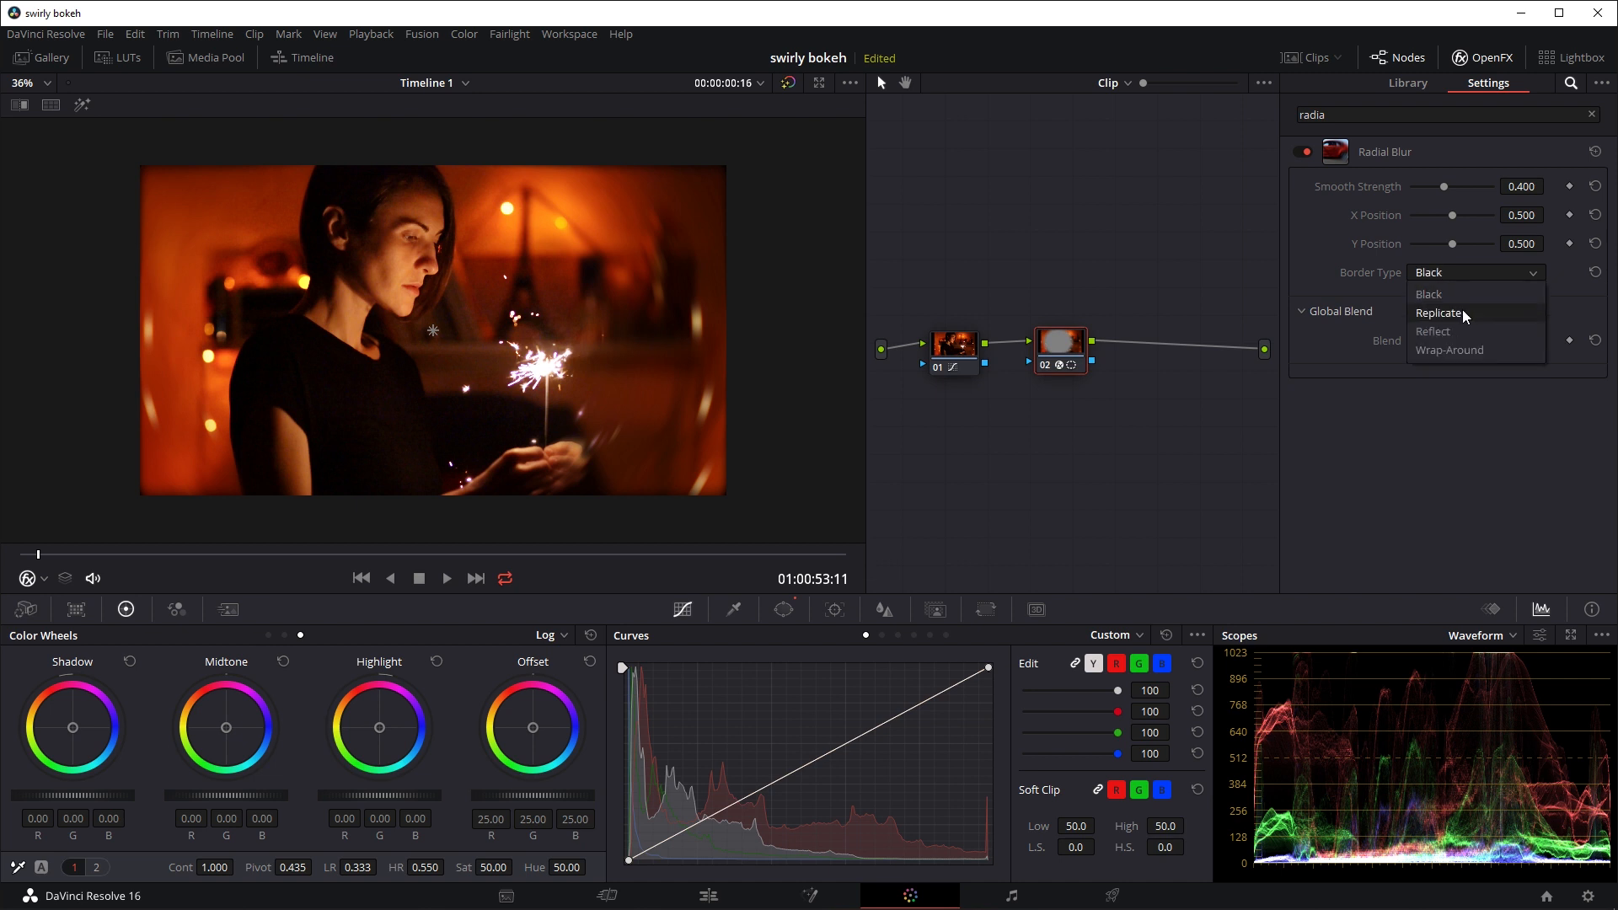
pyautogui.click(1432, 332)
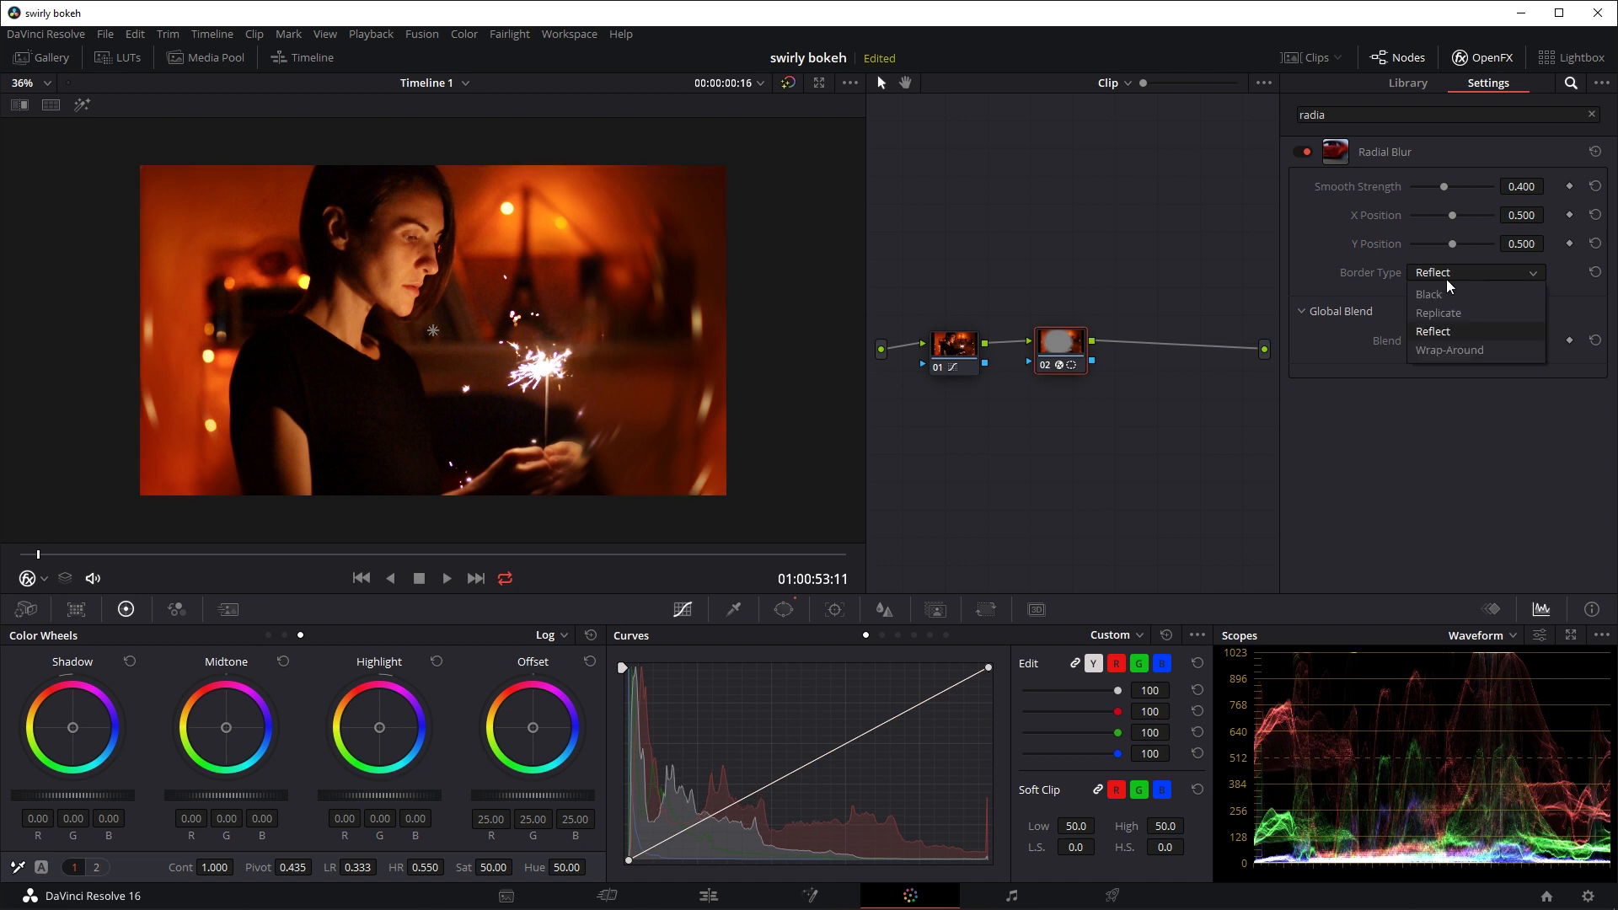
pyautogui.click(1438, 314)
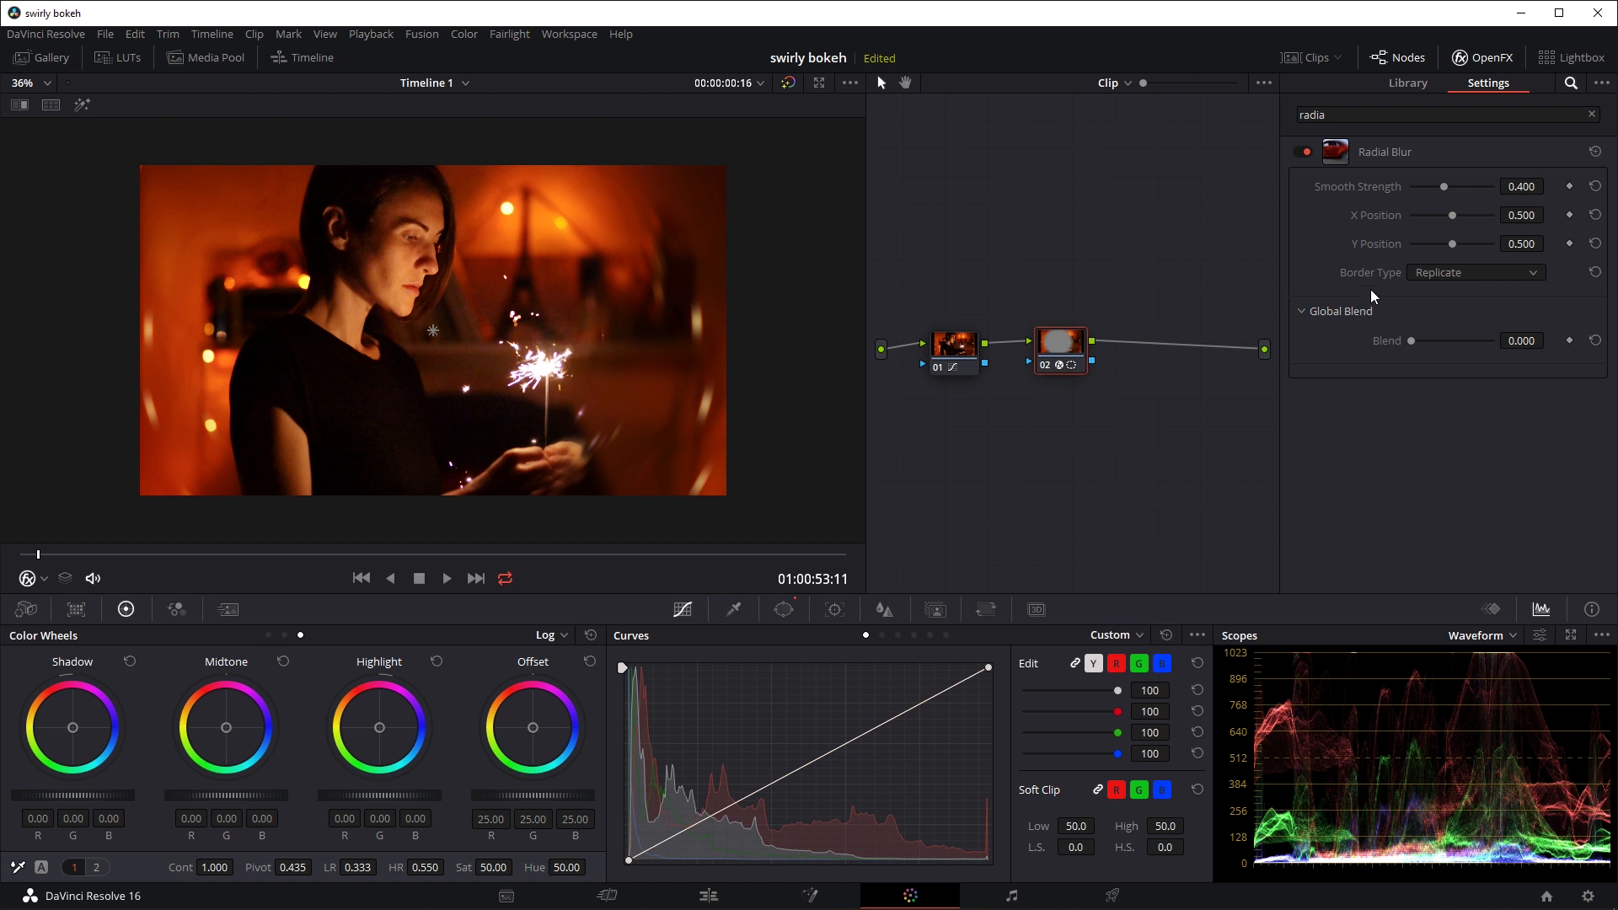
pyautogui.moveTo(1430, 287)
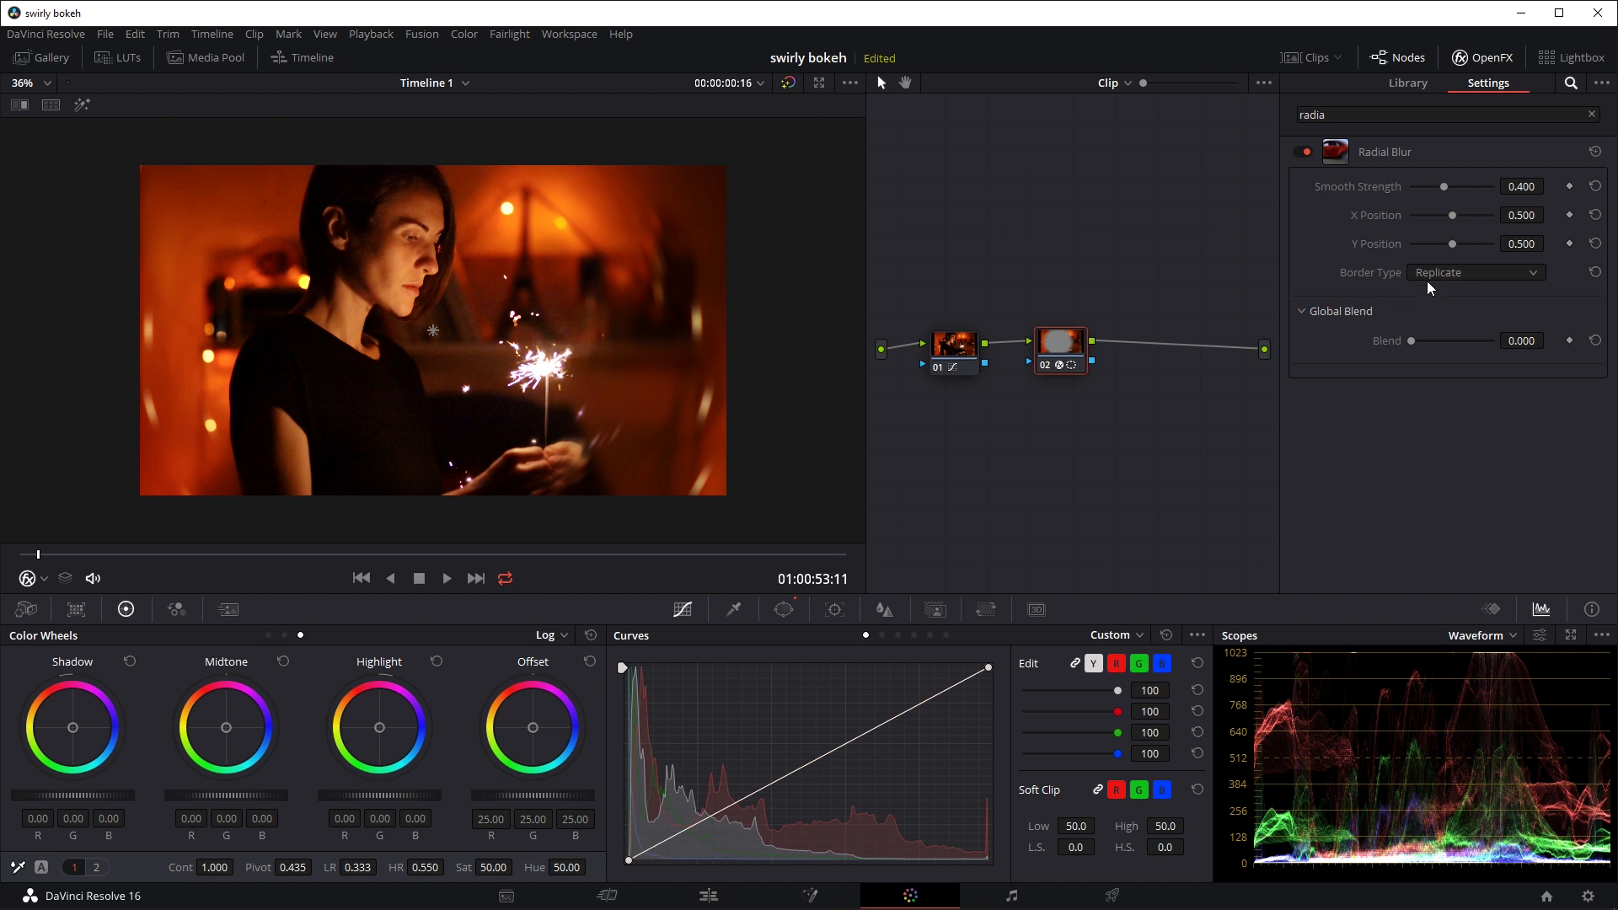
pyautogui.click(1472, 271)
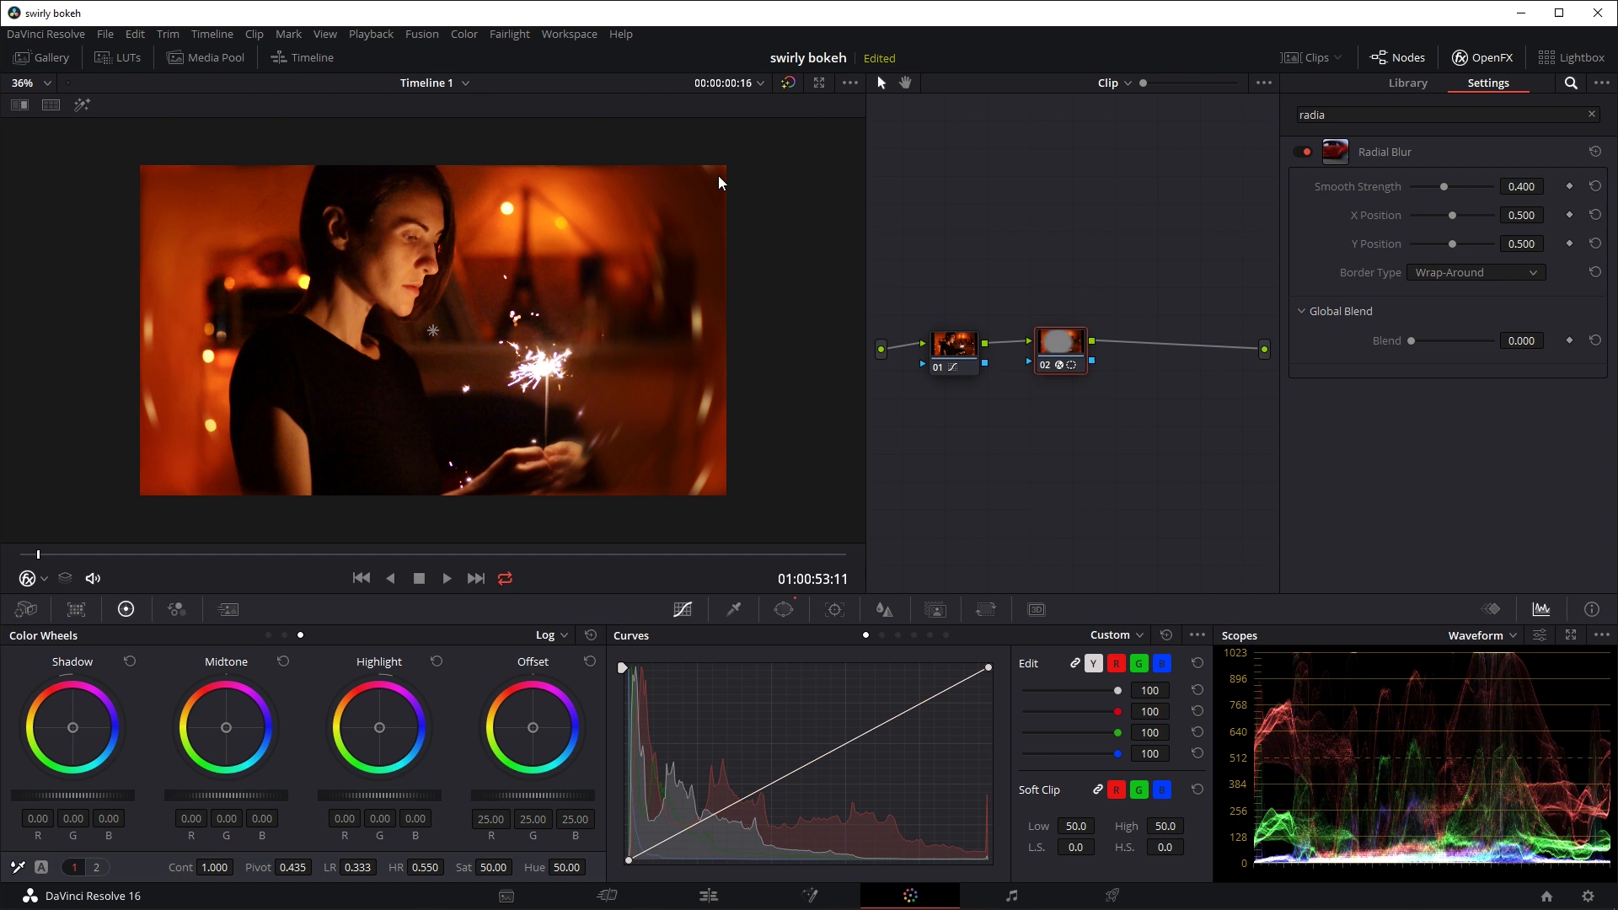
pyautogui.moveTo(780, 197)
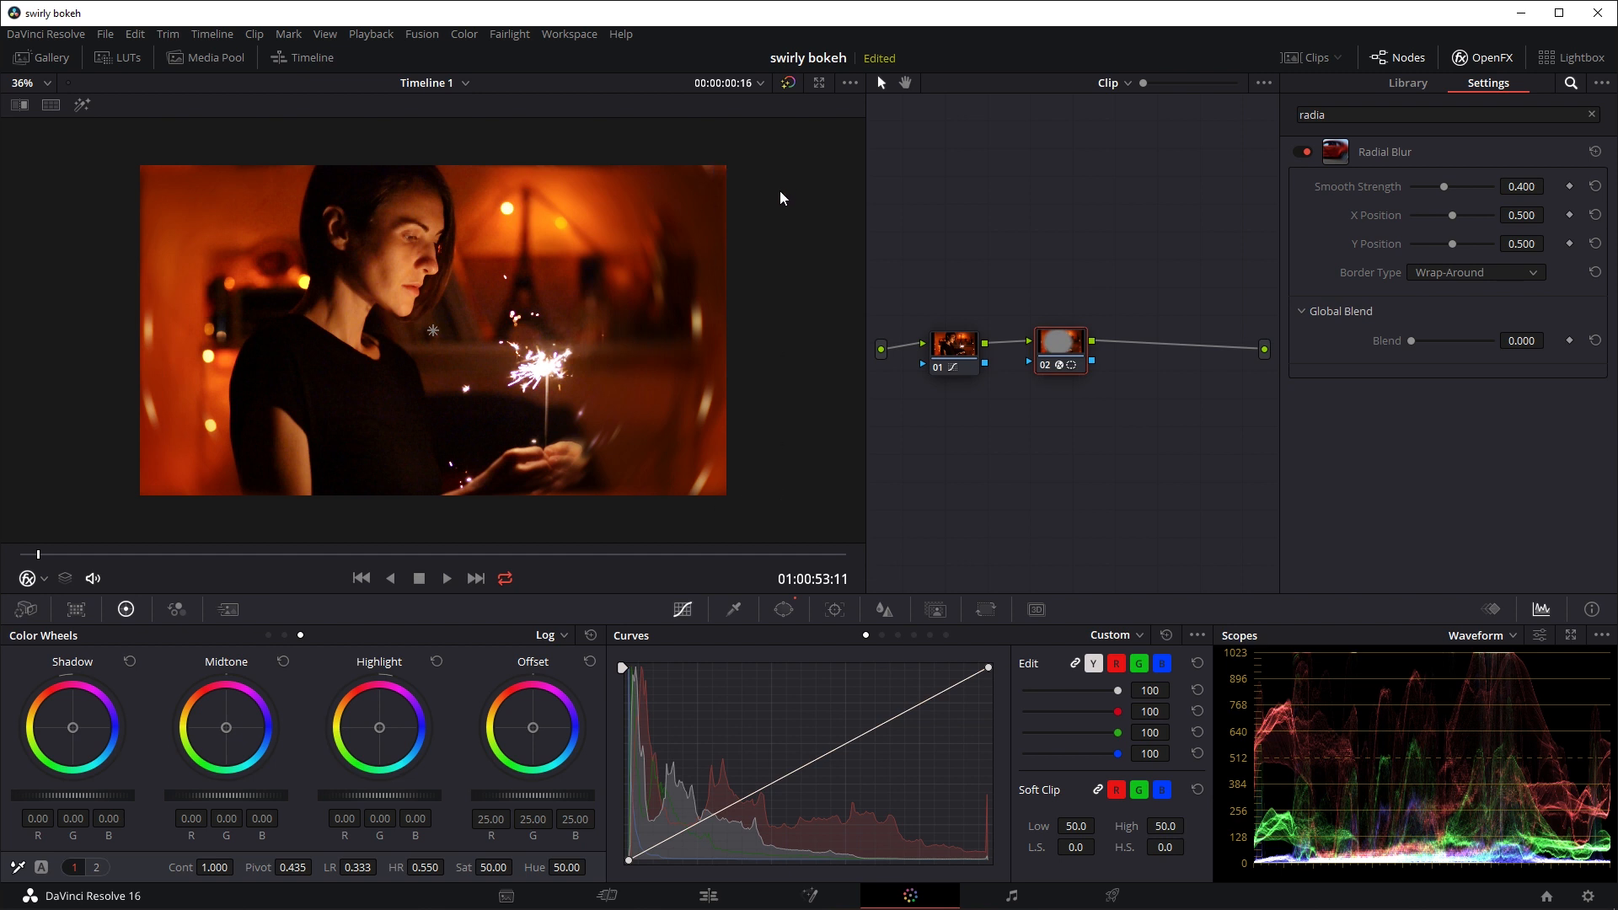
# - Cycle the border type through Black and Replicate, settling on Reflect
pyautogui.click(1476, 273)
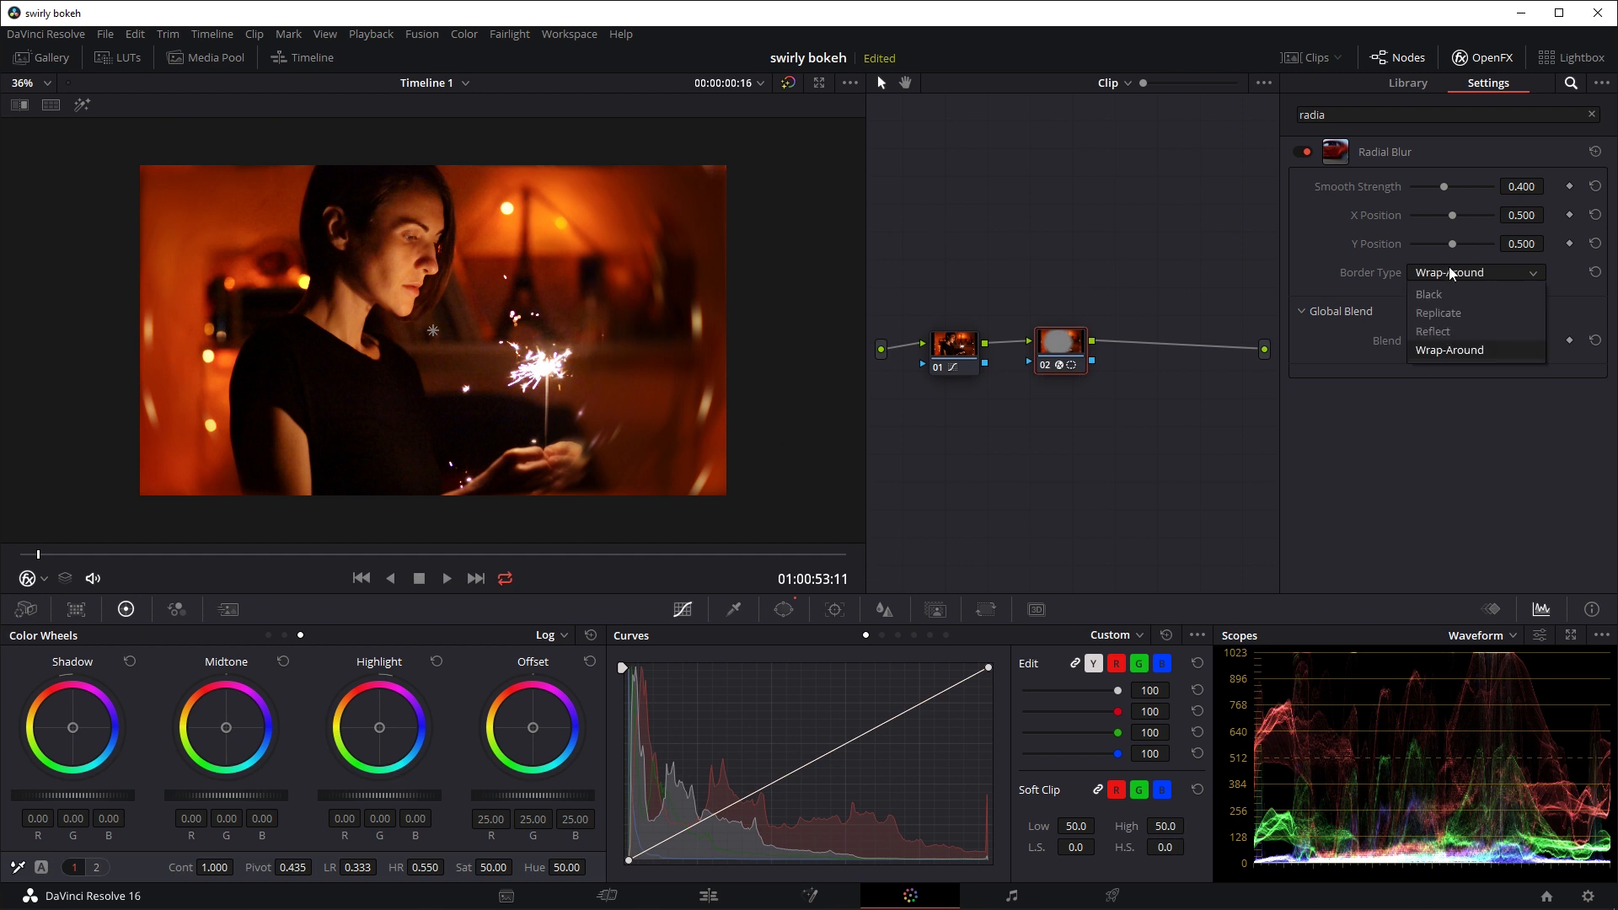
pyautogui.click(1429, 293)
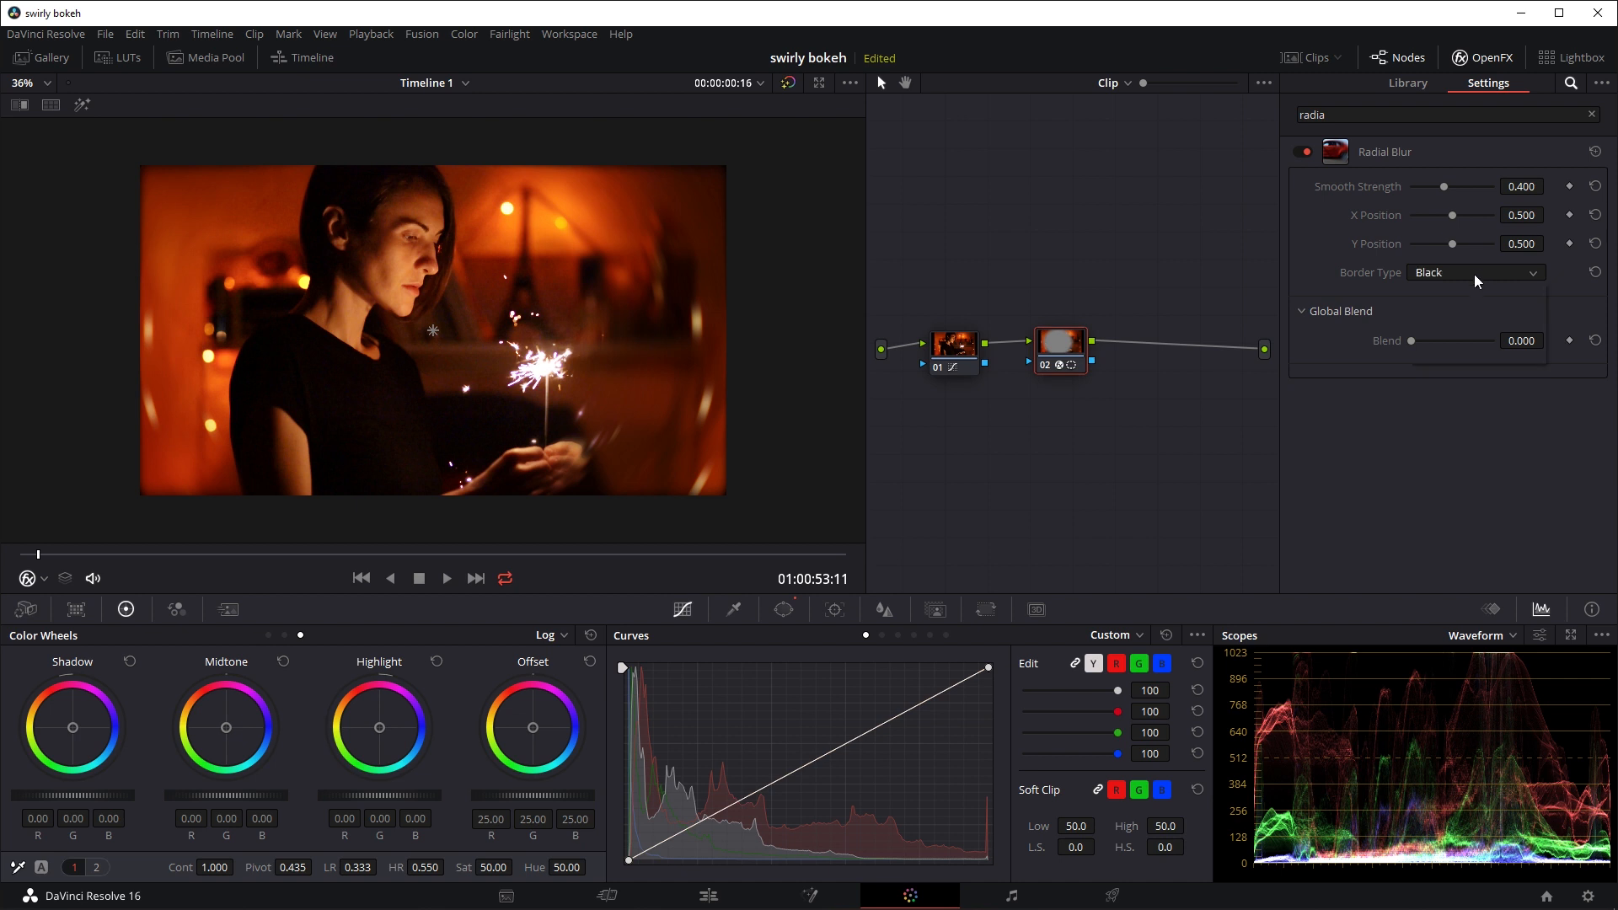
pyautogui.click(1473, 272)
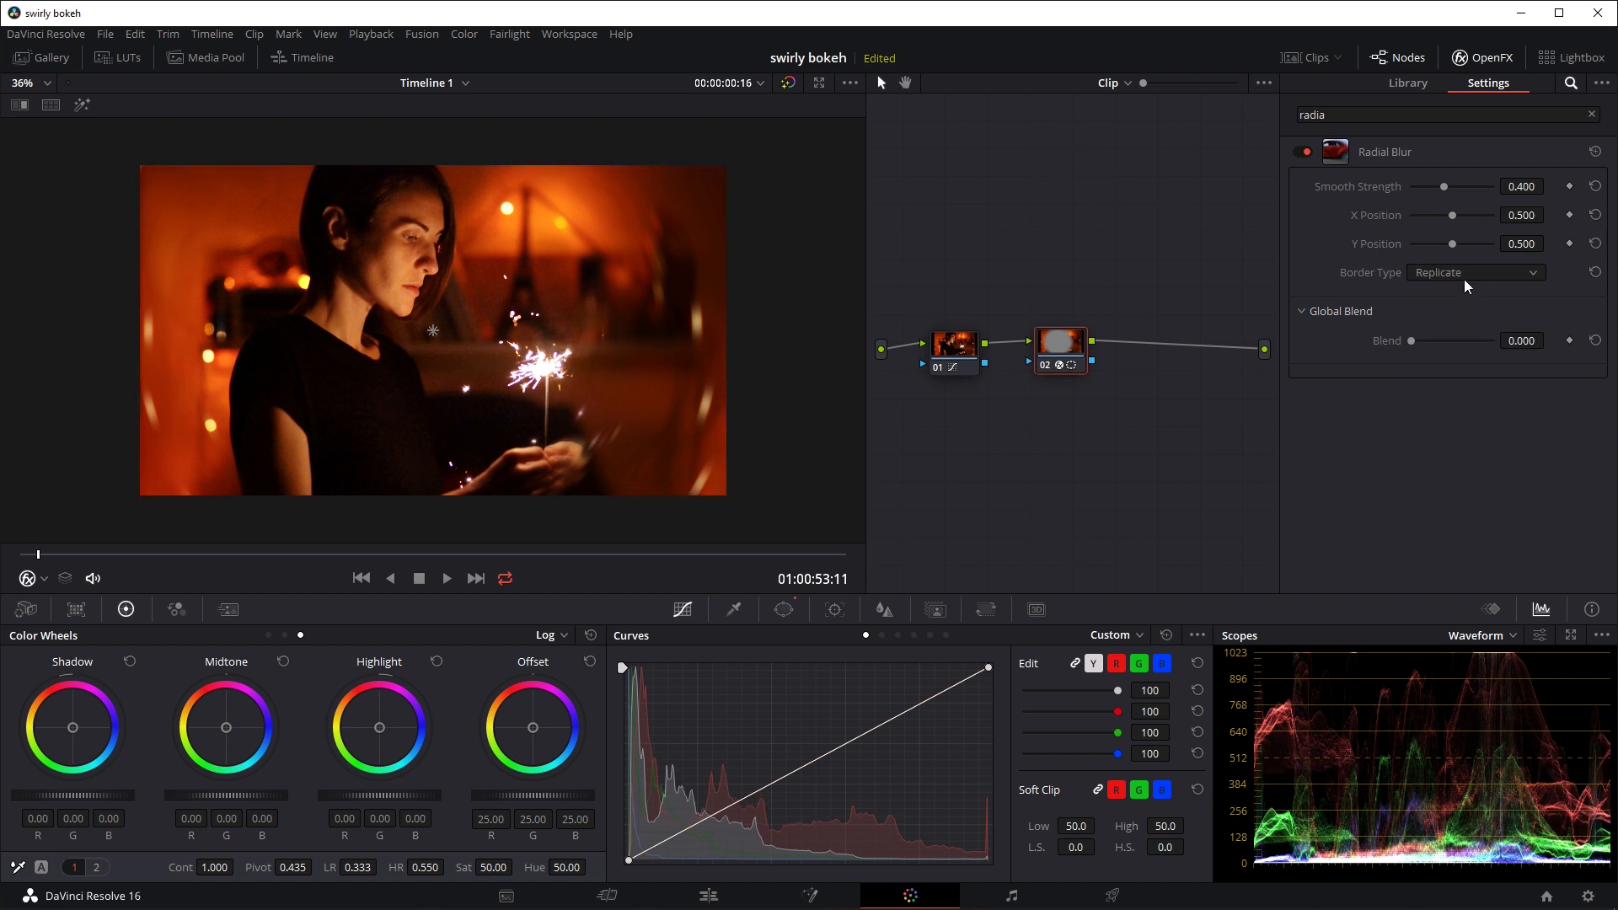
pyautogui.click(1472, 272)
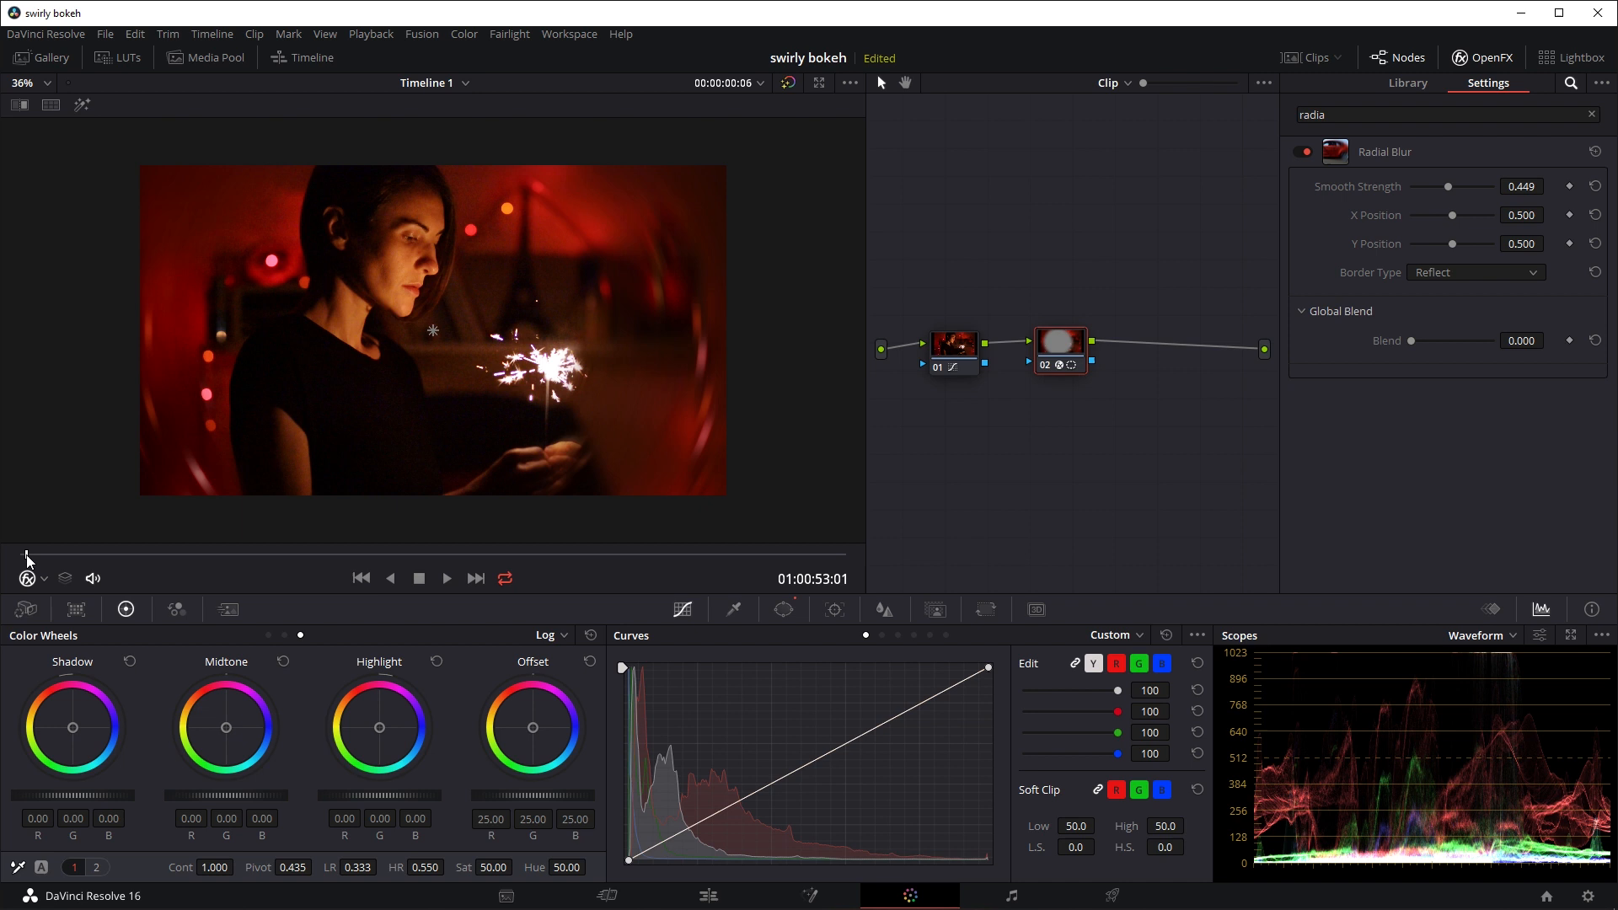
# - Sweep Radial Blur Smooth Strength between about 0.3 and 0.73, settling near 0.439
pyautogui.moveTo(1486, 187); pyautogui.dragTo(1439, 187)
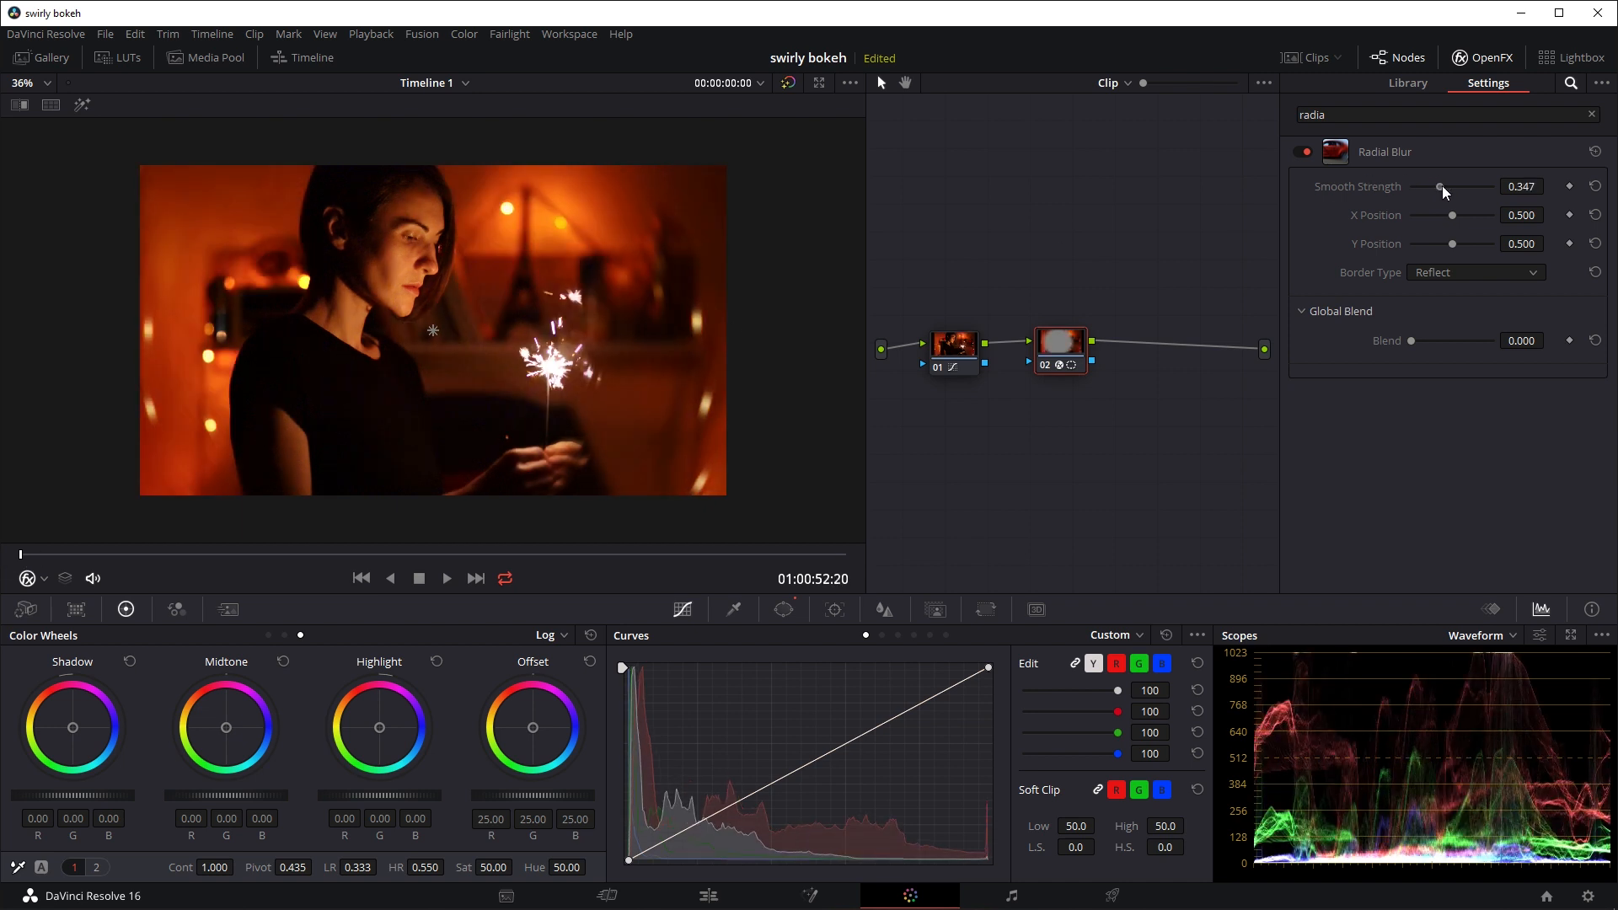
pyautogui.moveTo(1439, 187); pyautogui.dragTo(1462, 187)
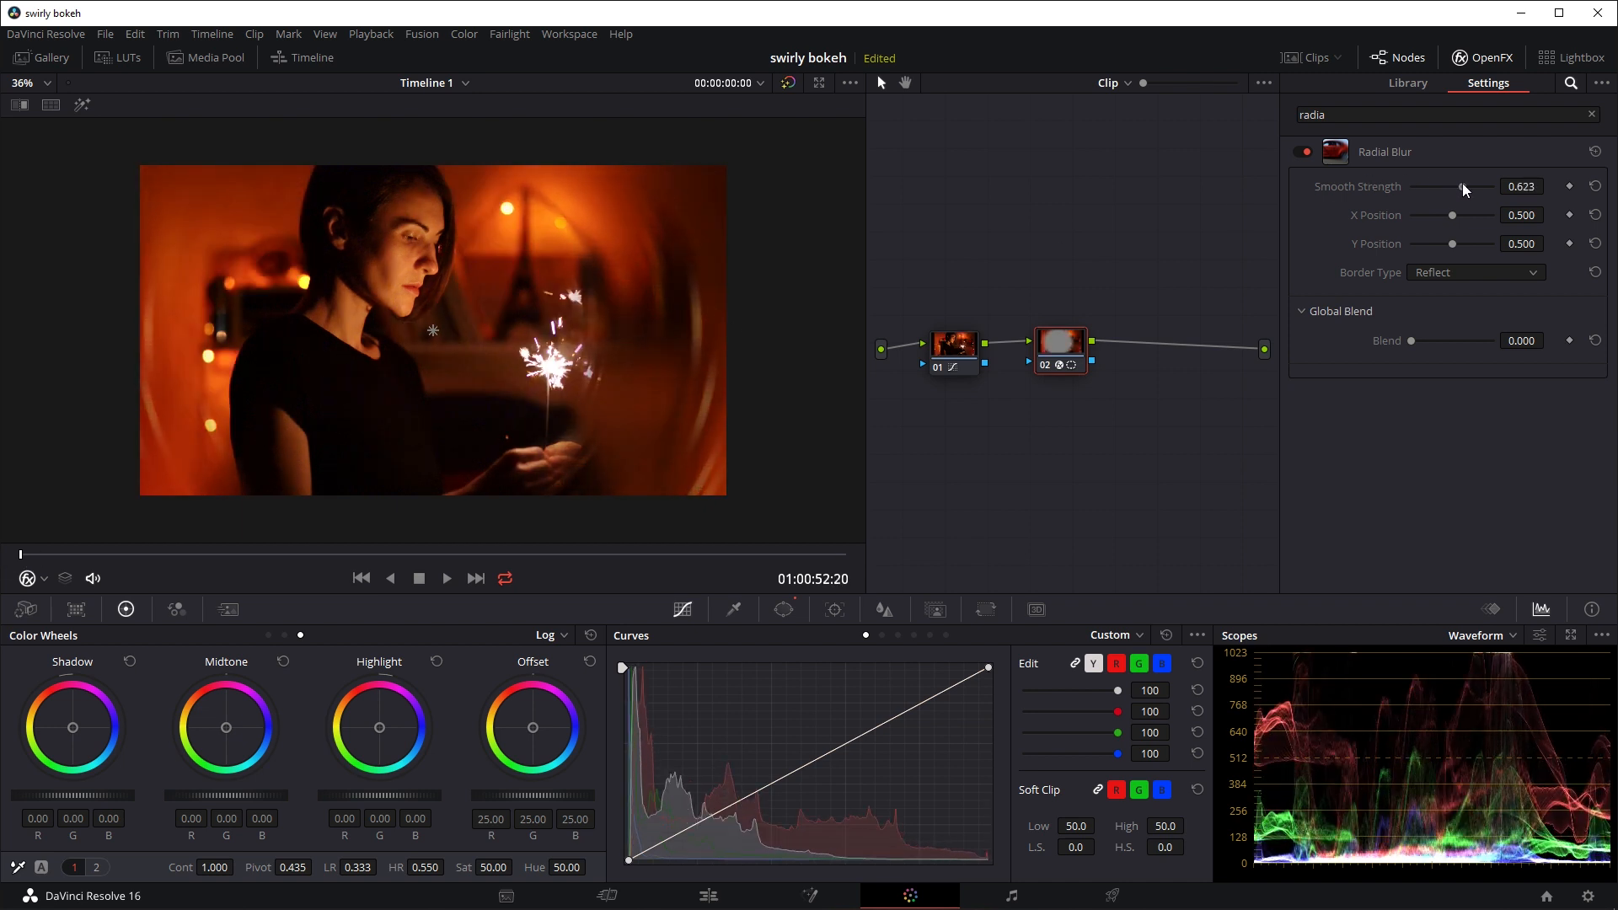
pyautogui.moveTo(1453, 187); pyautogui.dragTo(1469, 187)
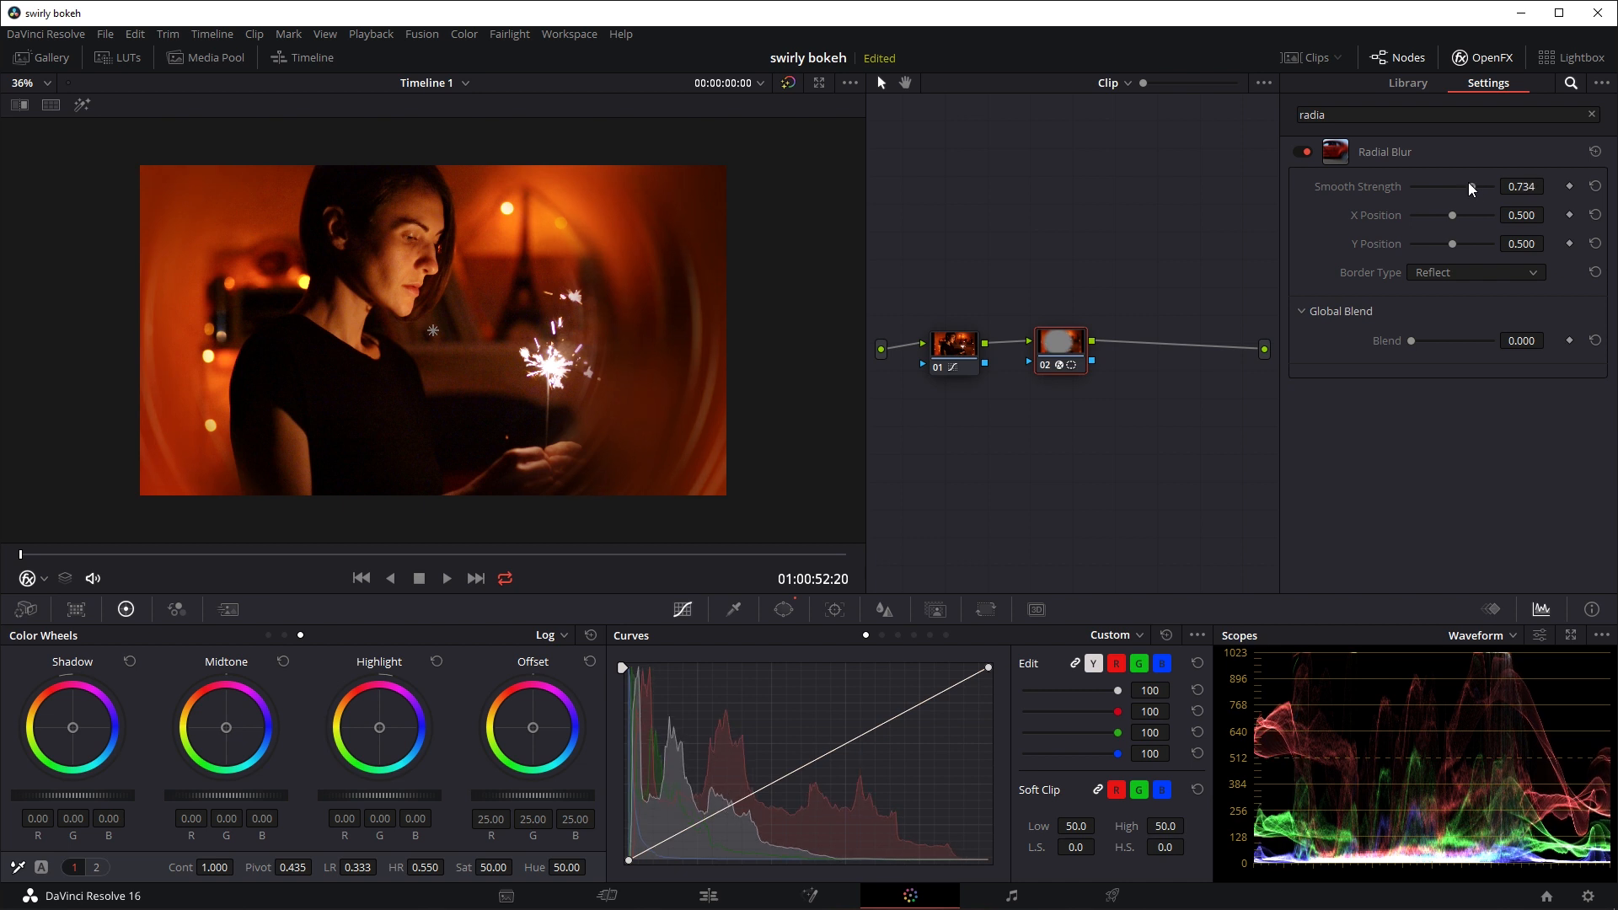
pyautogui.moveTo(1470, 187); pyautogui.dragTo(1464, 187)
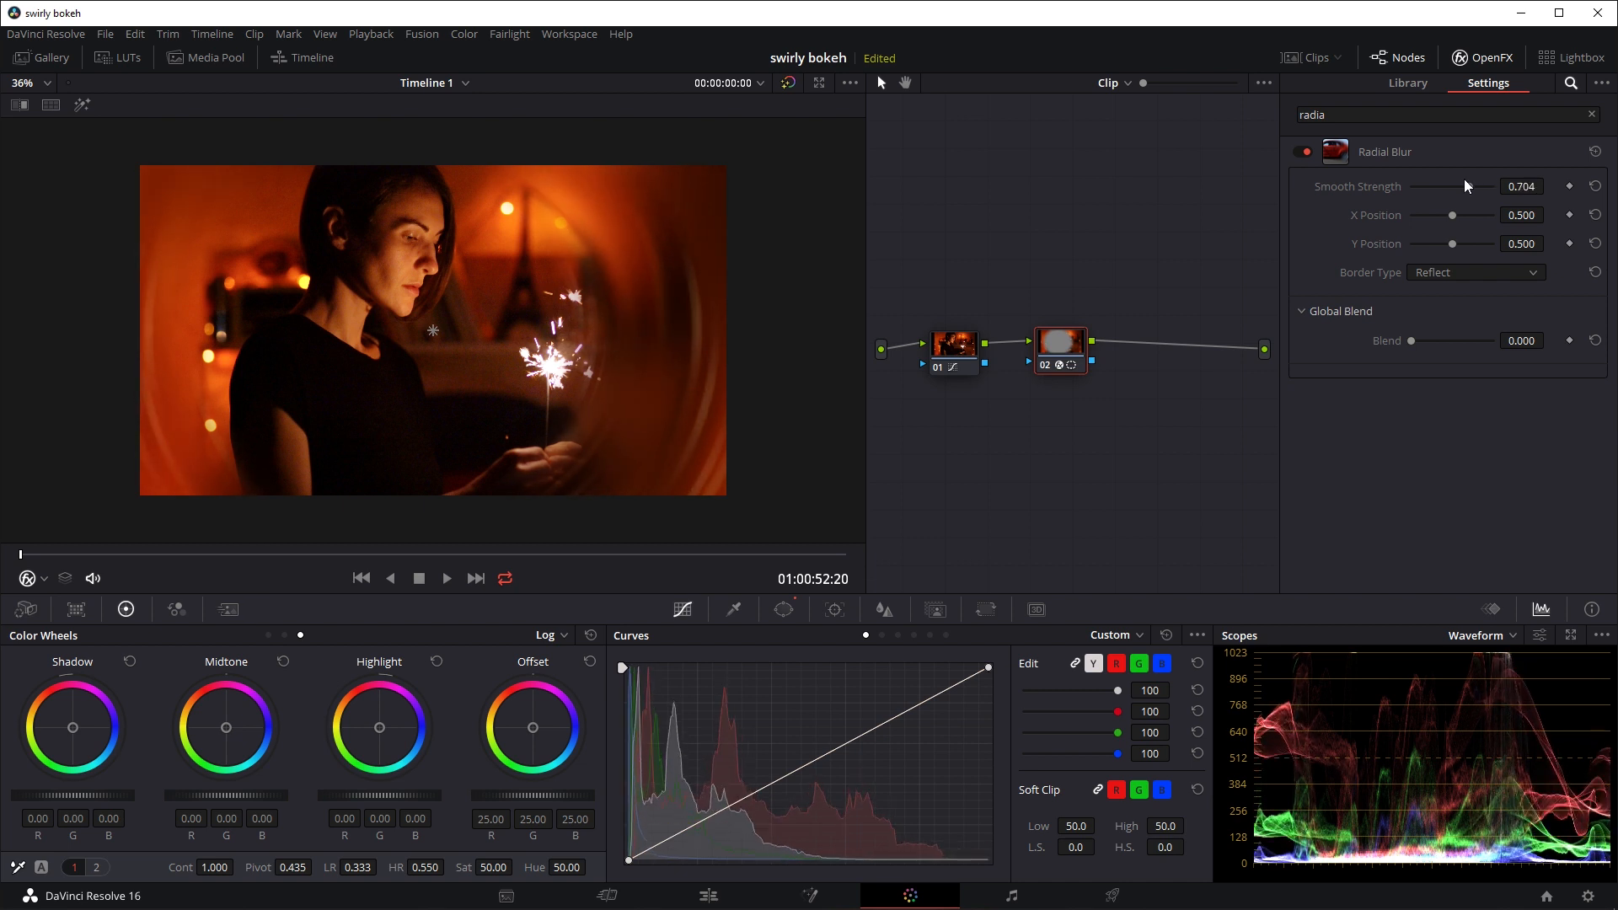
pyautogui.moveTo(1496, 187); pyautogui.dragTo(1437, 187)
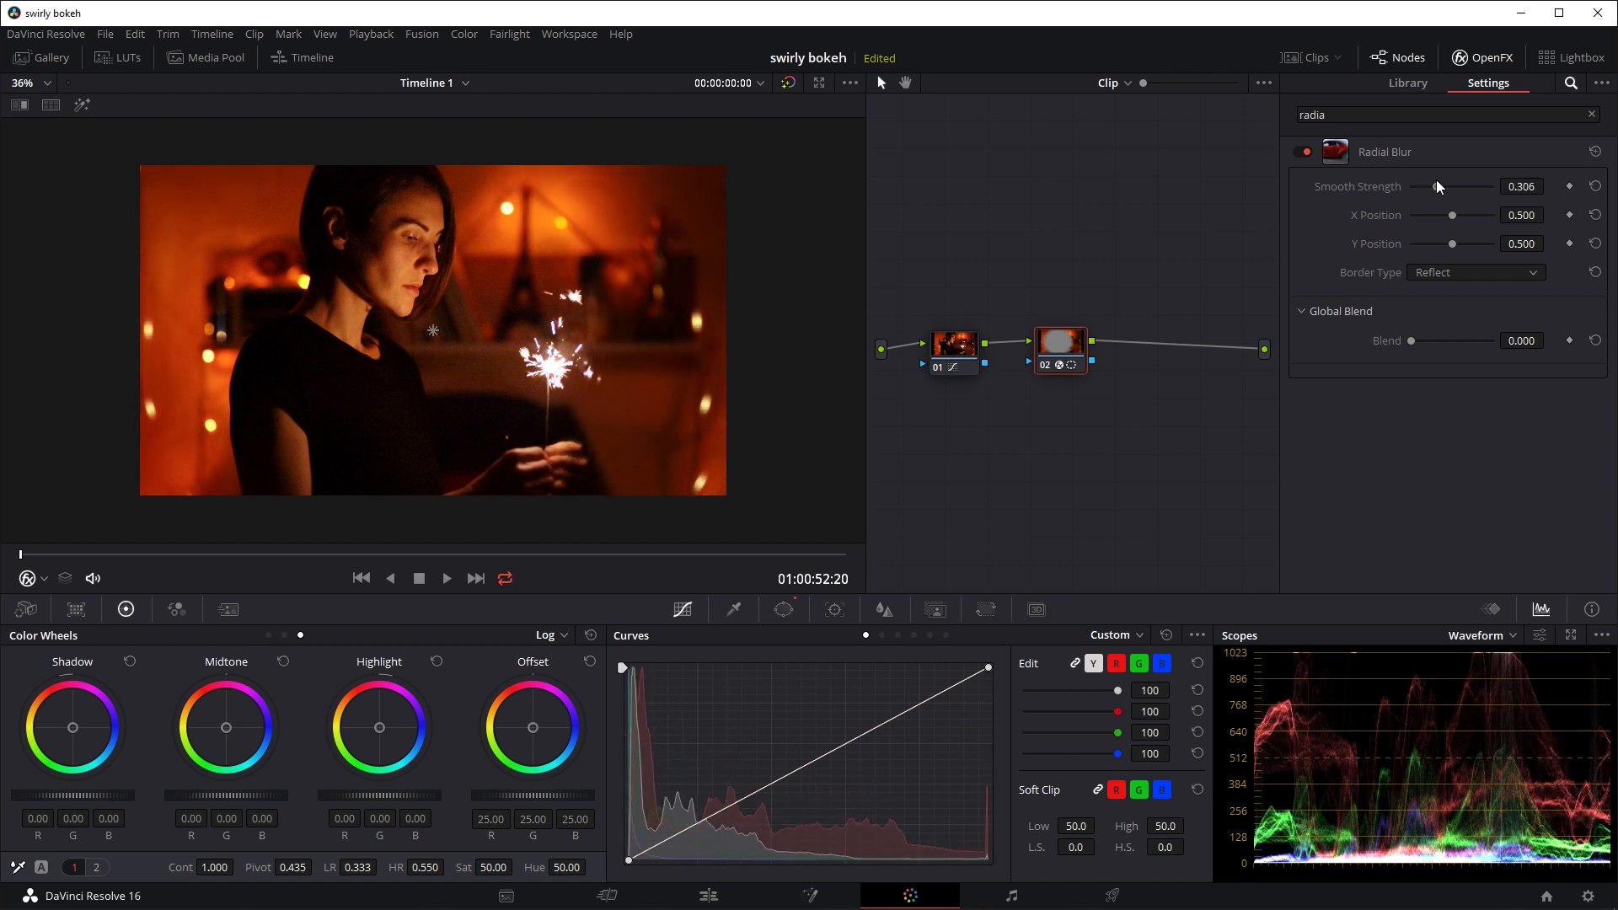
pyautogui.moveTo(1435, 187); pyautogui.dragTo(1444, 187)
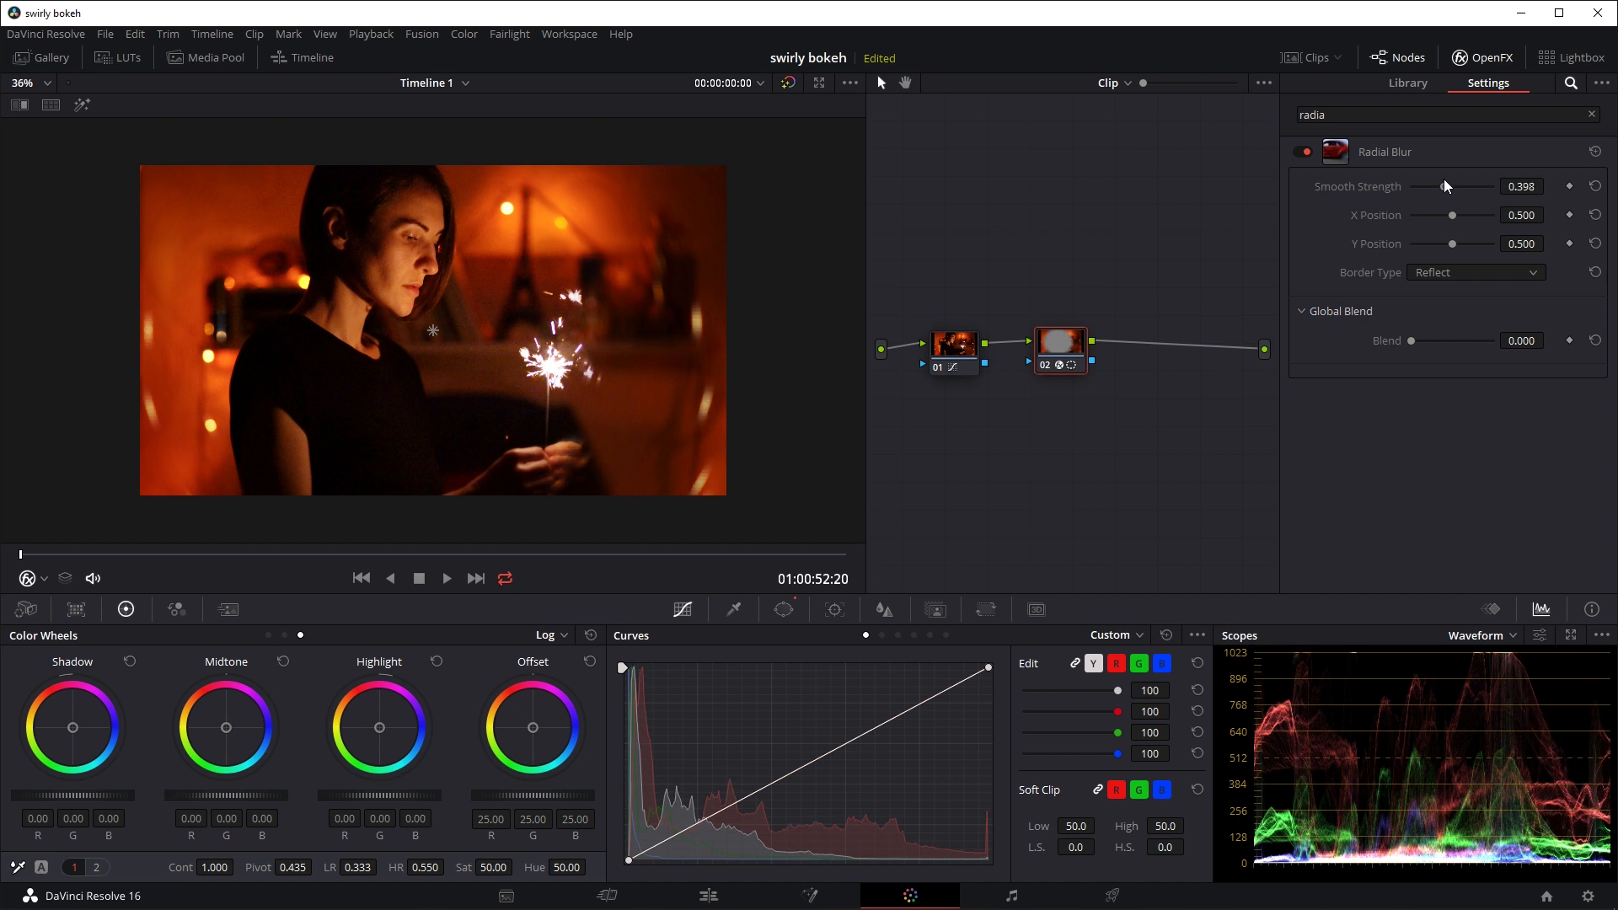
pyautogui.moveTo(1444, 187); pyautogui.dragTo(1449, 187)
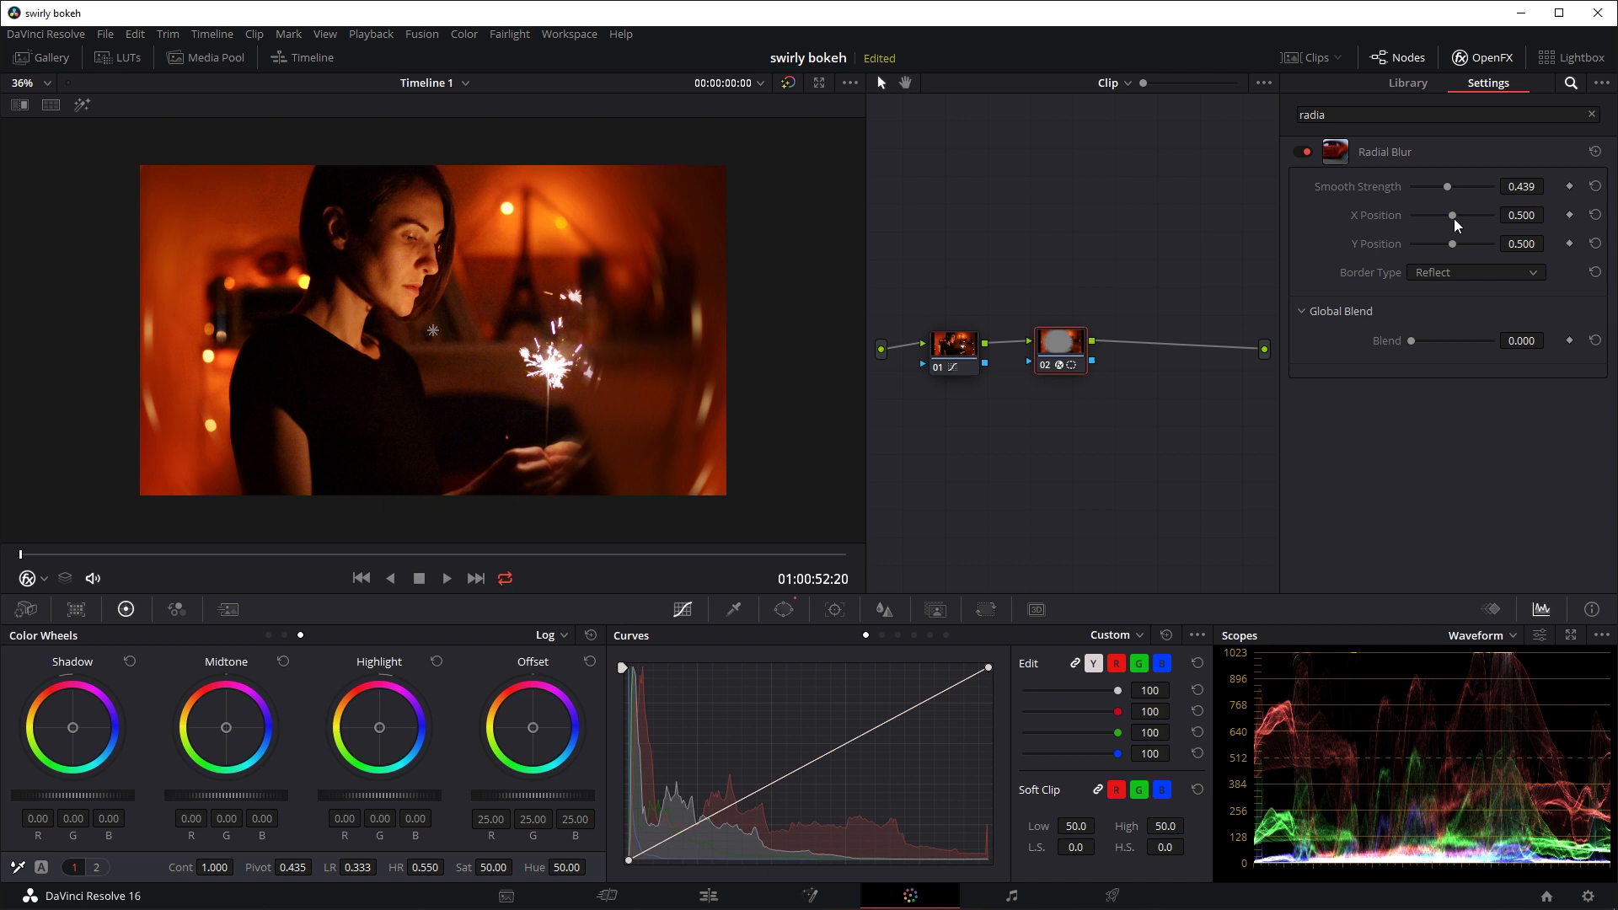
pyautogui.moveTo(1450, 214); pyautogui.dragTo(1454, 214)
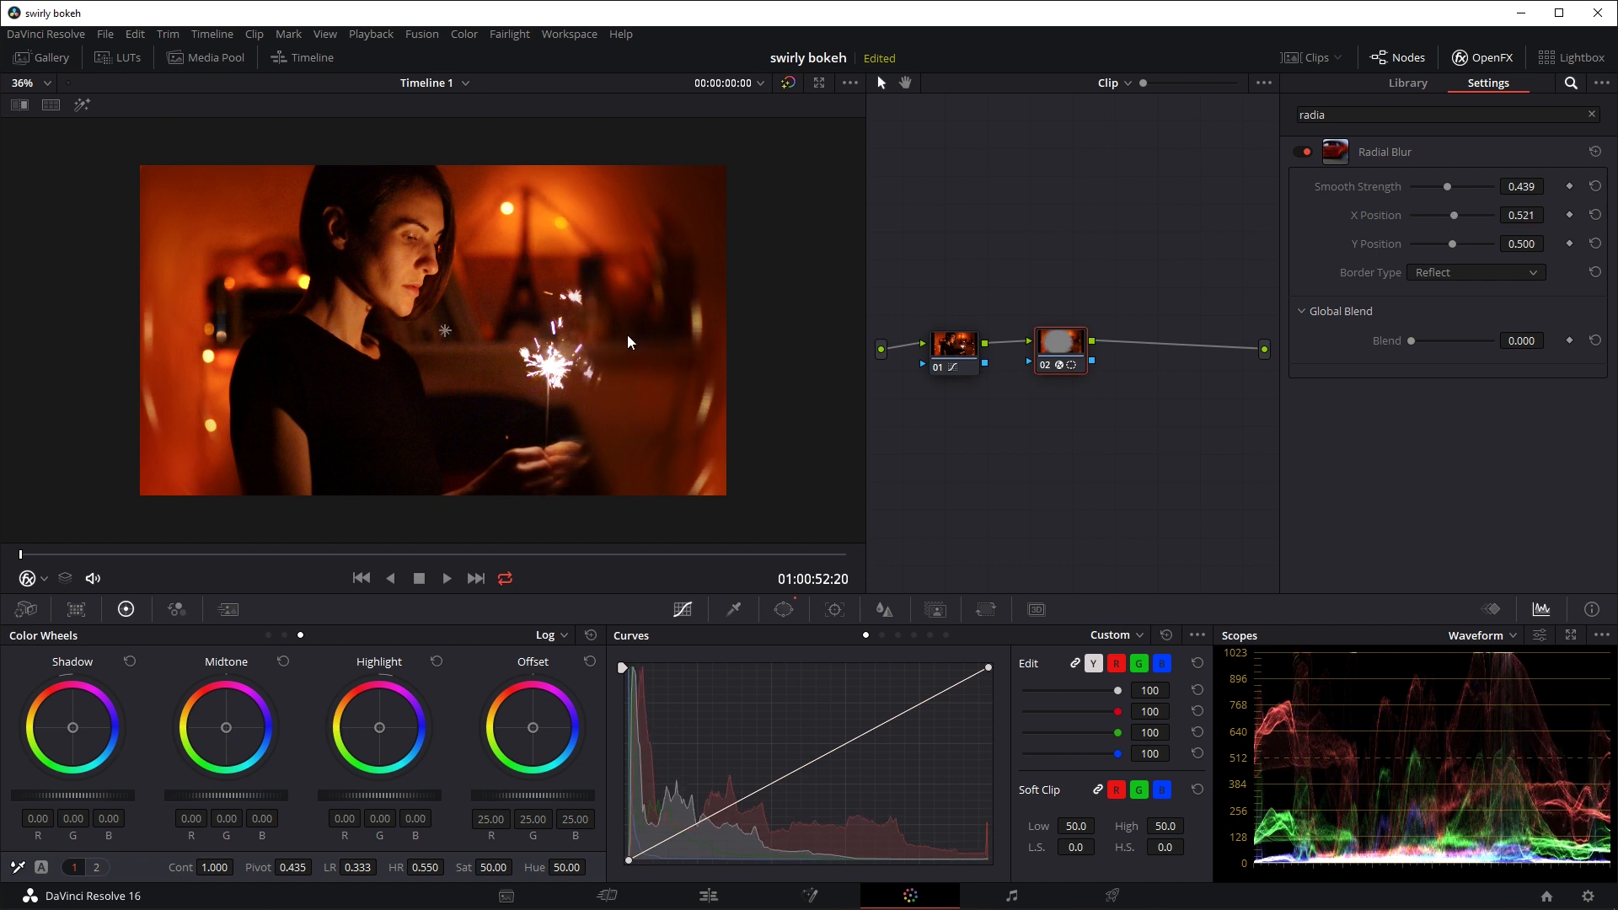
pyautogui.moveTo(362, 357)
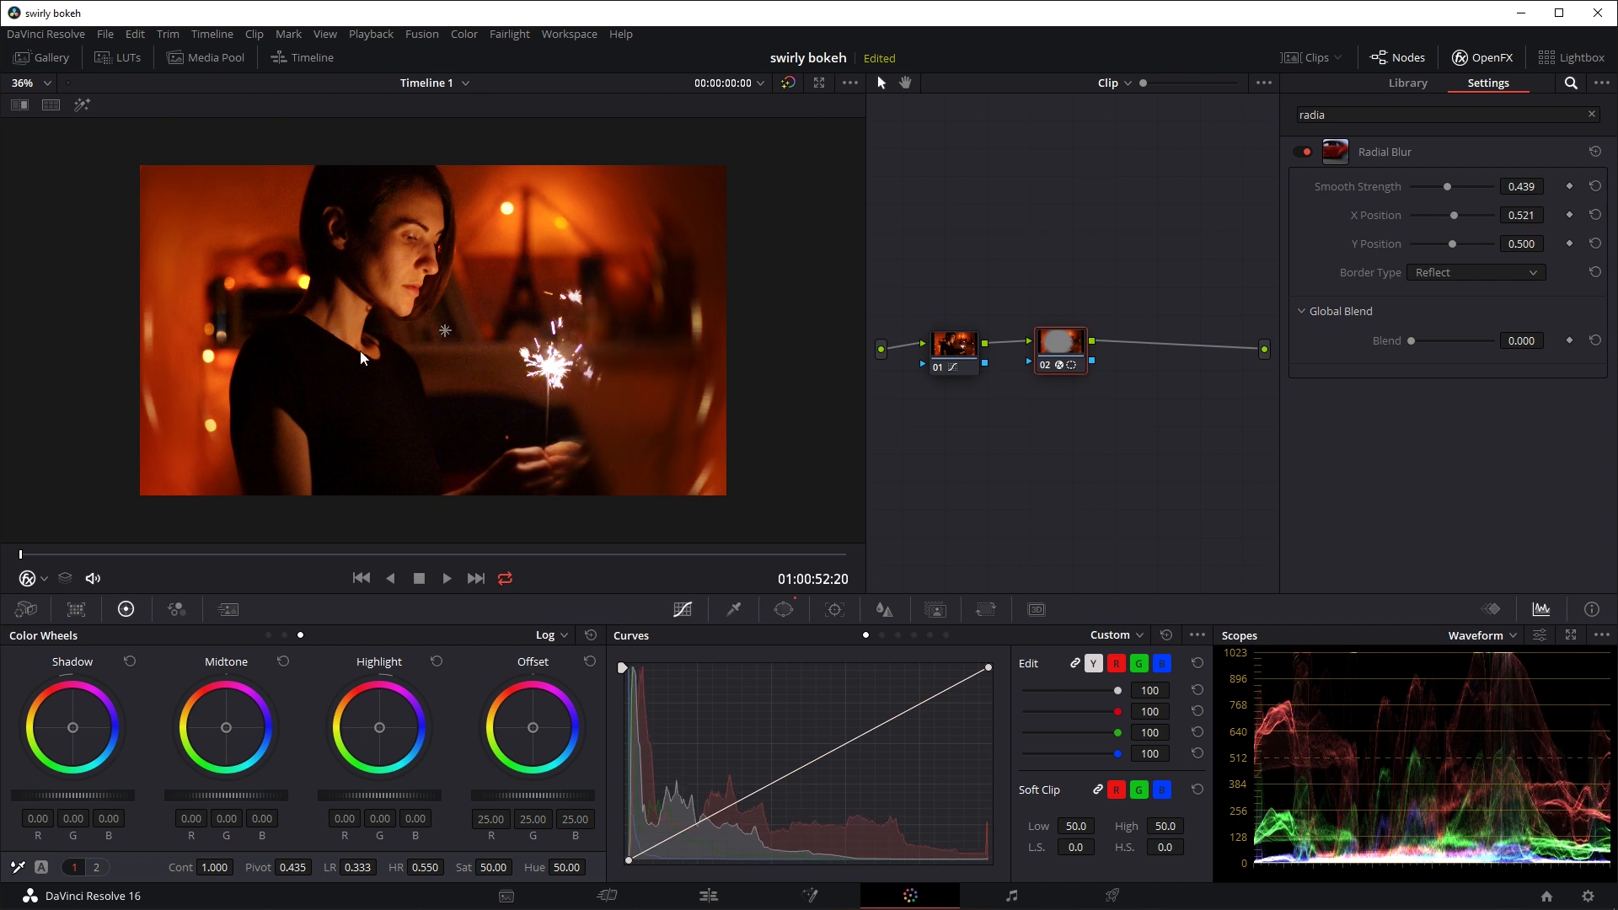
pyautogui.moveTo(1451, 214); pyautogui.dragTo(1455, 214)
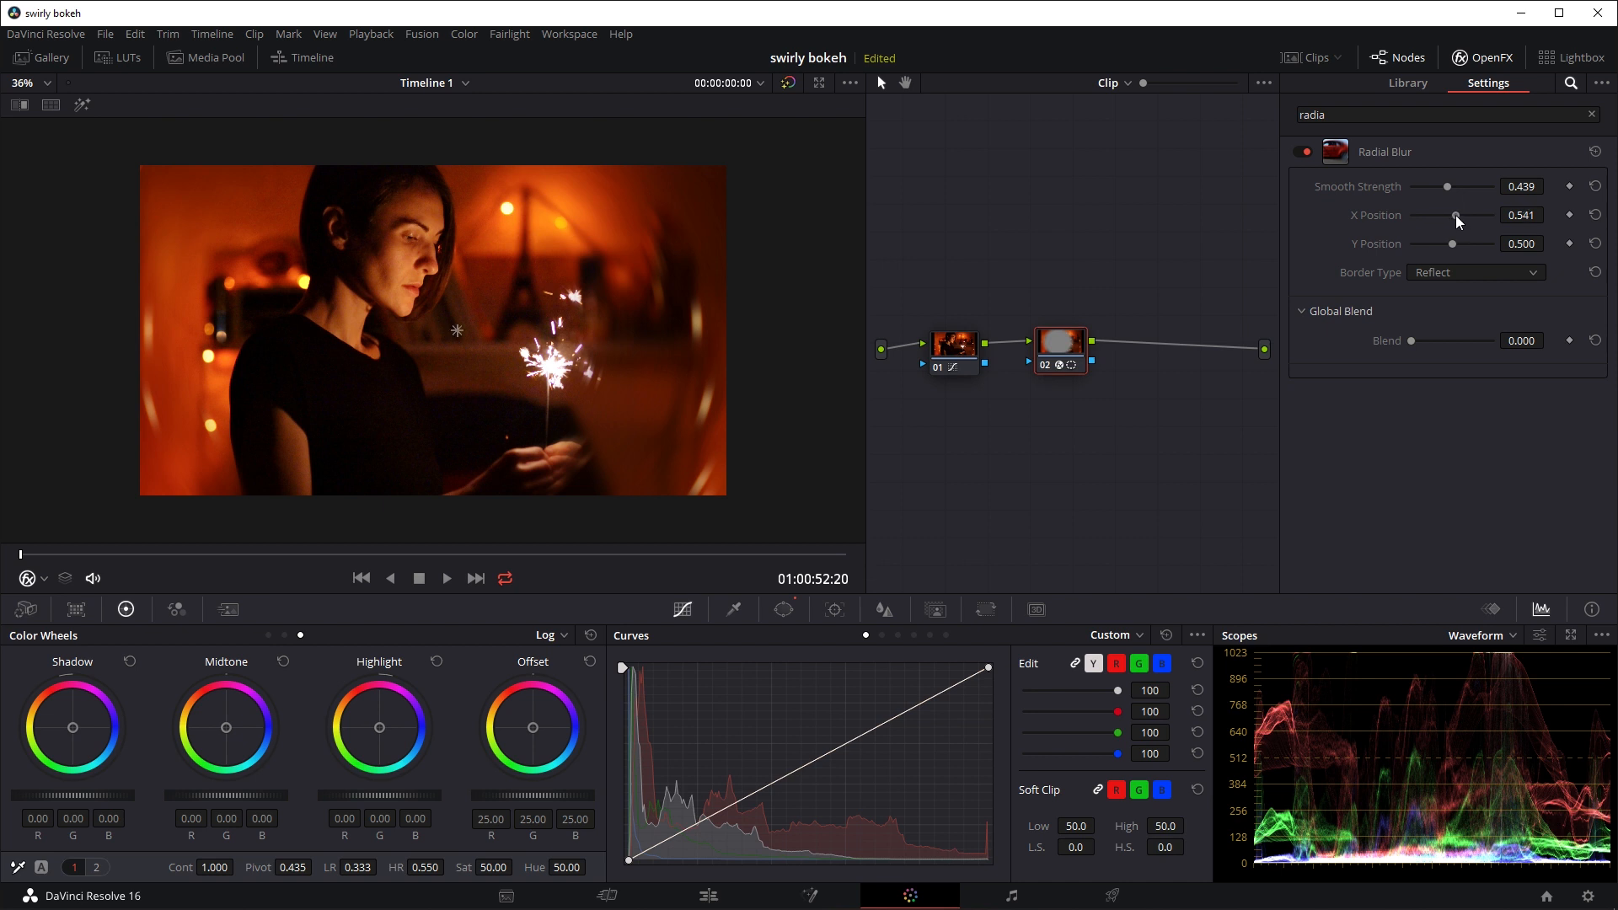
pyautogui.moveTo(1456, 214); pyautogui.dragTo(1451, 214)
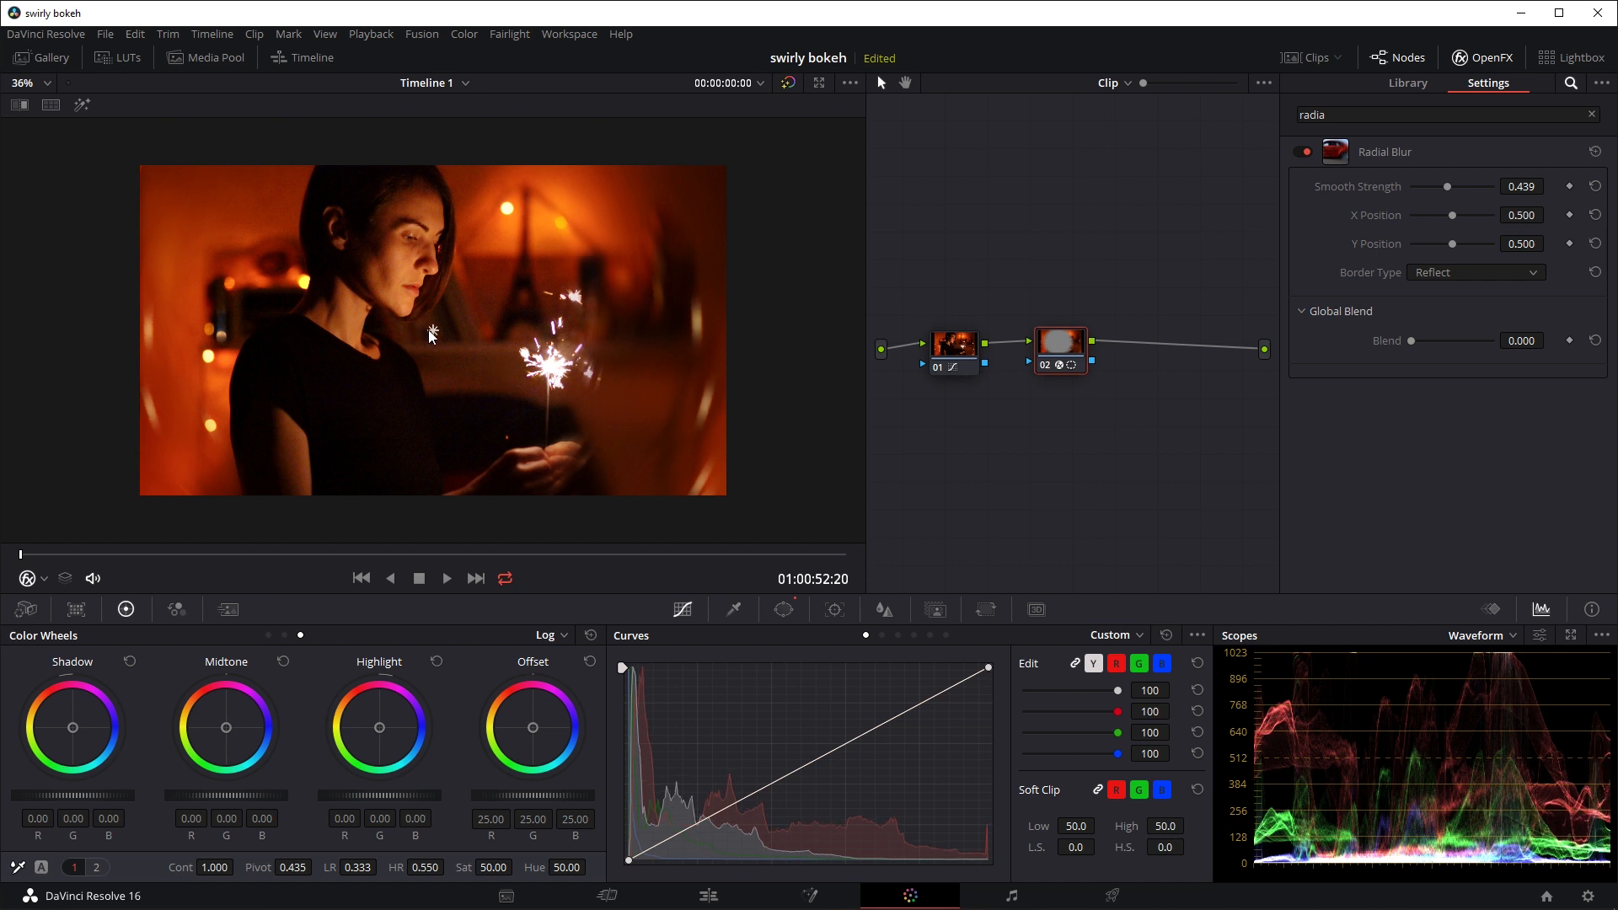
pyautogui.moveTo(440, 337)
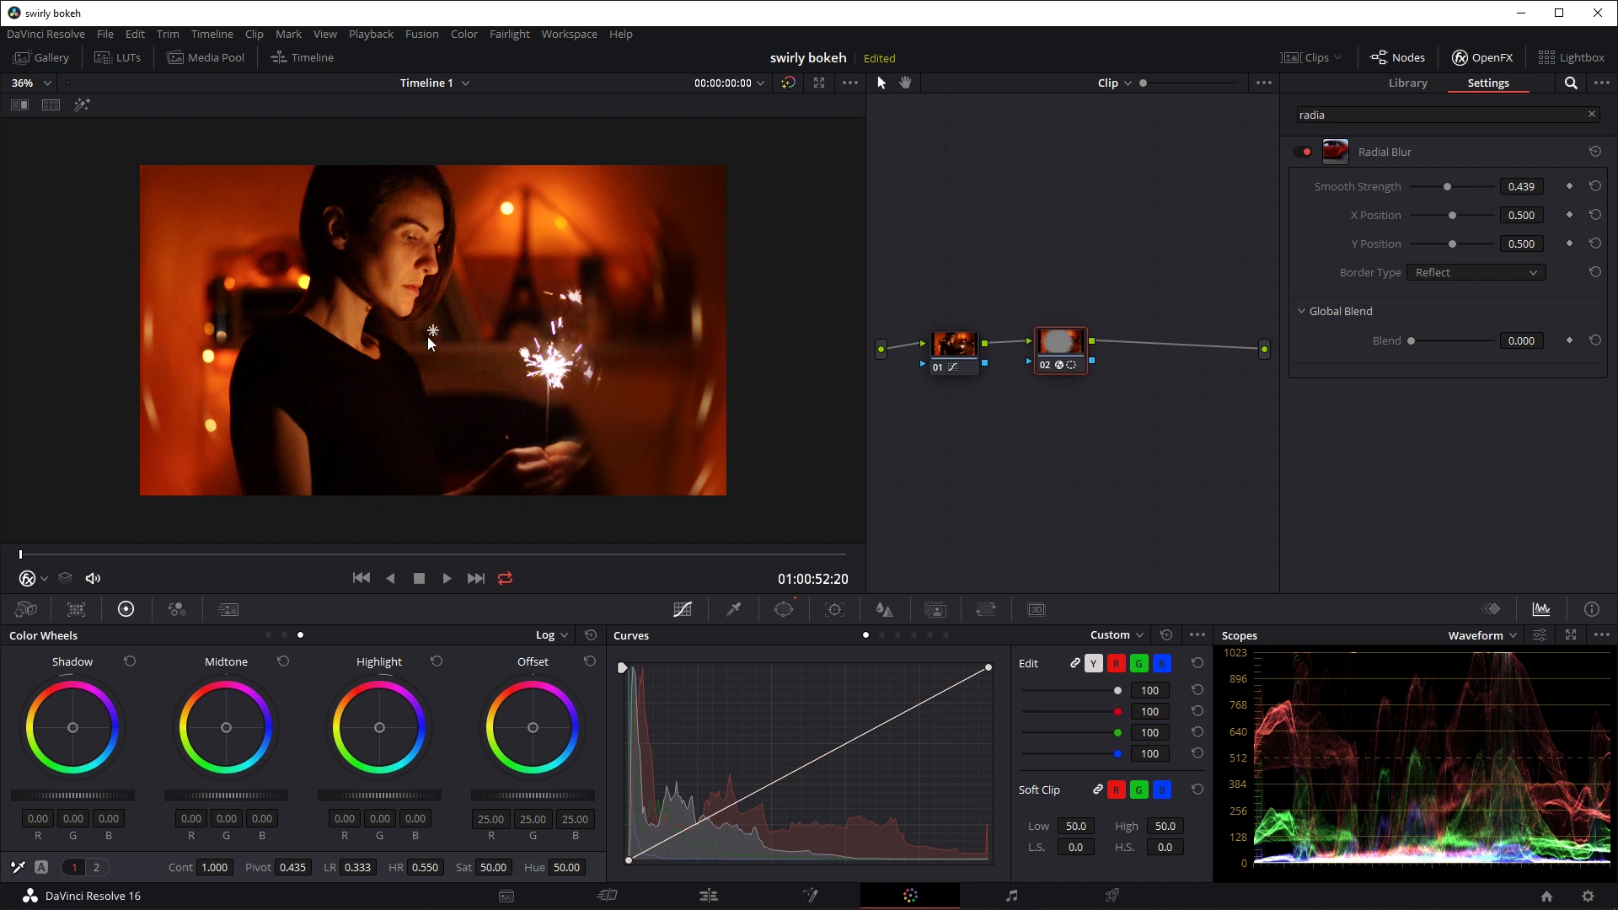
pyautogui.moveTo(433, 347)
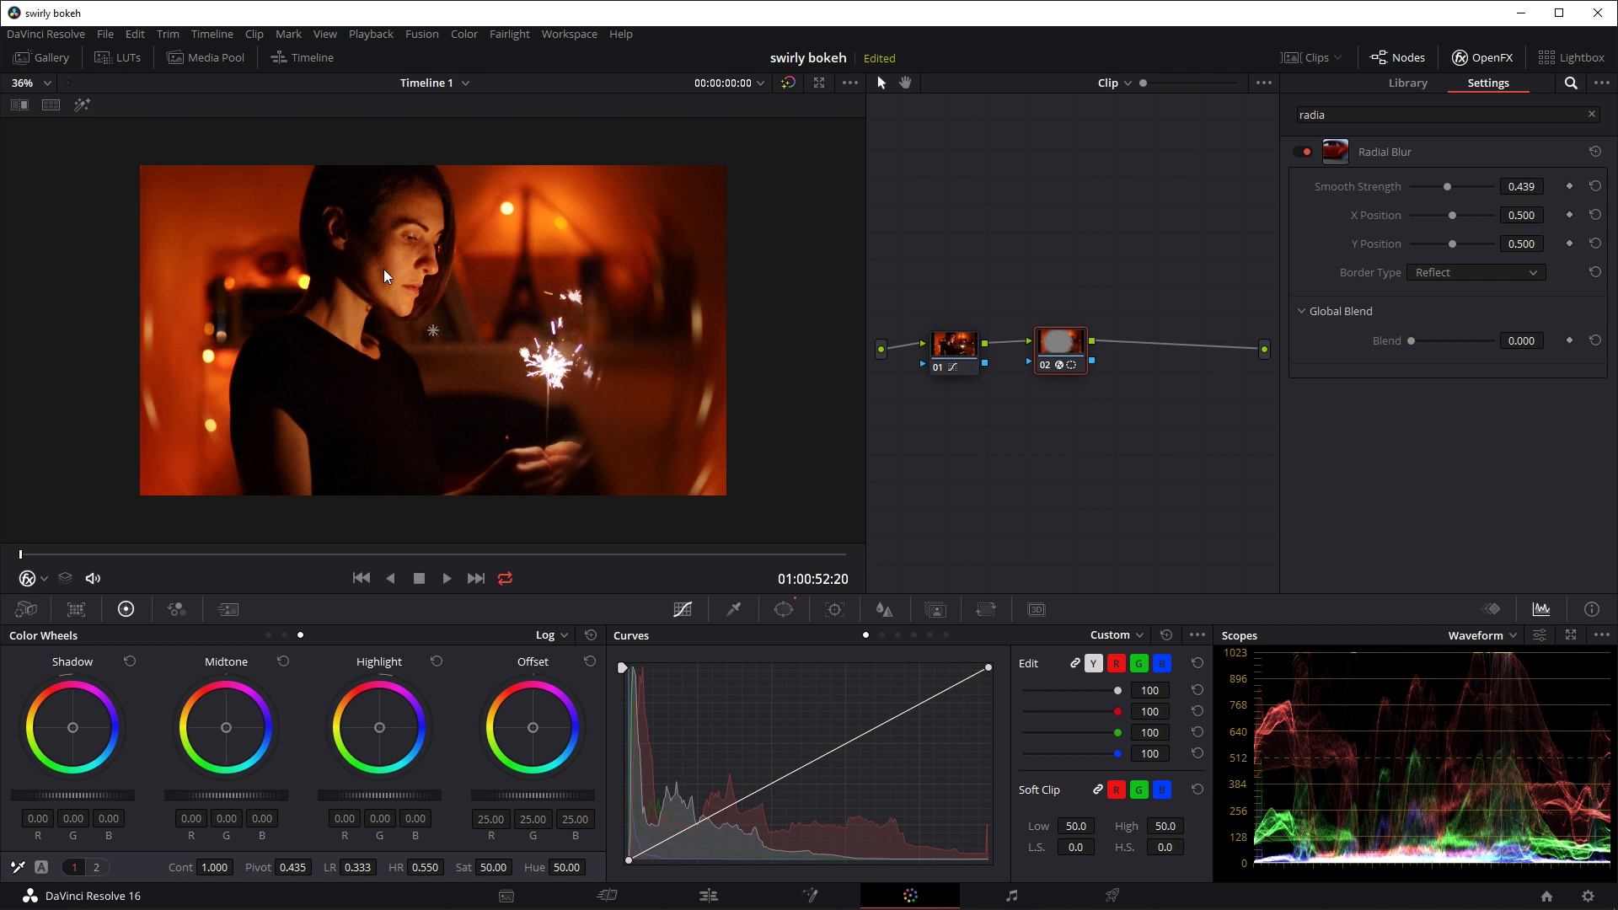
pyautogui.moveTo(448, 381)
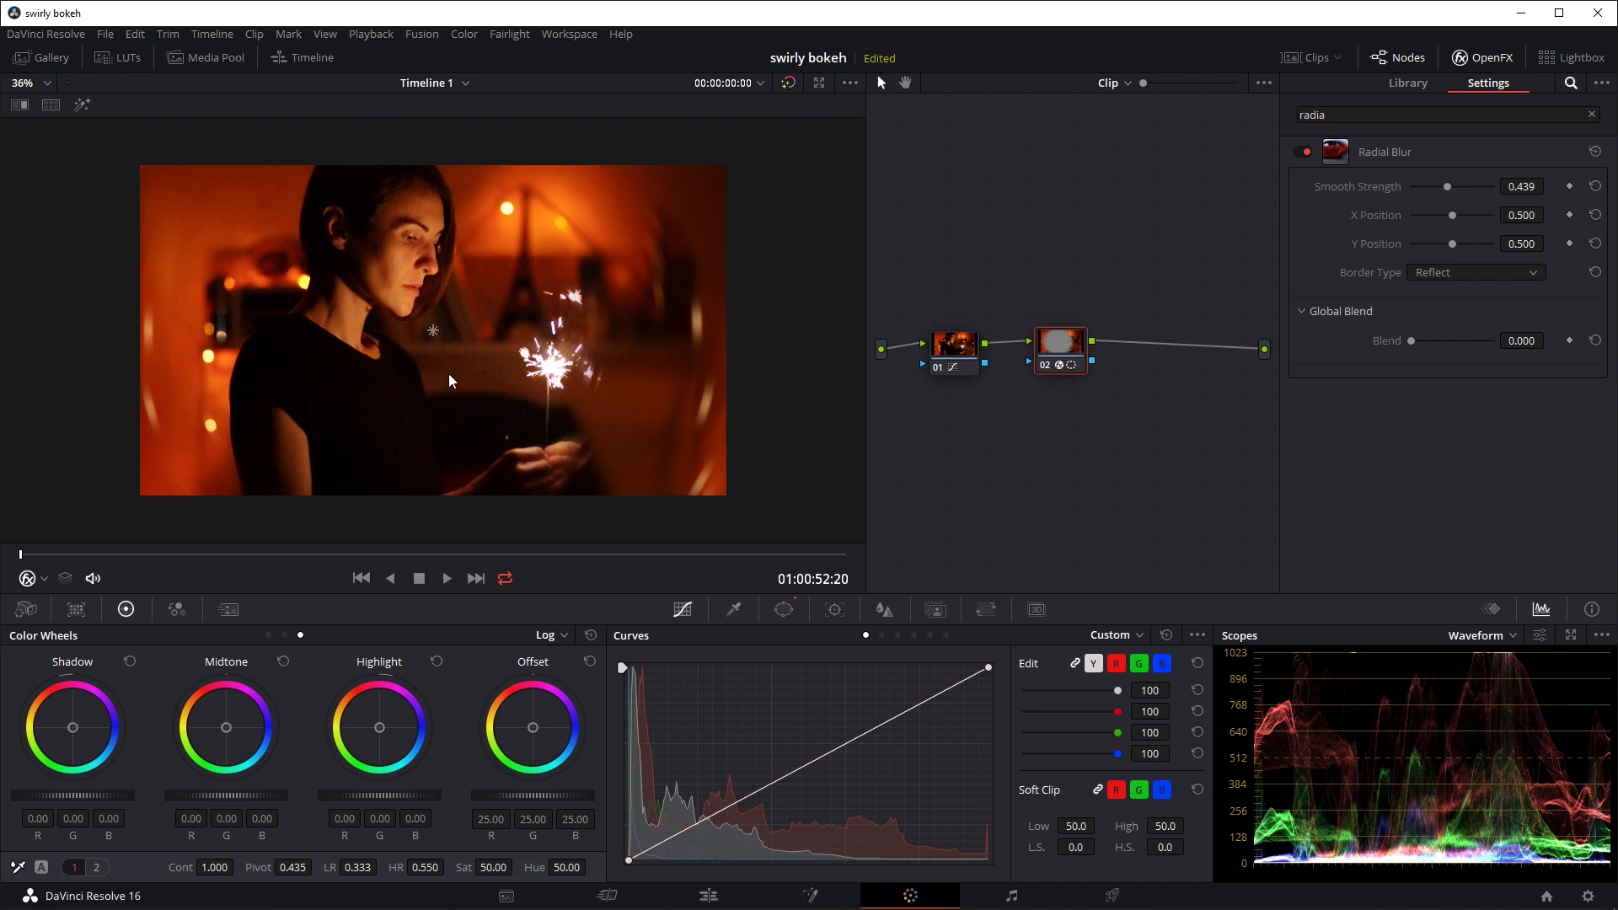
pyautogui.moveTo(499, 379)
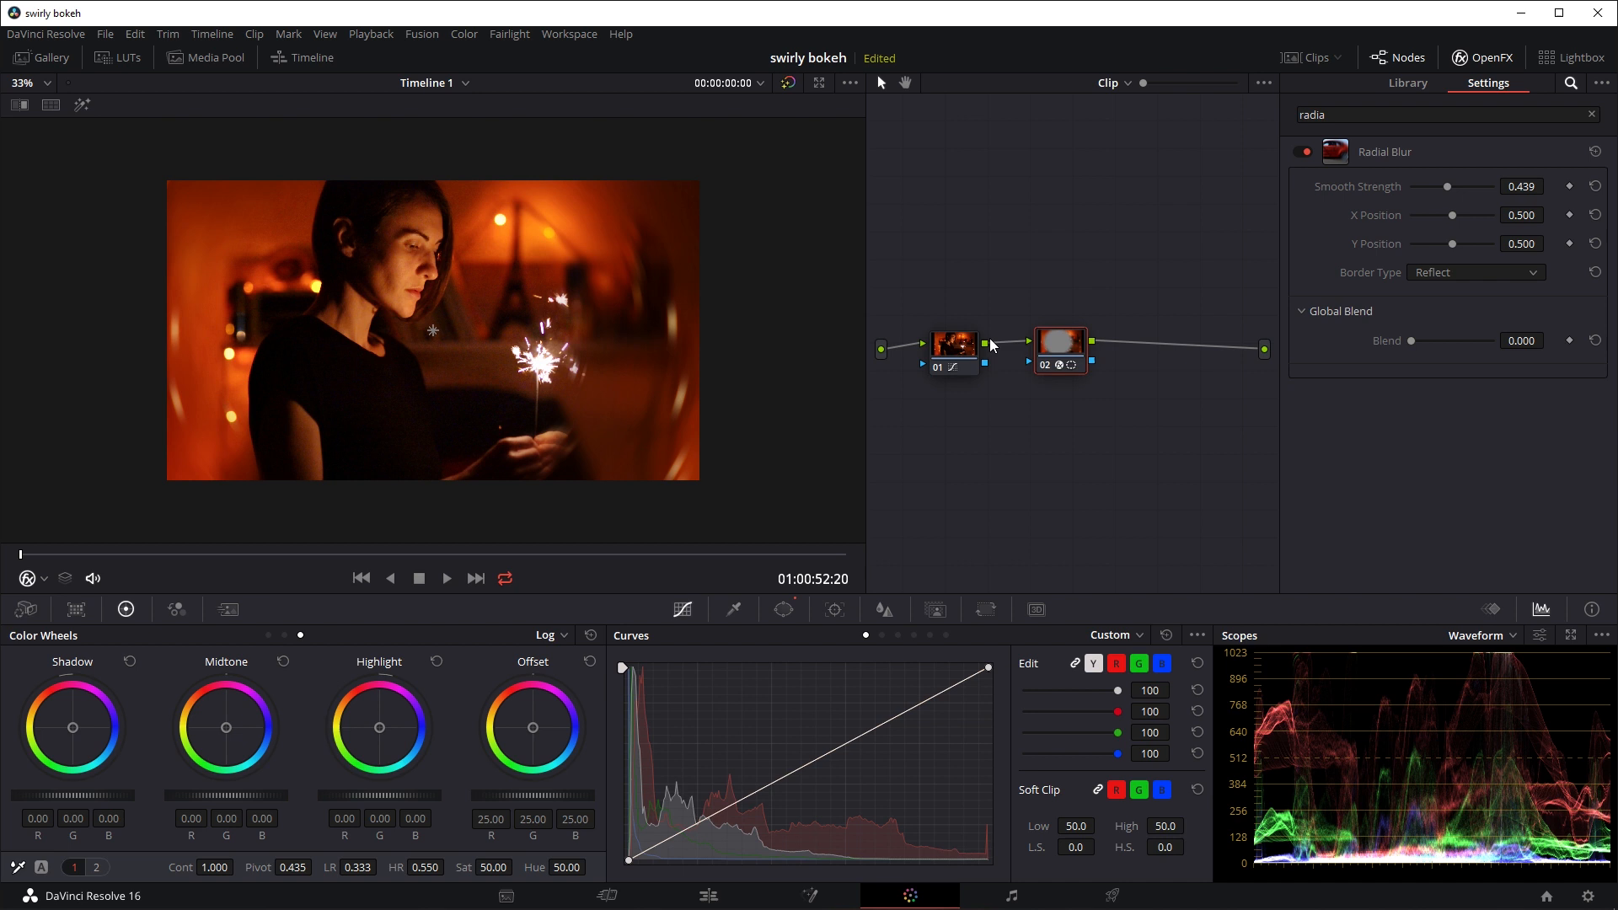
# - Add serial node 03 after the Radial Blur node and search 'pri' to apply Prism Blur to it
pyautogui.rightClick(1059, 340)
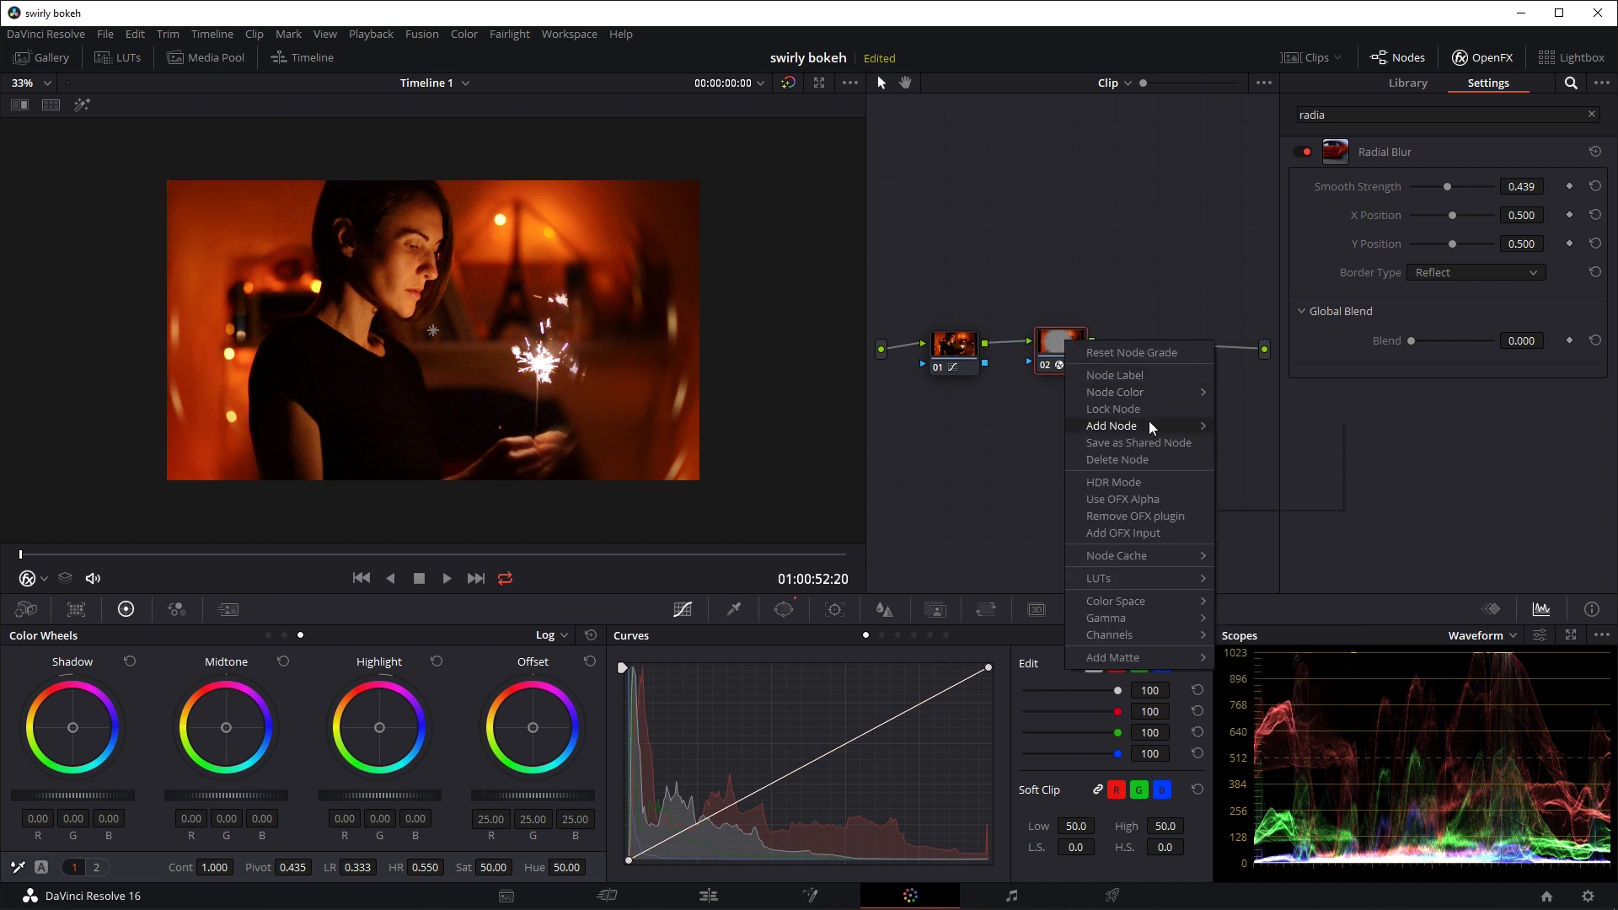
pyautogui.click(1110, 425)
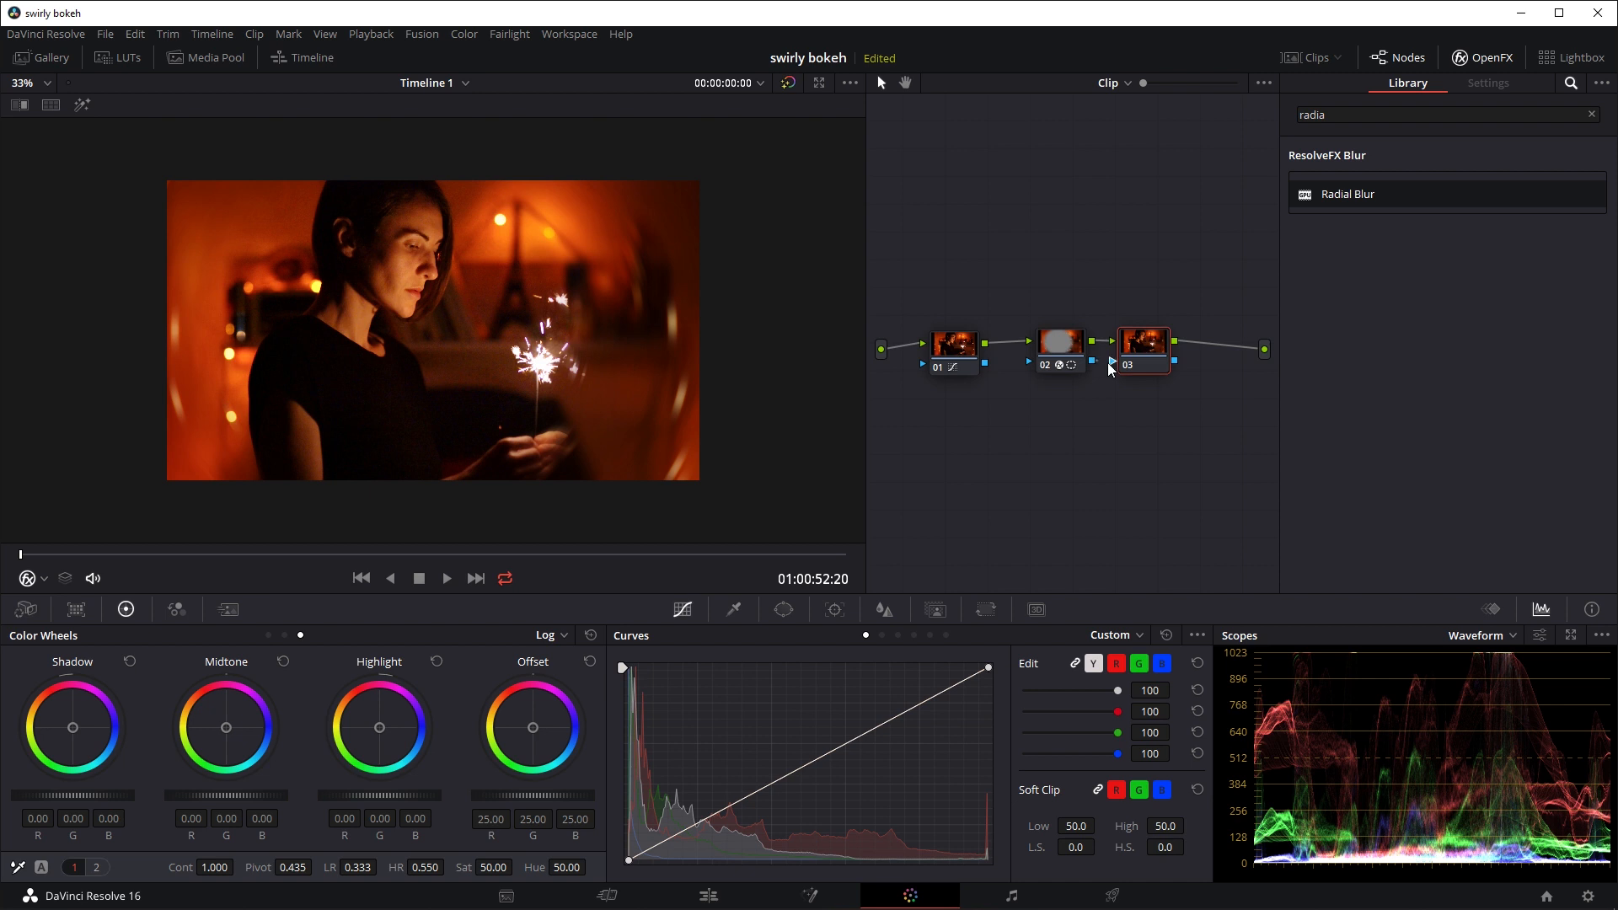
pyautogui.click(1142, 342)
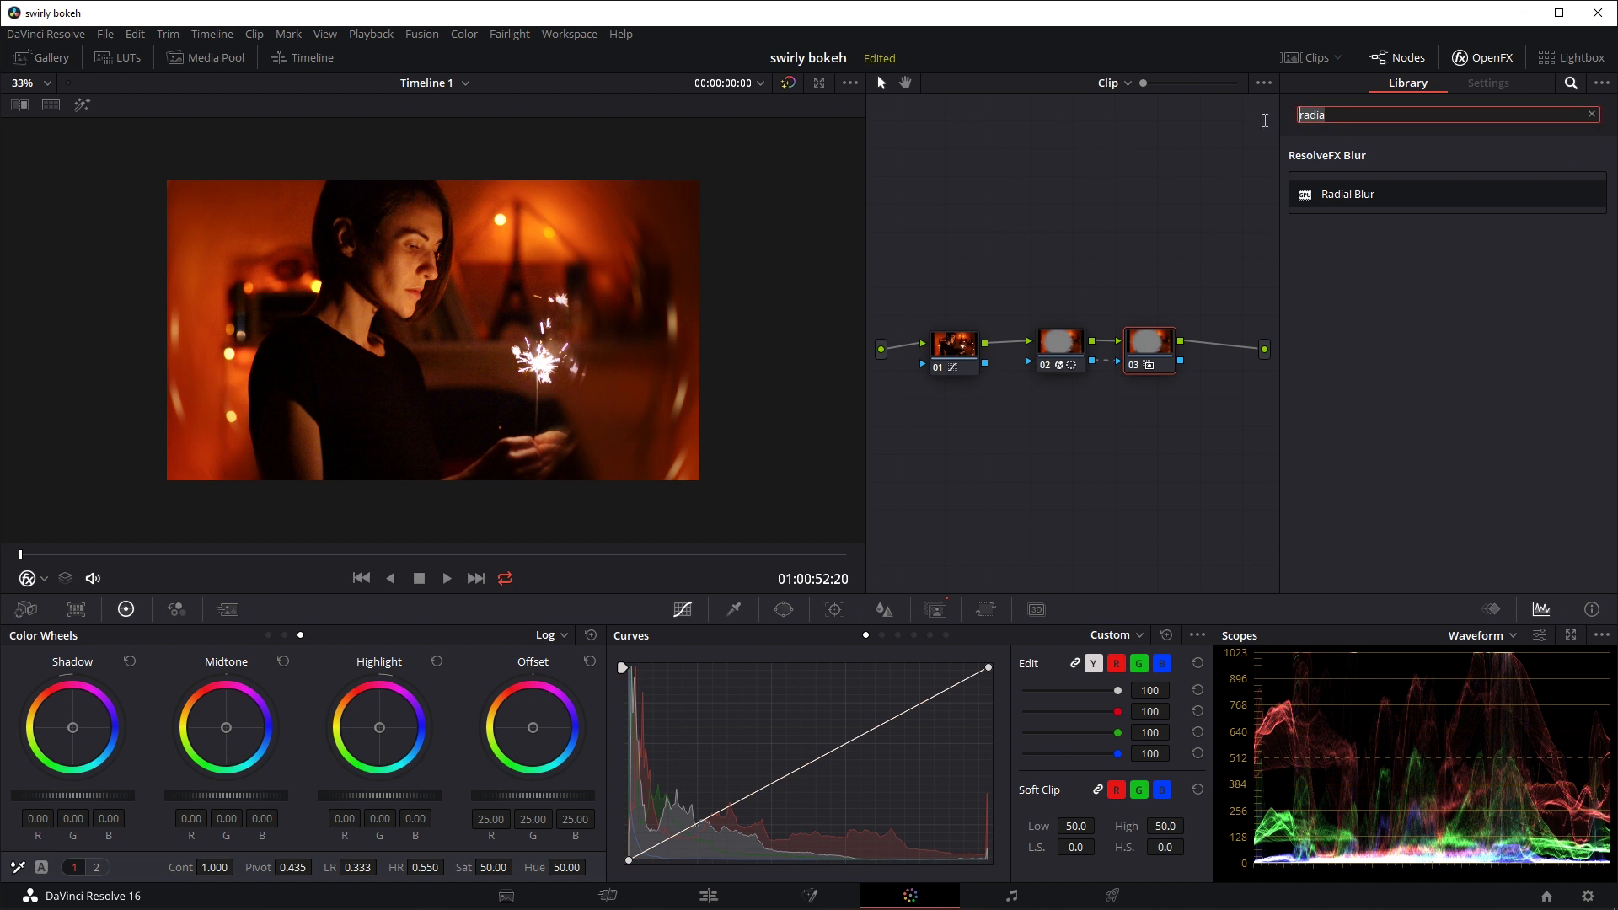
pyautogui.write('pri')
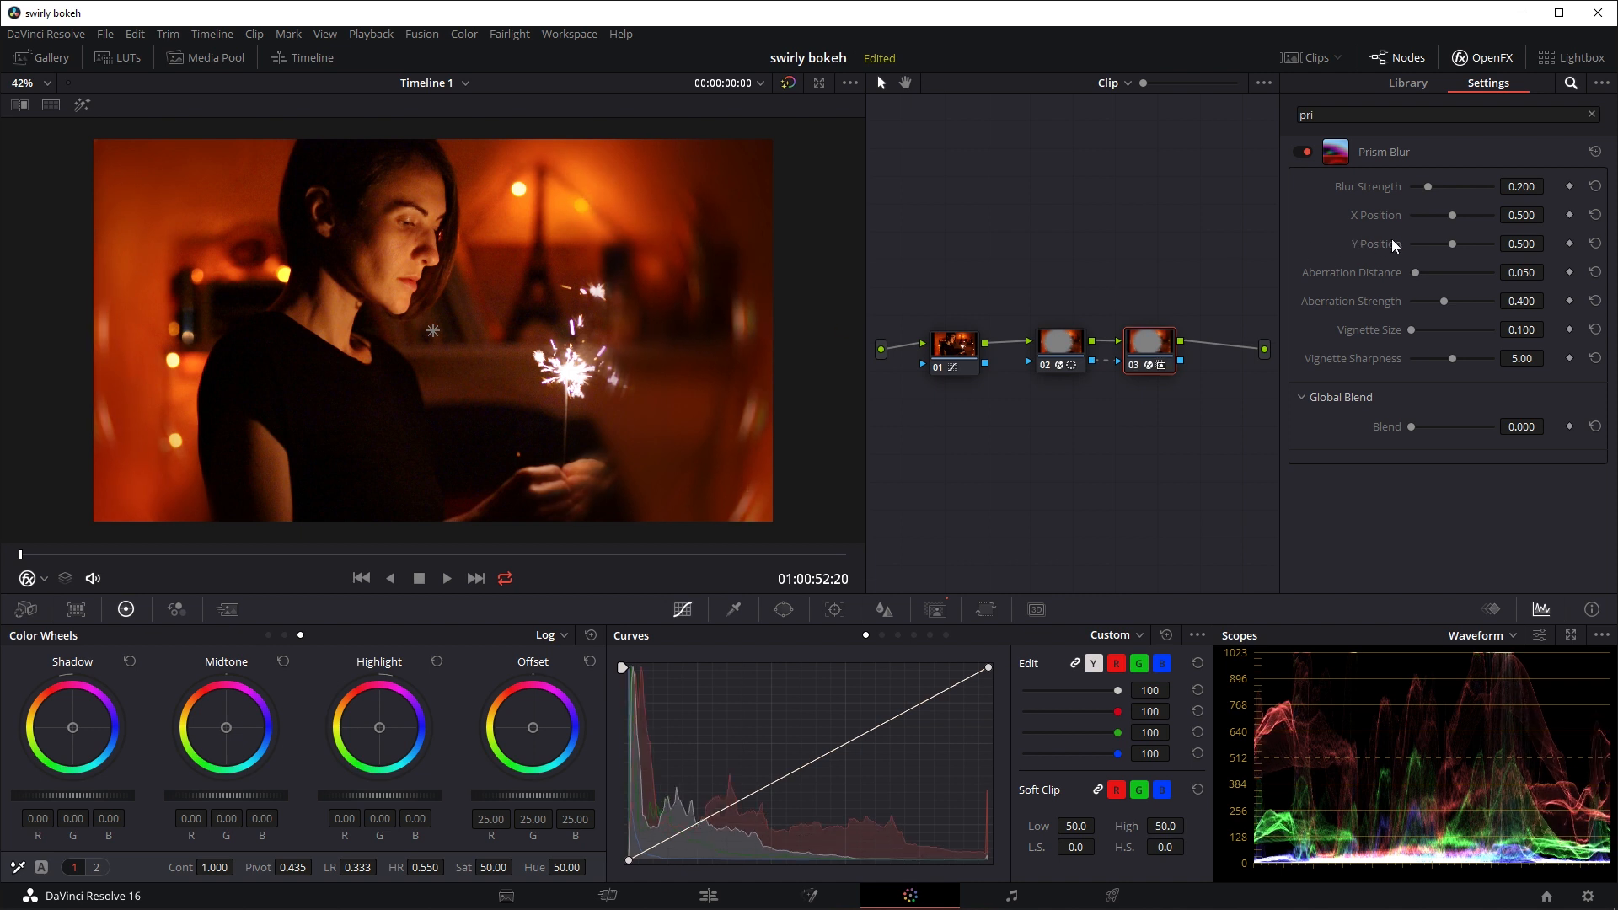
# - Lower Prism Blur strength to 0.143 and tune Aberration Distance up and down to about 0.051
pyautogui.moveTo(1454, 187); pyautogui.dragTo(1428, 187)
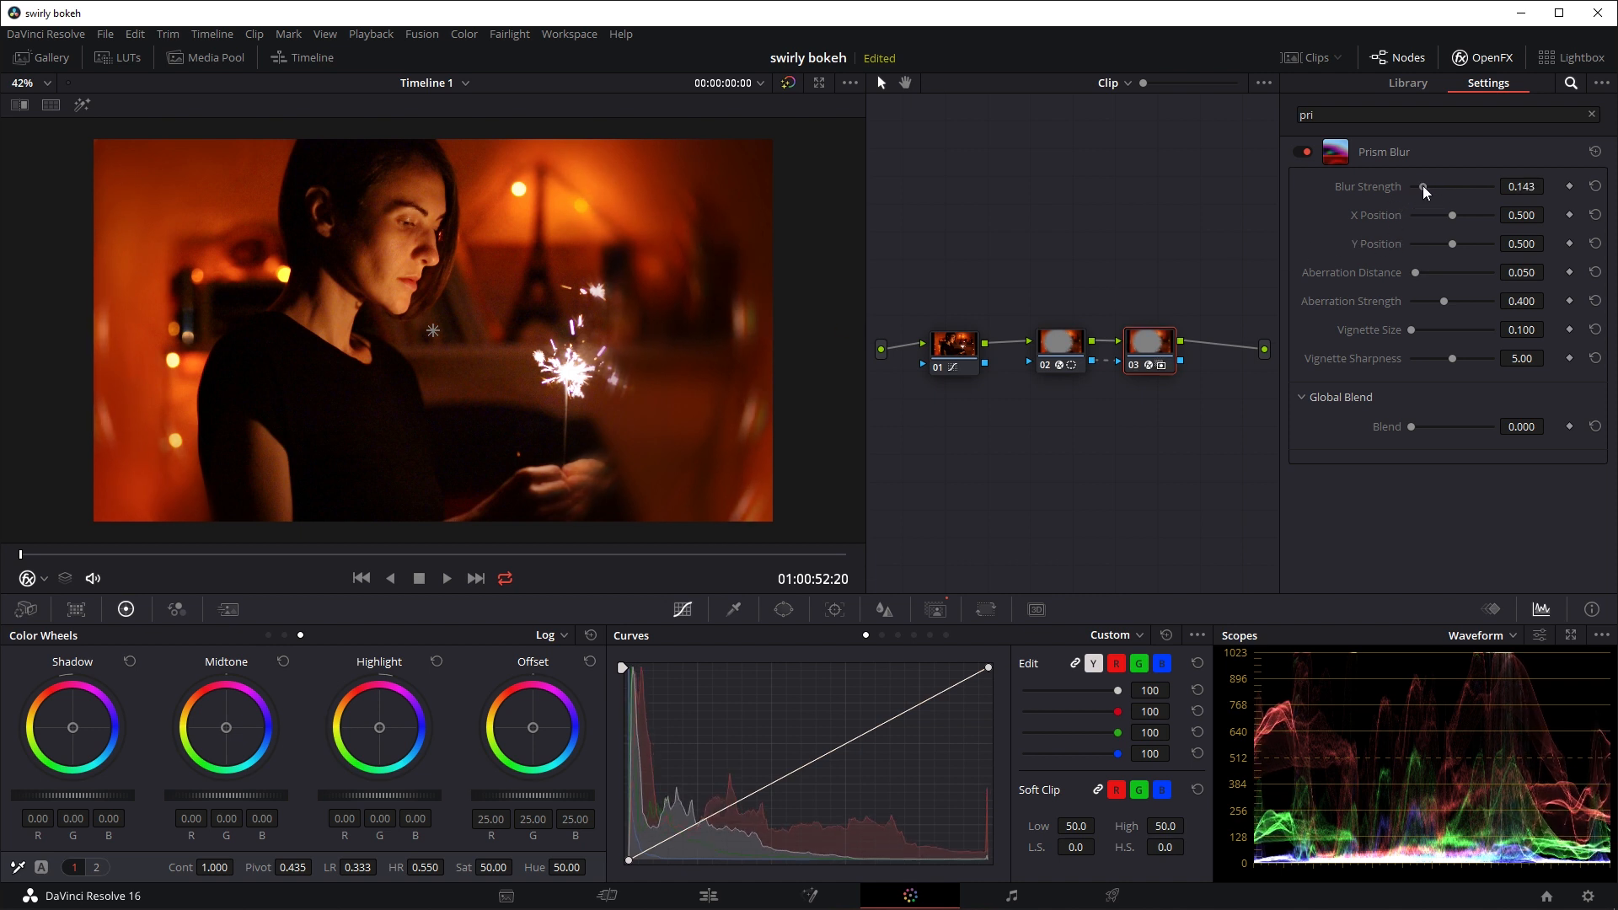
pyautogui.moveTo(1418, 271); pyautogui.dragTo(1449, 271)
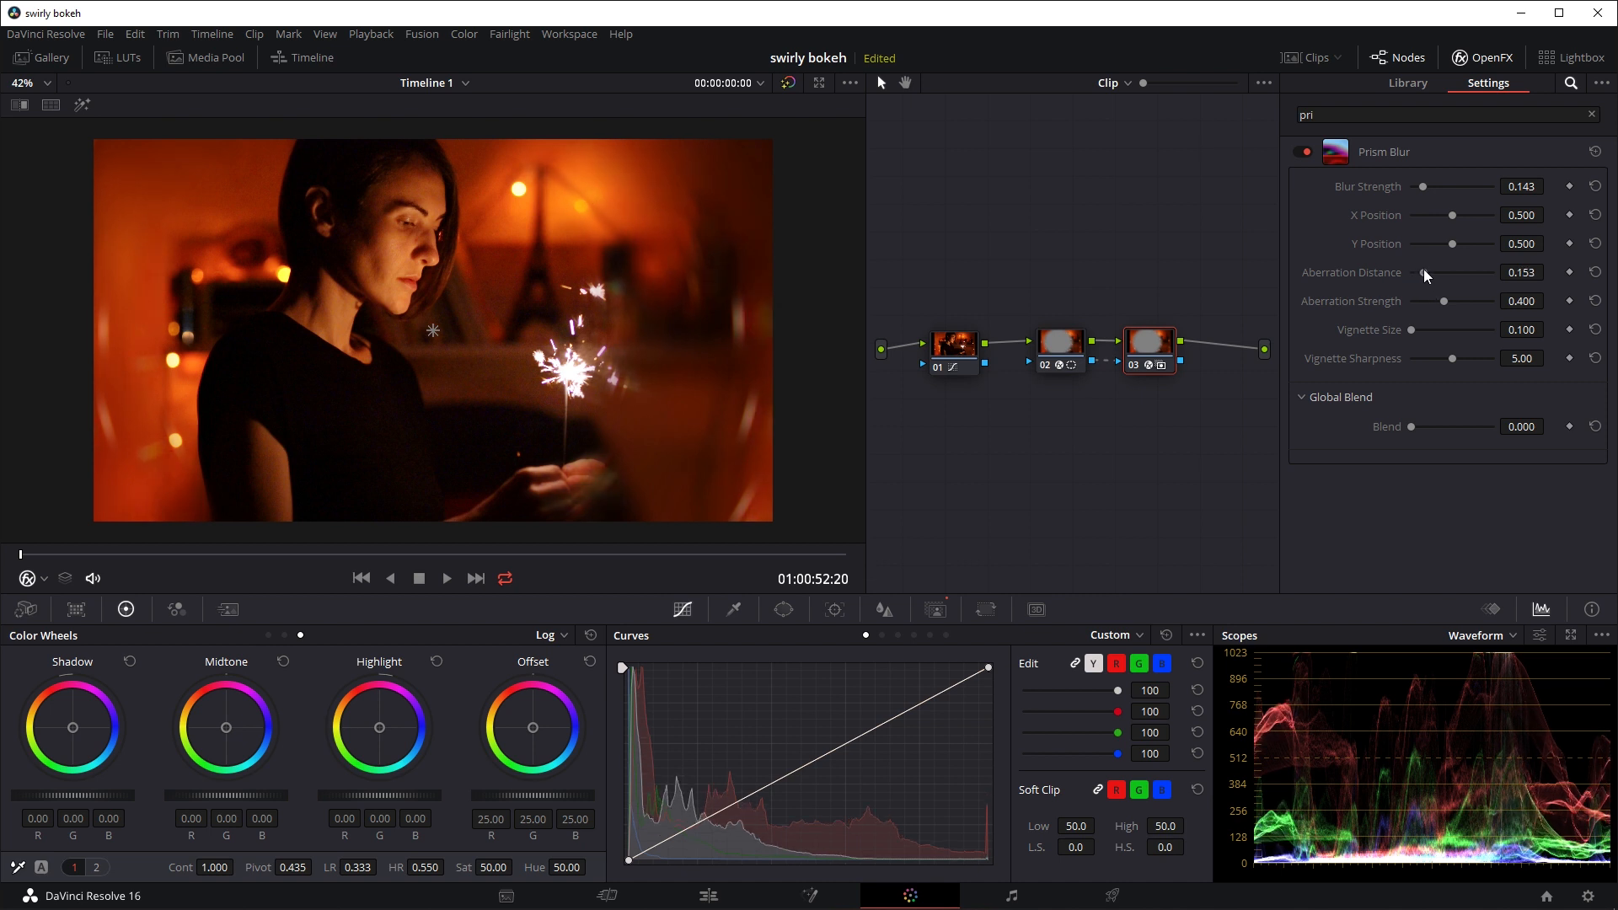
pyautogui.moveTo(1444, 271); pyautogui.dragTo(1414, 271)
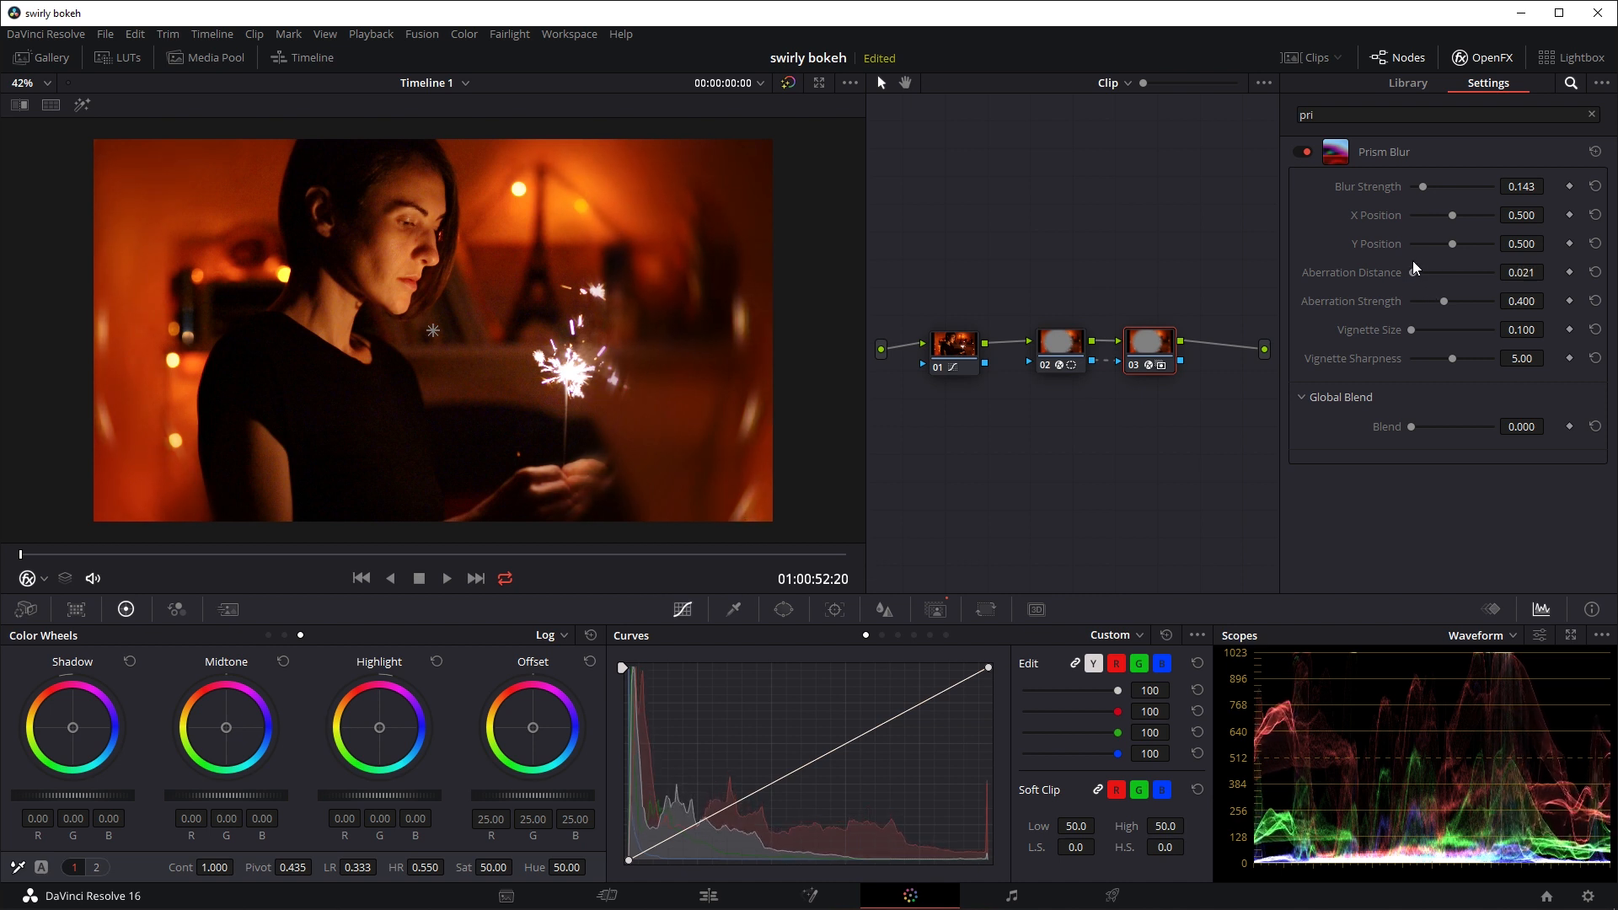
pyautogui.click(53, 83)
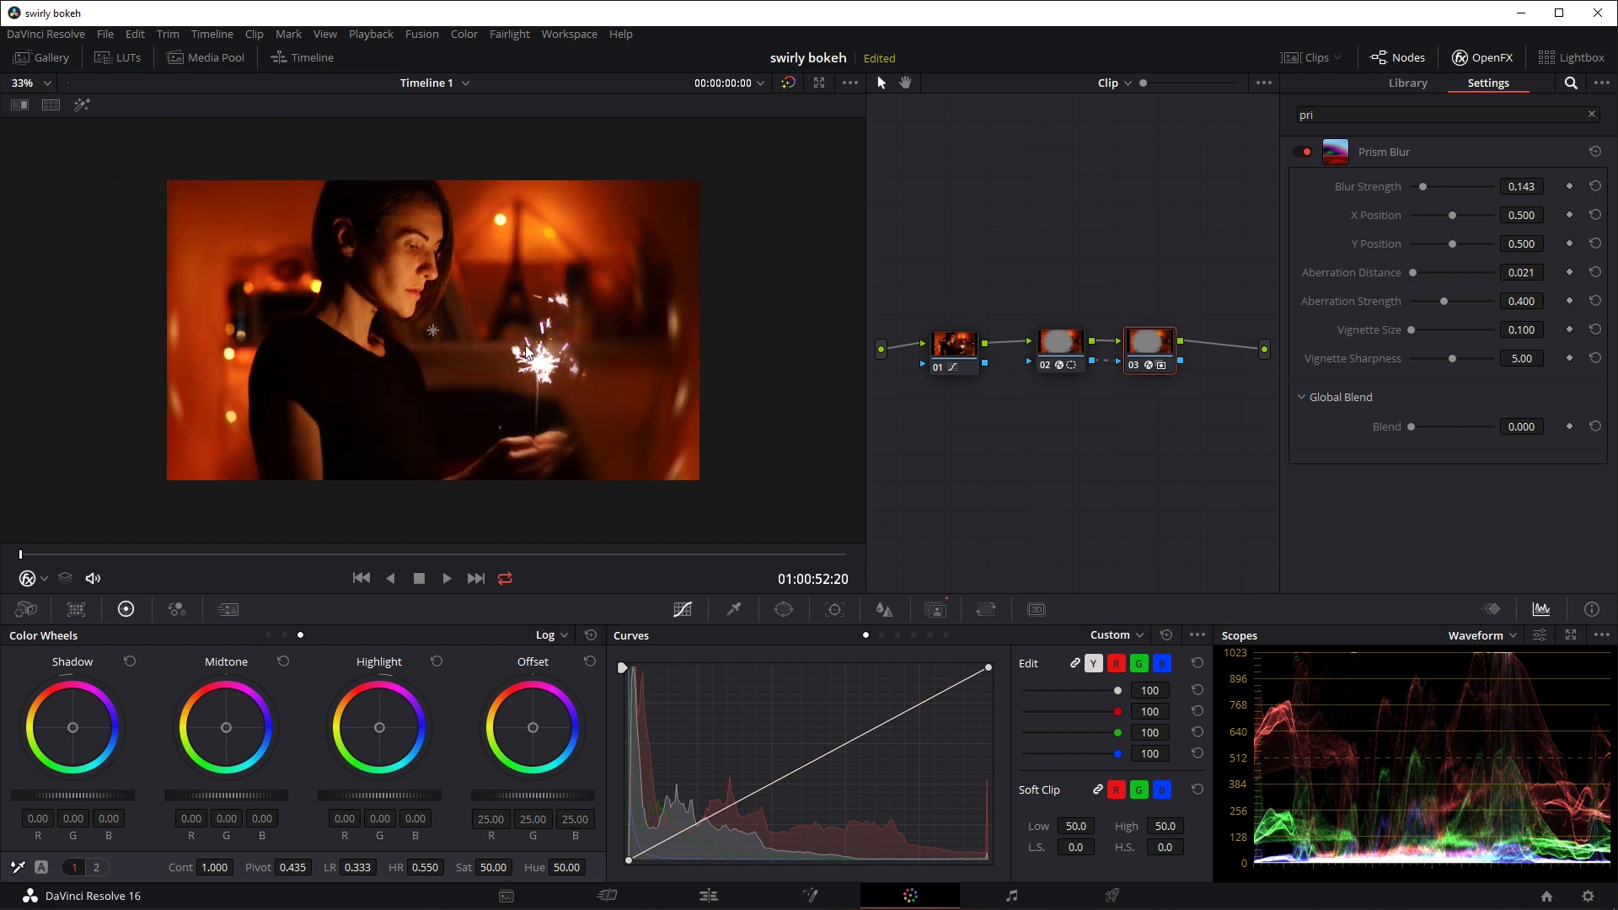
pyautogui.moveTo(692, 342)
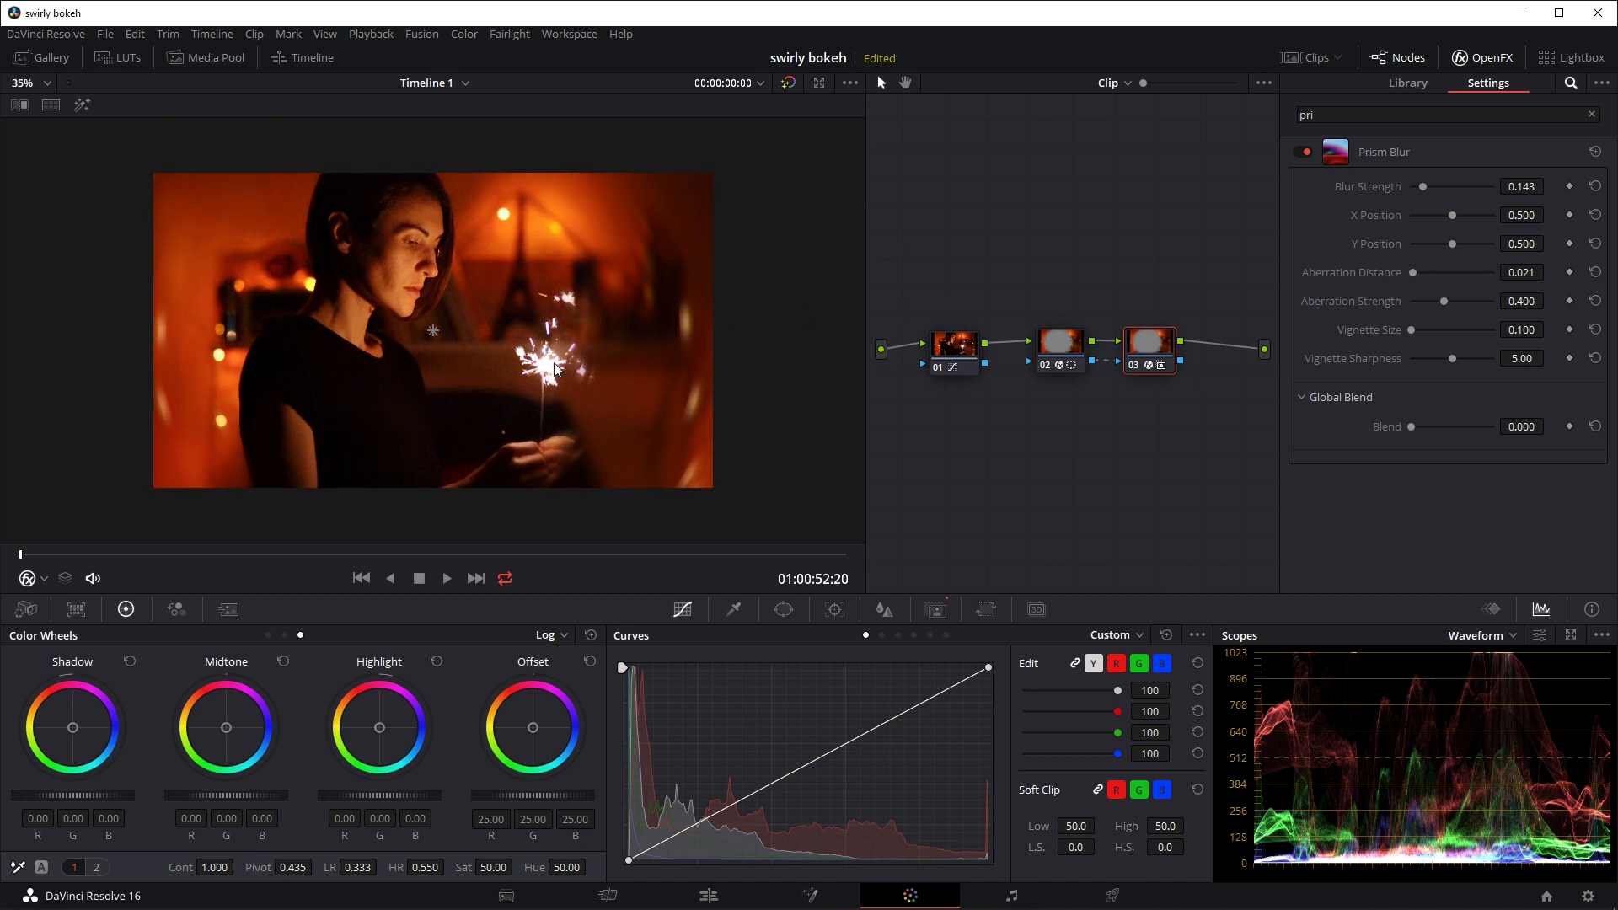
pyautogui.moveTo(1417, 271); pyautogui.dragTo(1444, 271)
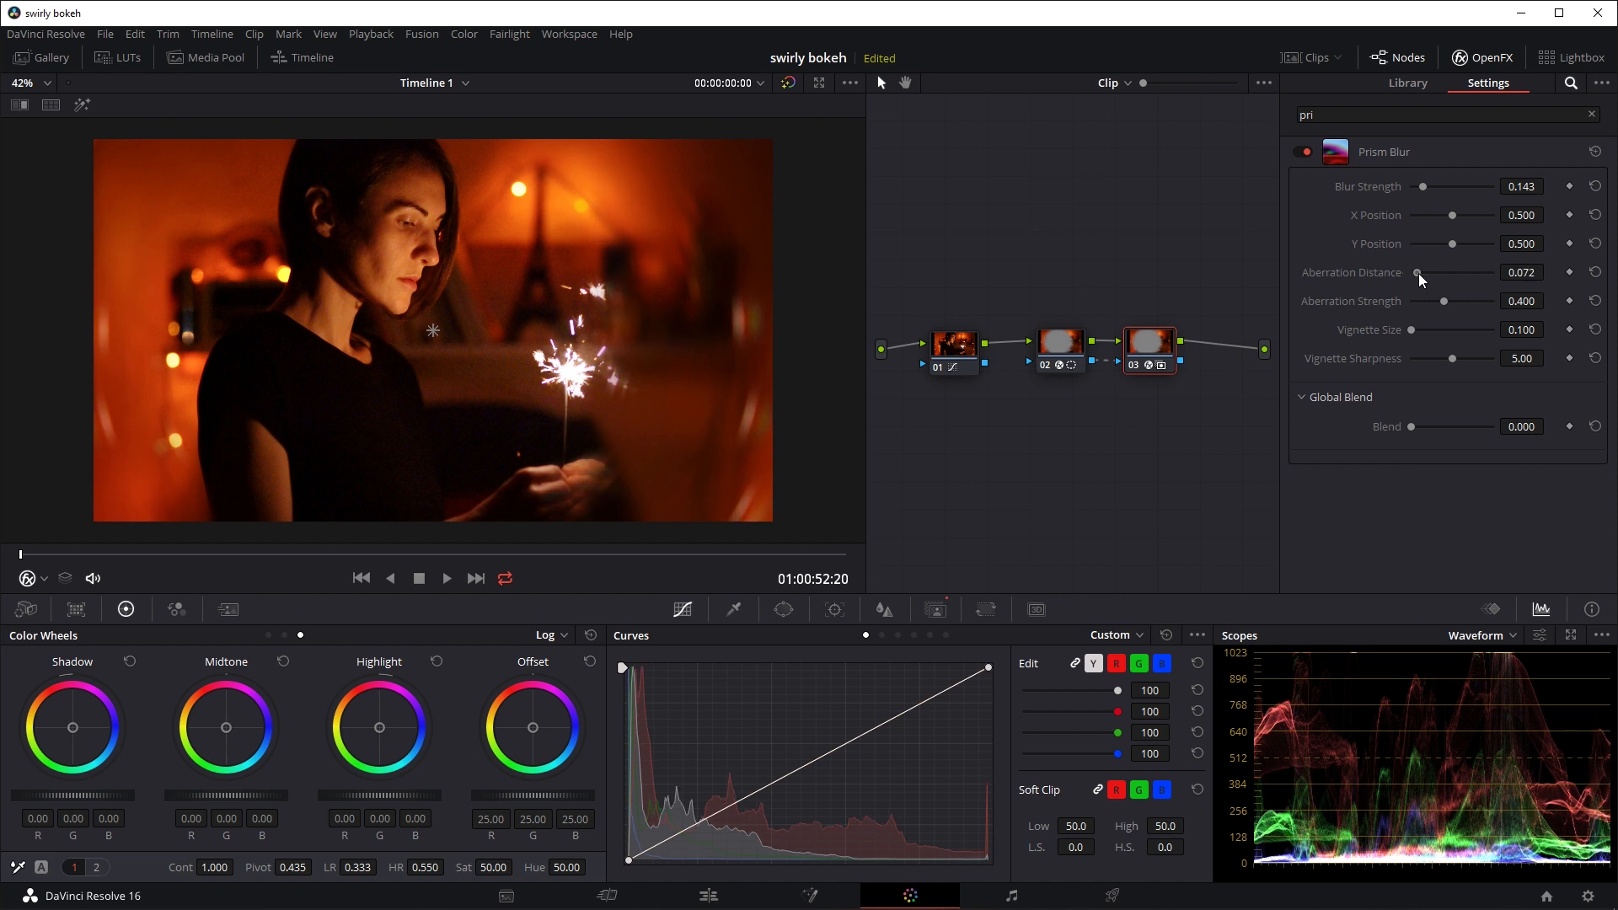
pyautogui.moveTo(1451, 273); pyautogui.dragTo(1414, 273)
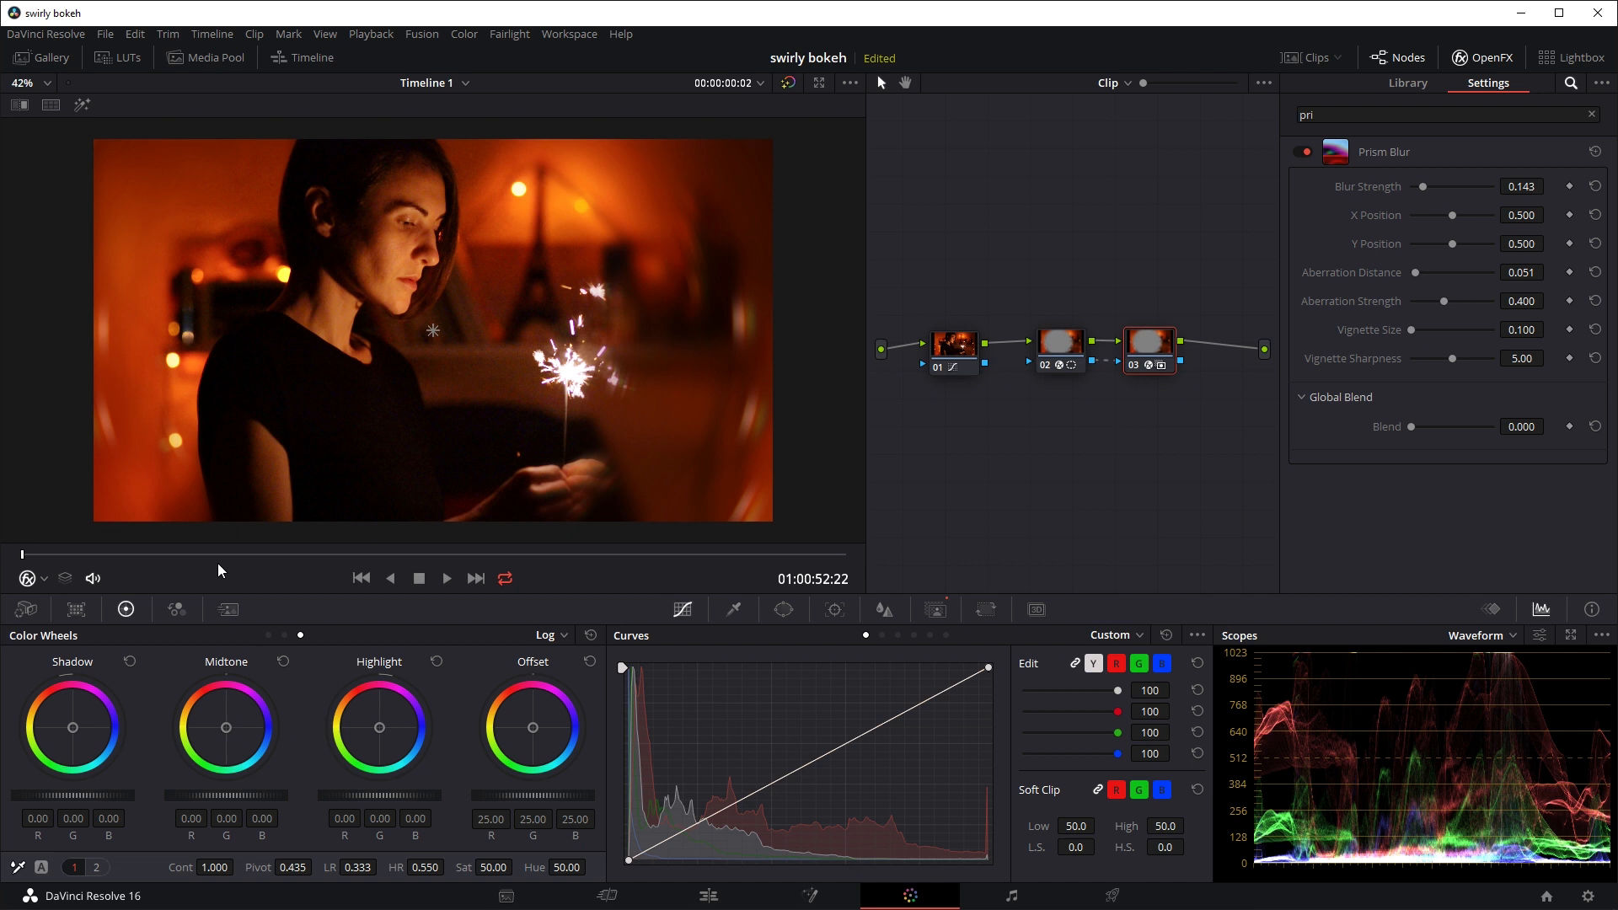
pyautogui.moveTo(423, 394)
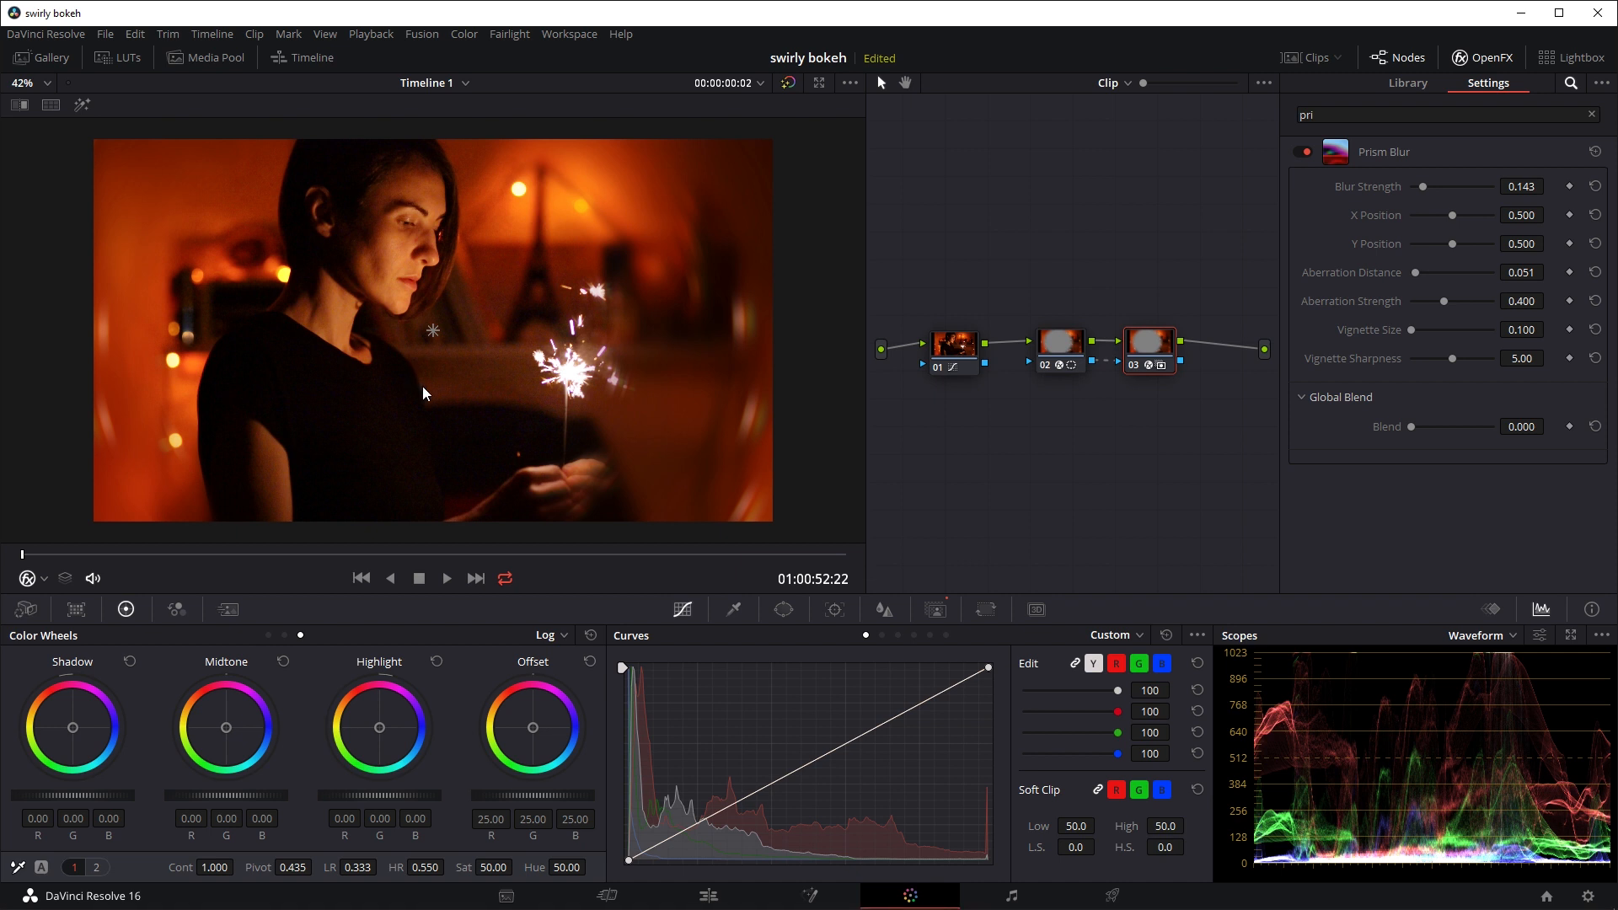
pyautogui.moveTo(376, 416)
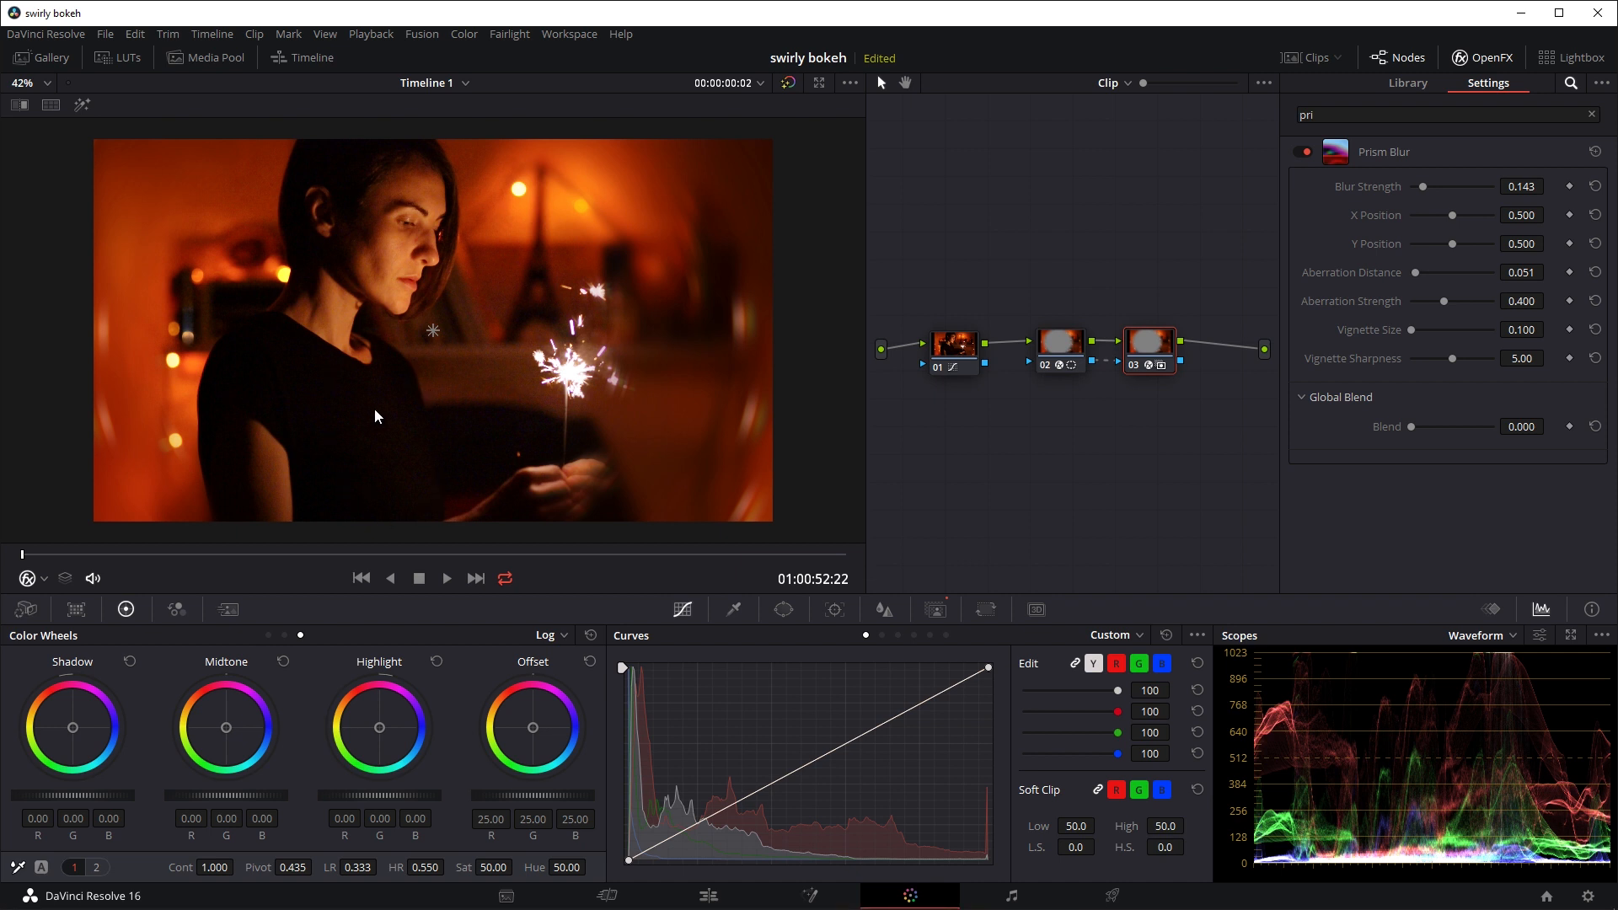
pyautogui.moveTo(635, 273)
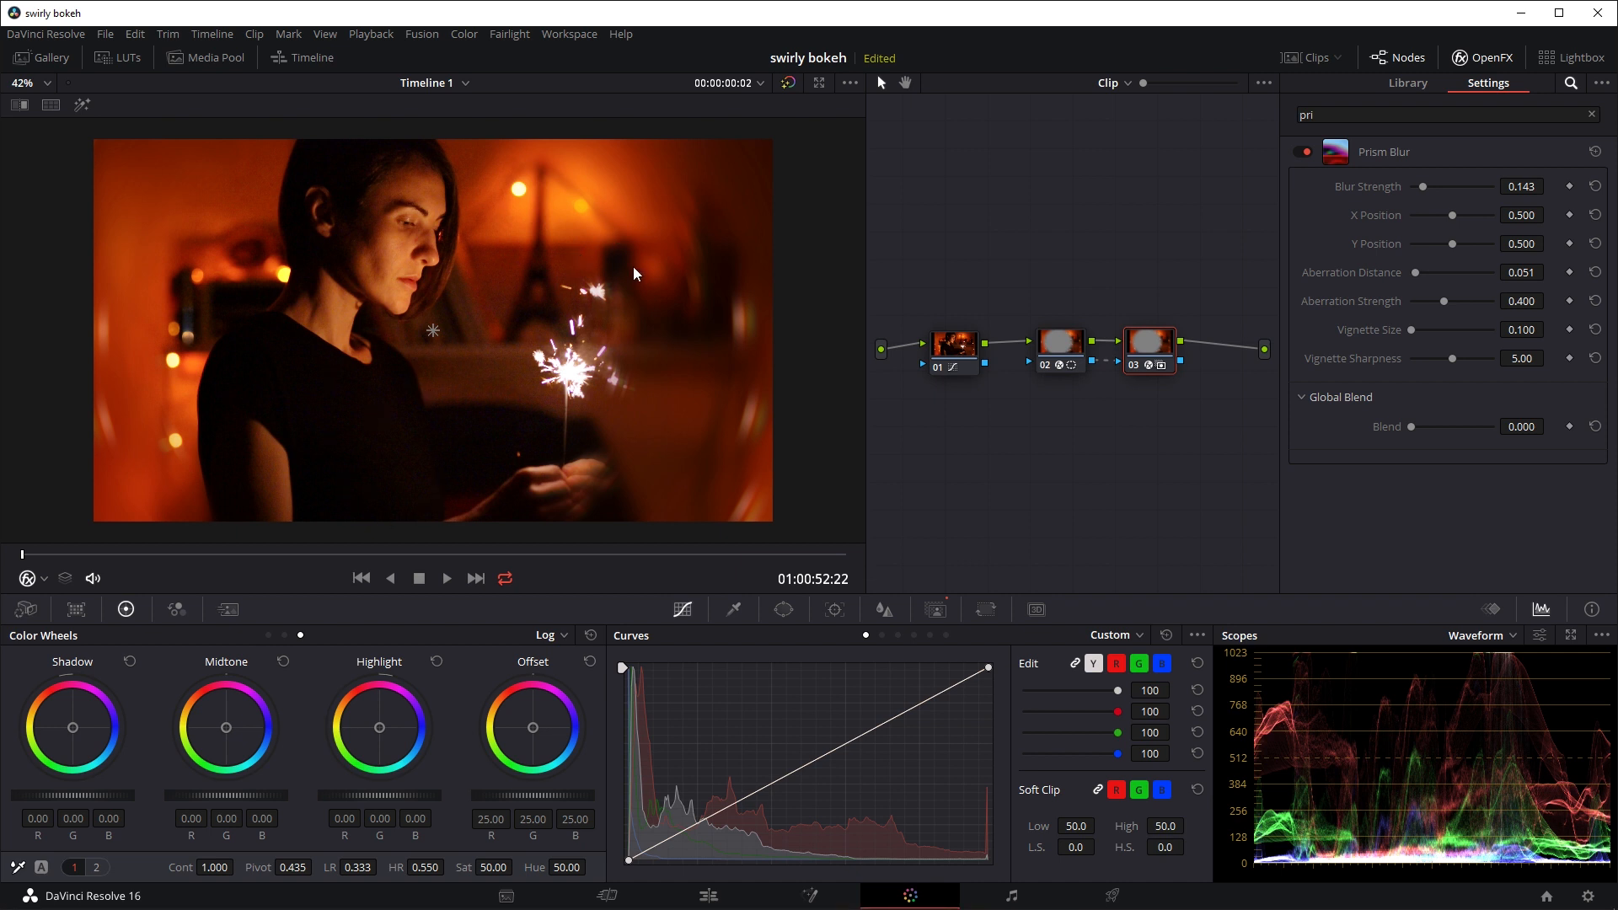
pyautogui.moveTo(619, 270)
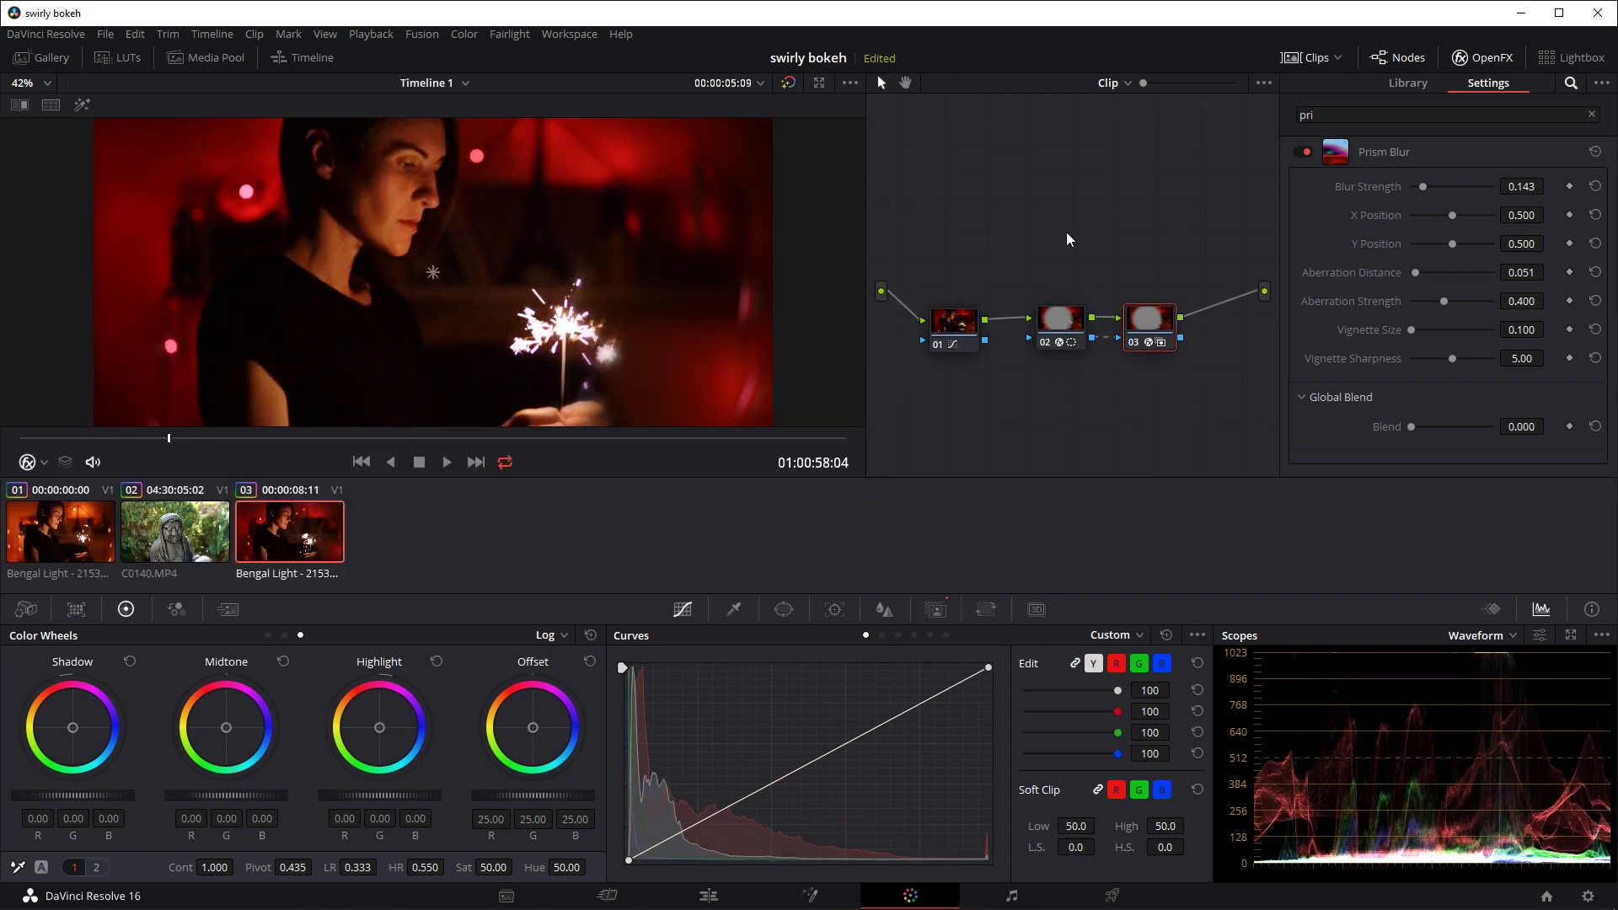
# - Switch to the statue clip C0140.MP4 and turn node 04's Radial Blur back on to show the swirl
pyautogui.click(173, 531)
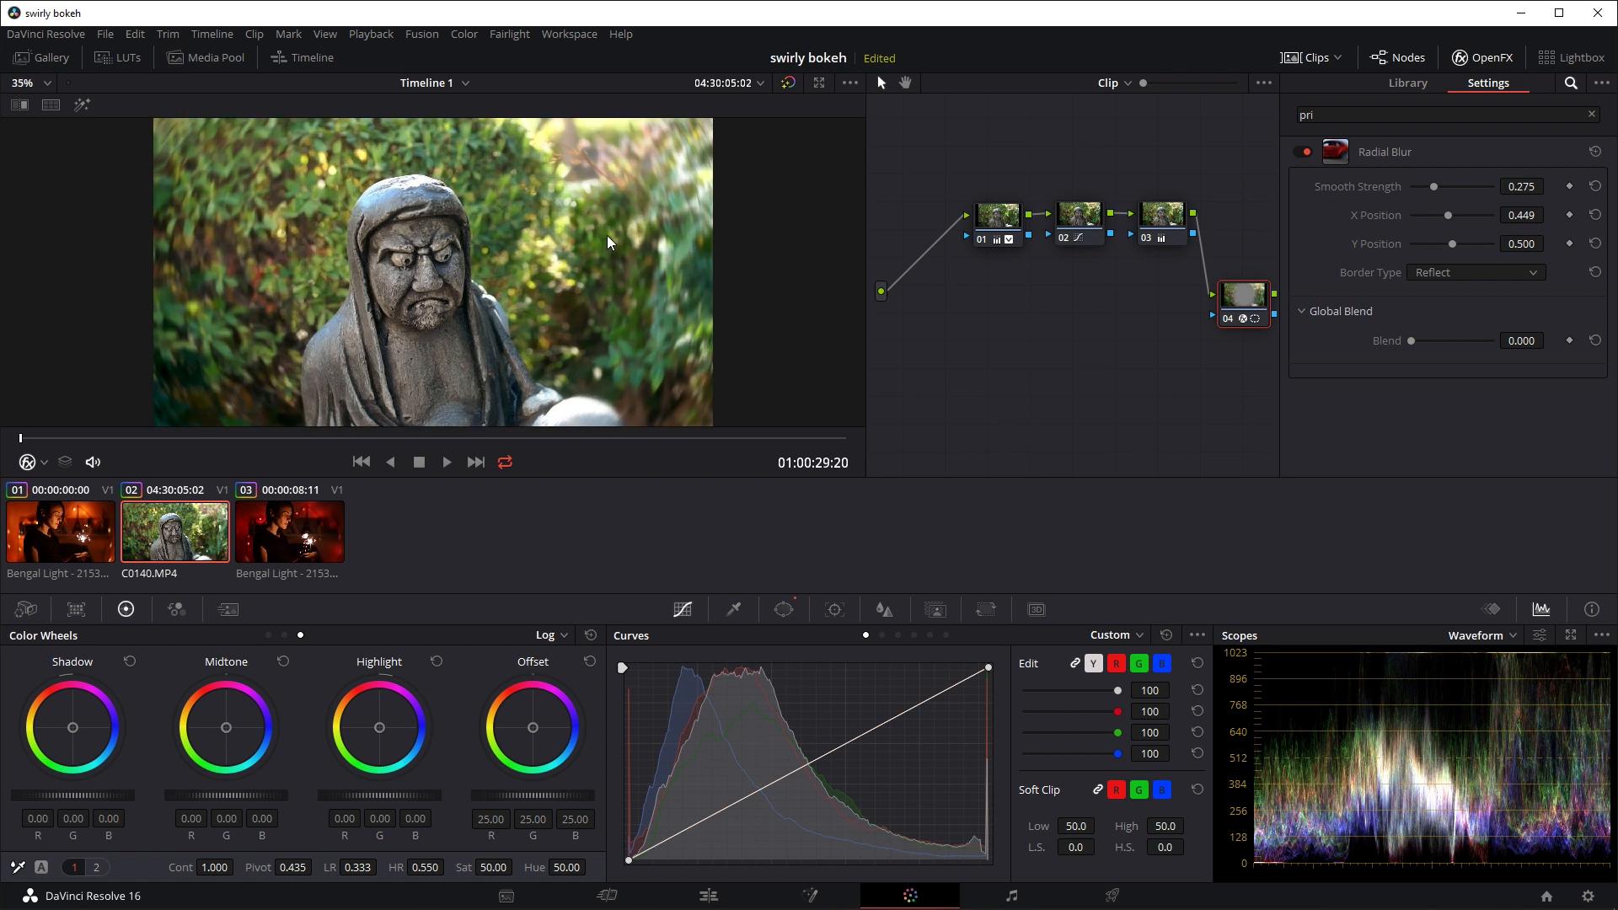
pyautogui.moveTo(256, 196)
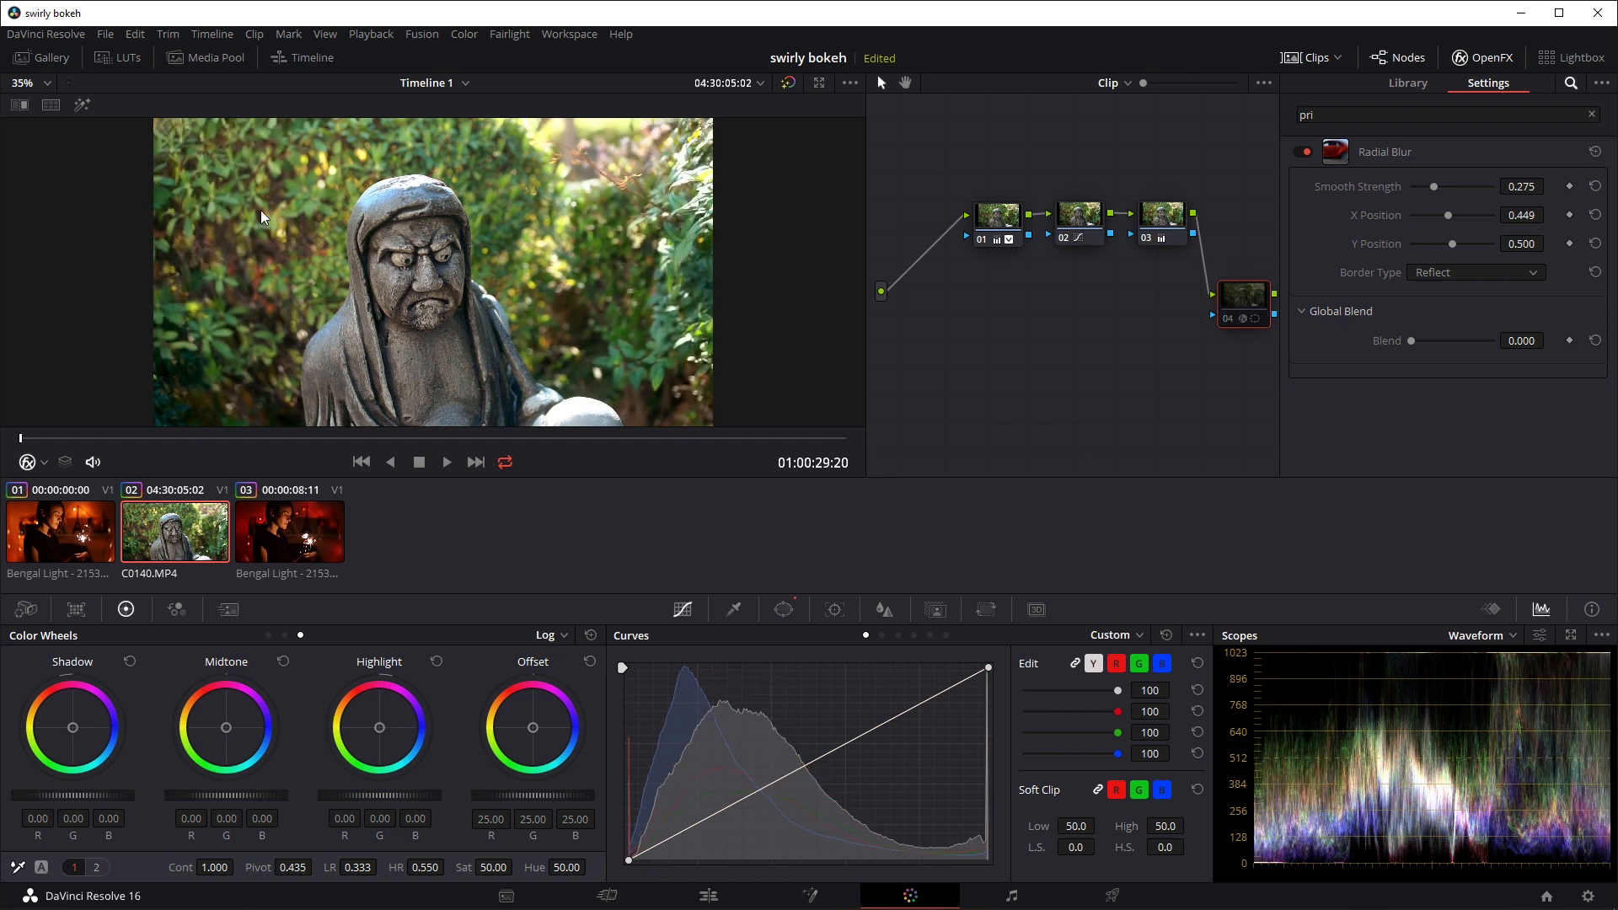
pyautogui.click(445, 462)
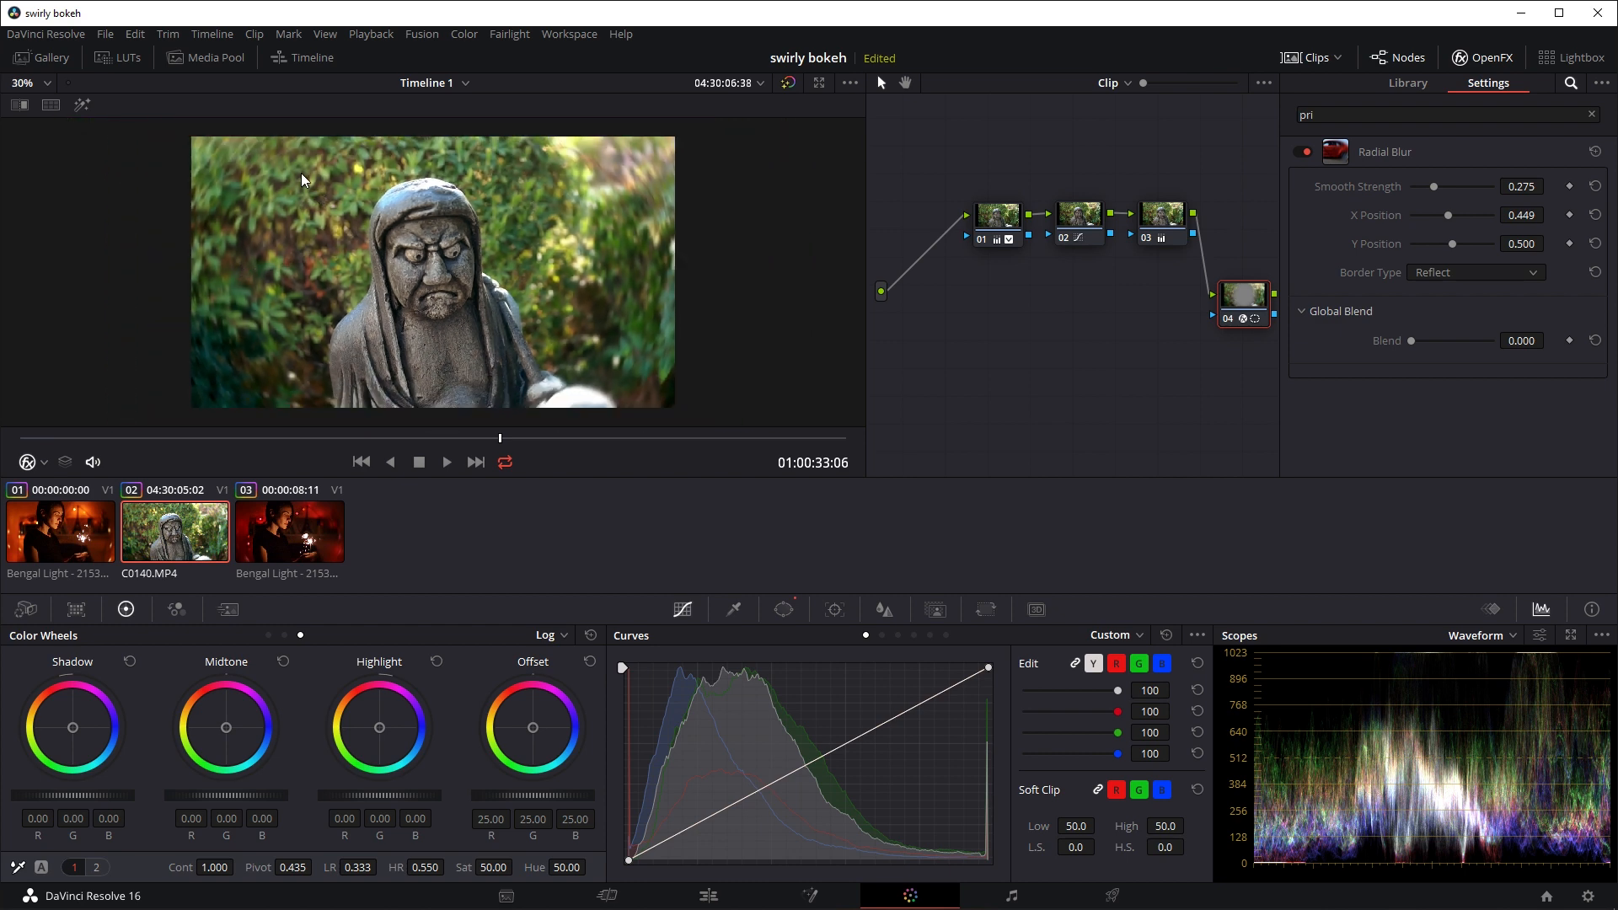
pyautogui.moveTo(534, 246)
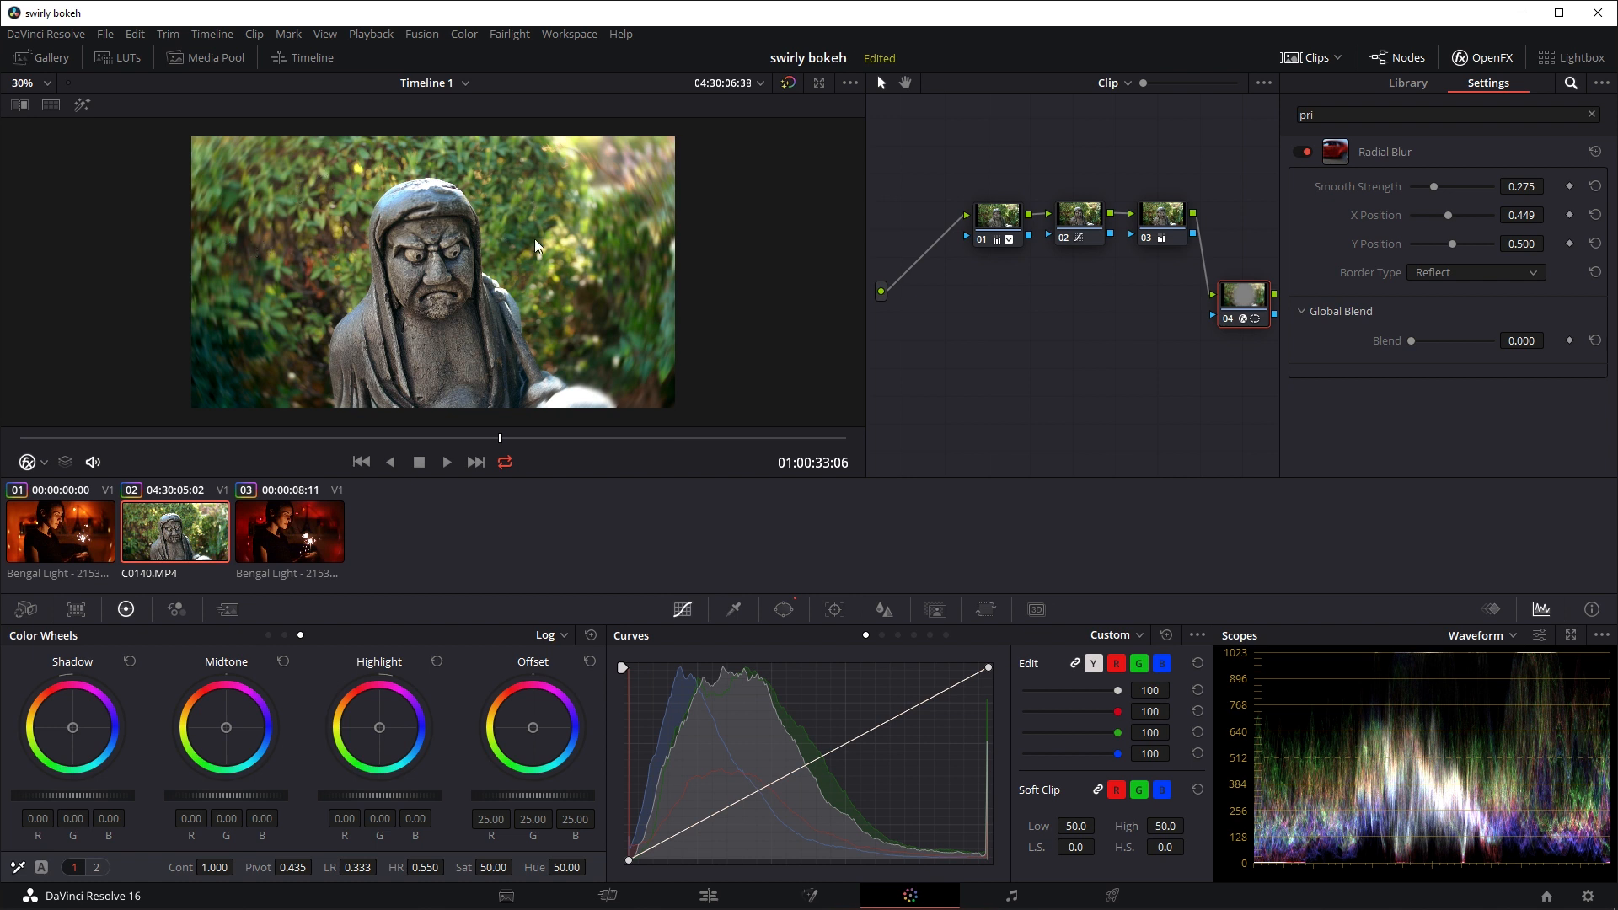
pyautogui.moveTo(435, 300)
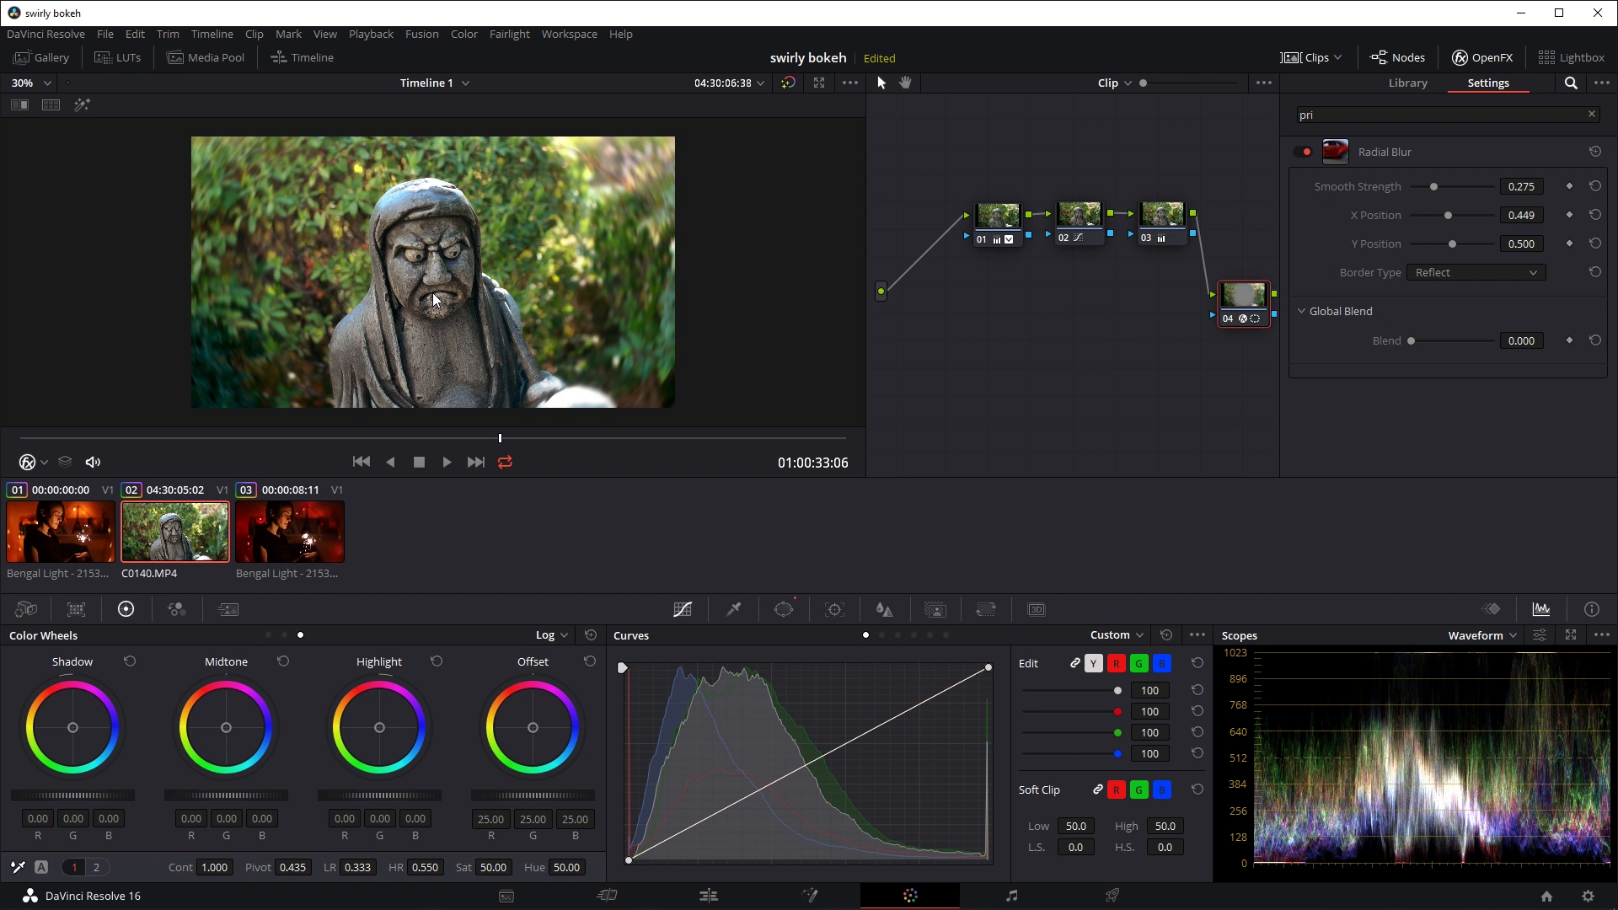
pyautogui.moveTo(320, 266)
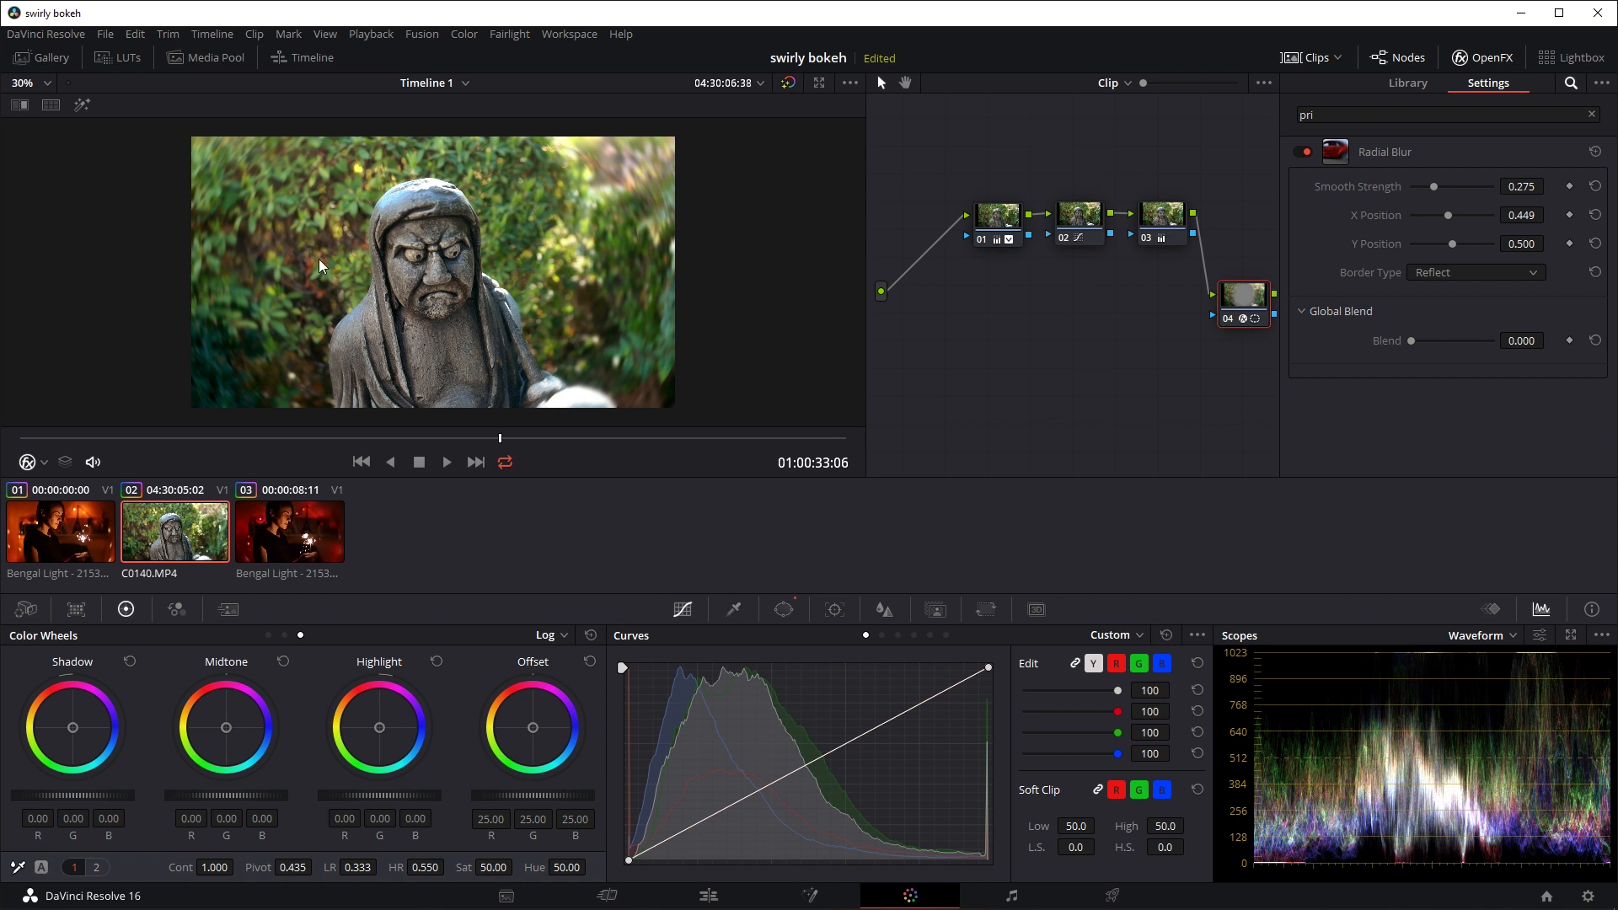
pyautogui.moveTo(300, 234)
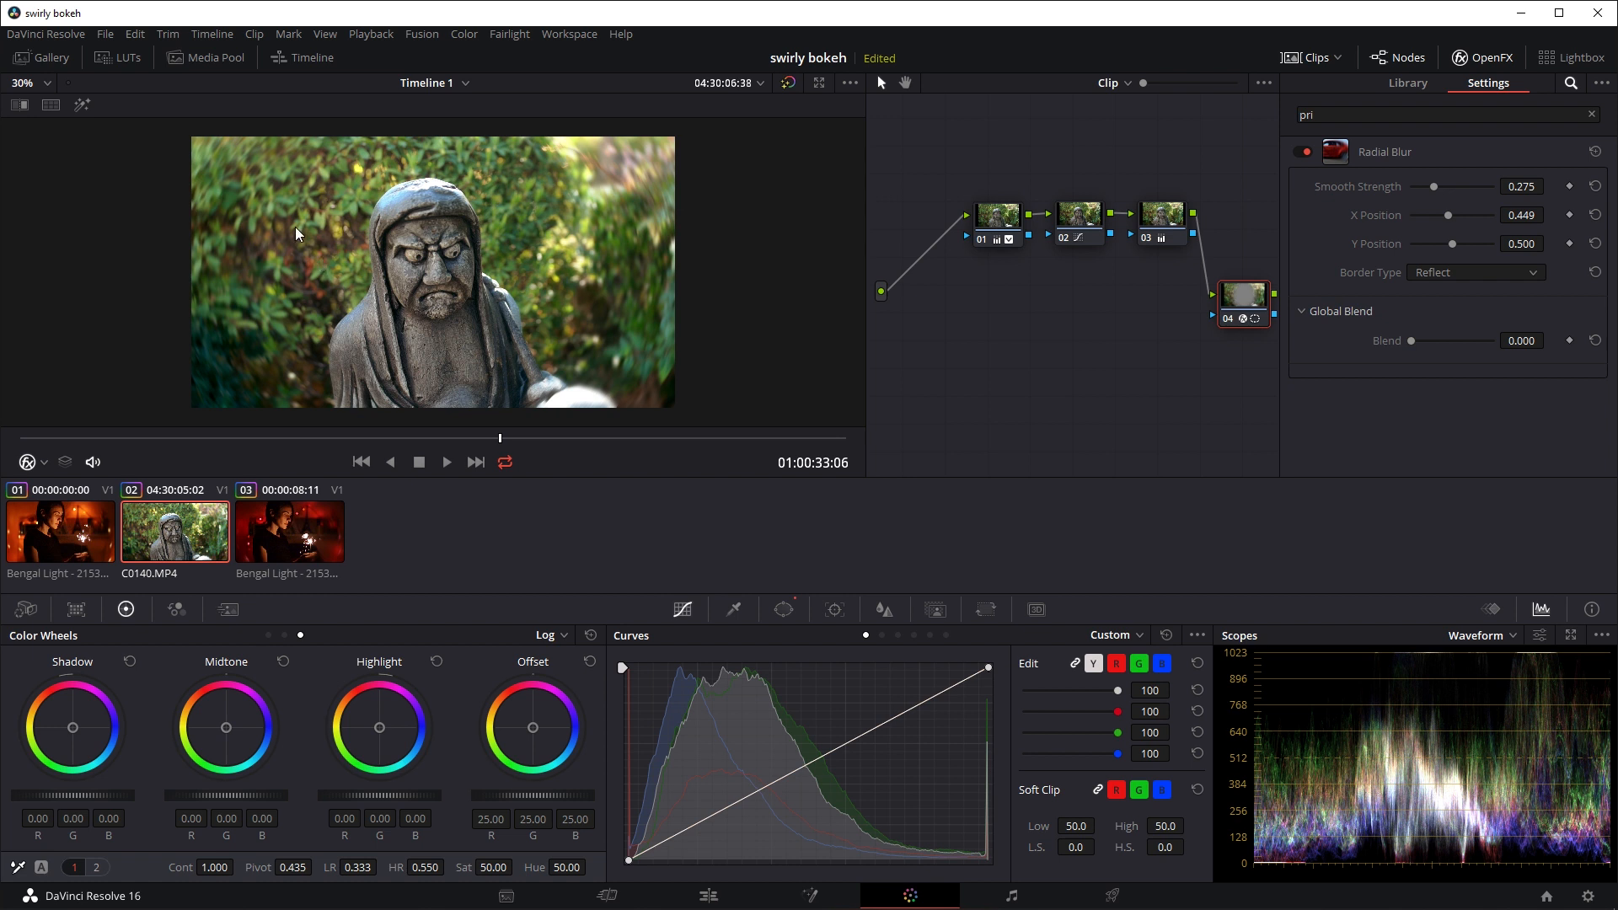